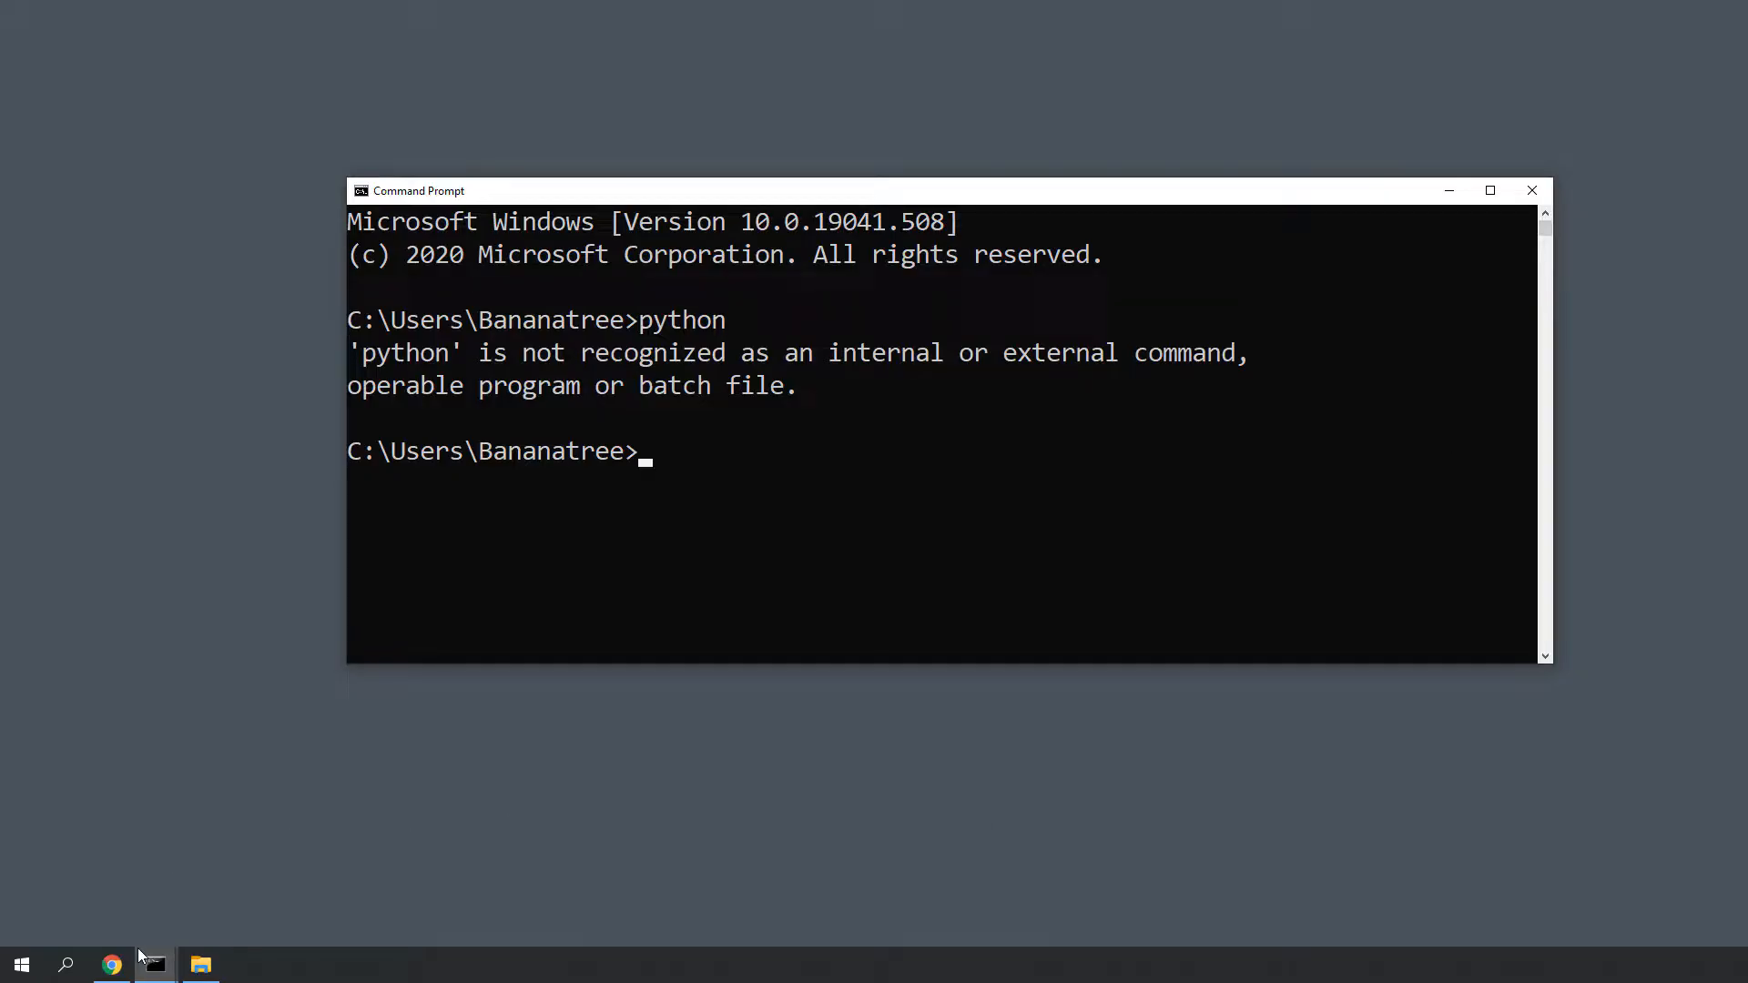
Step: Download the Miniconda3 Windows 64-bit installer from the conda documentation page
click(113, 965)
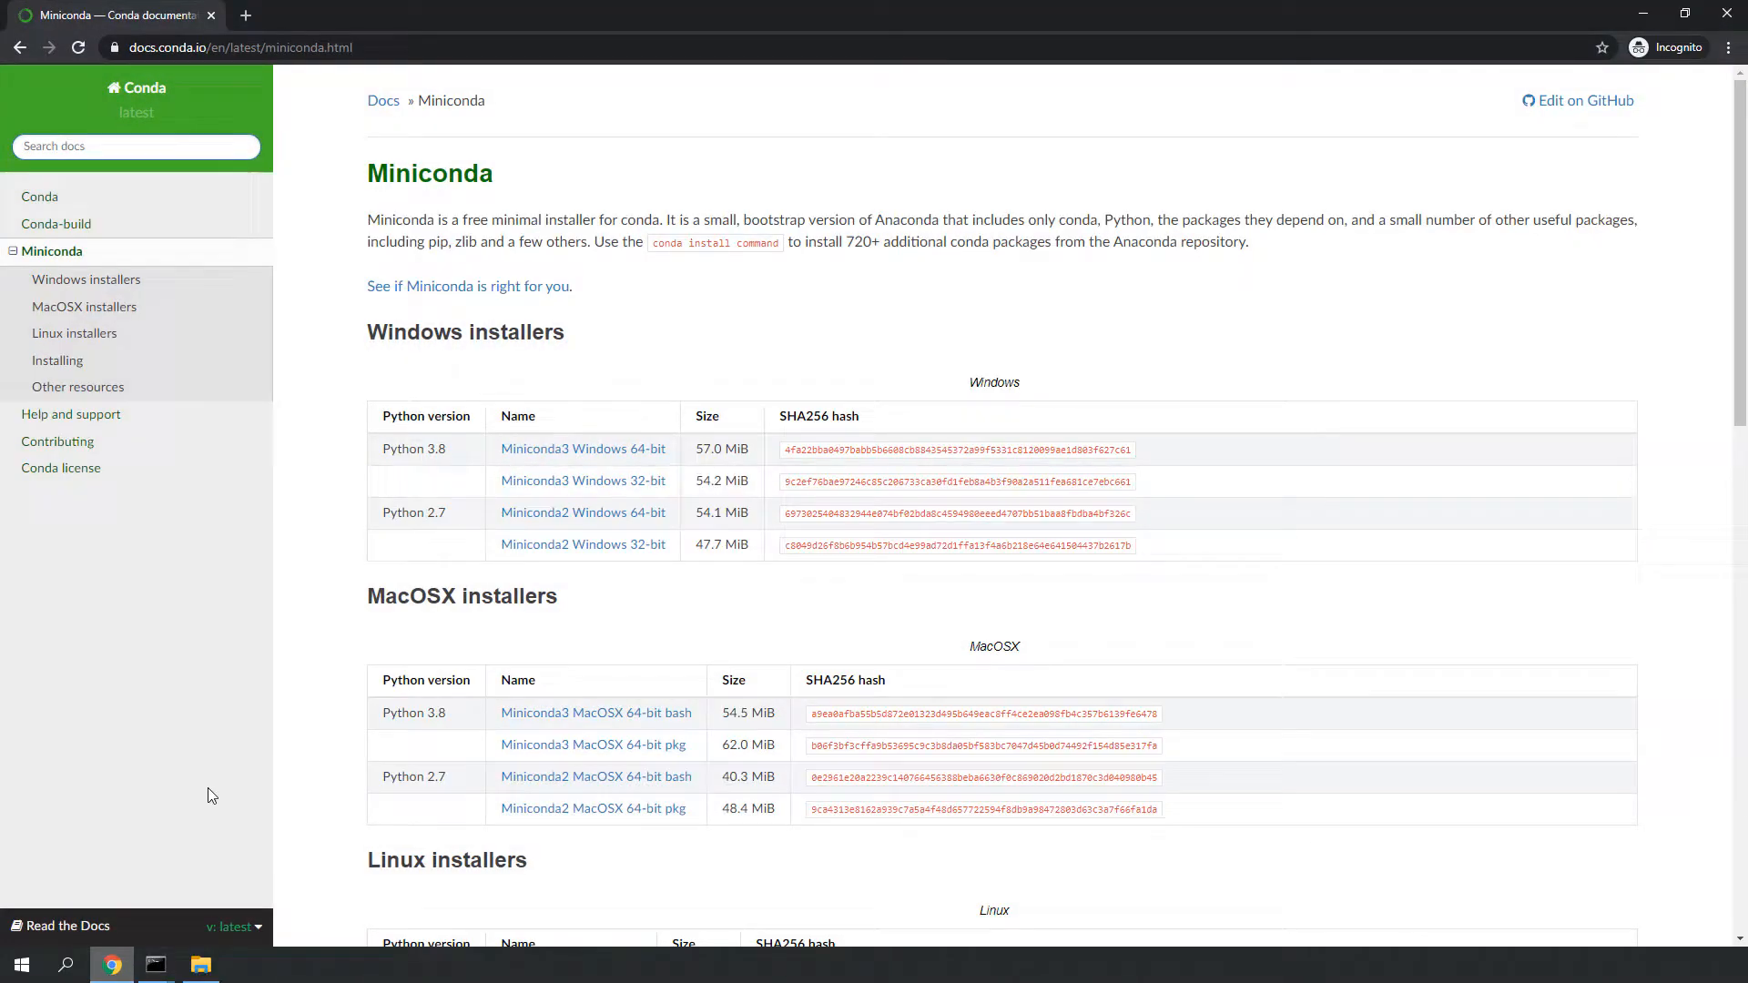
scroll(down, 3)
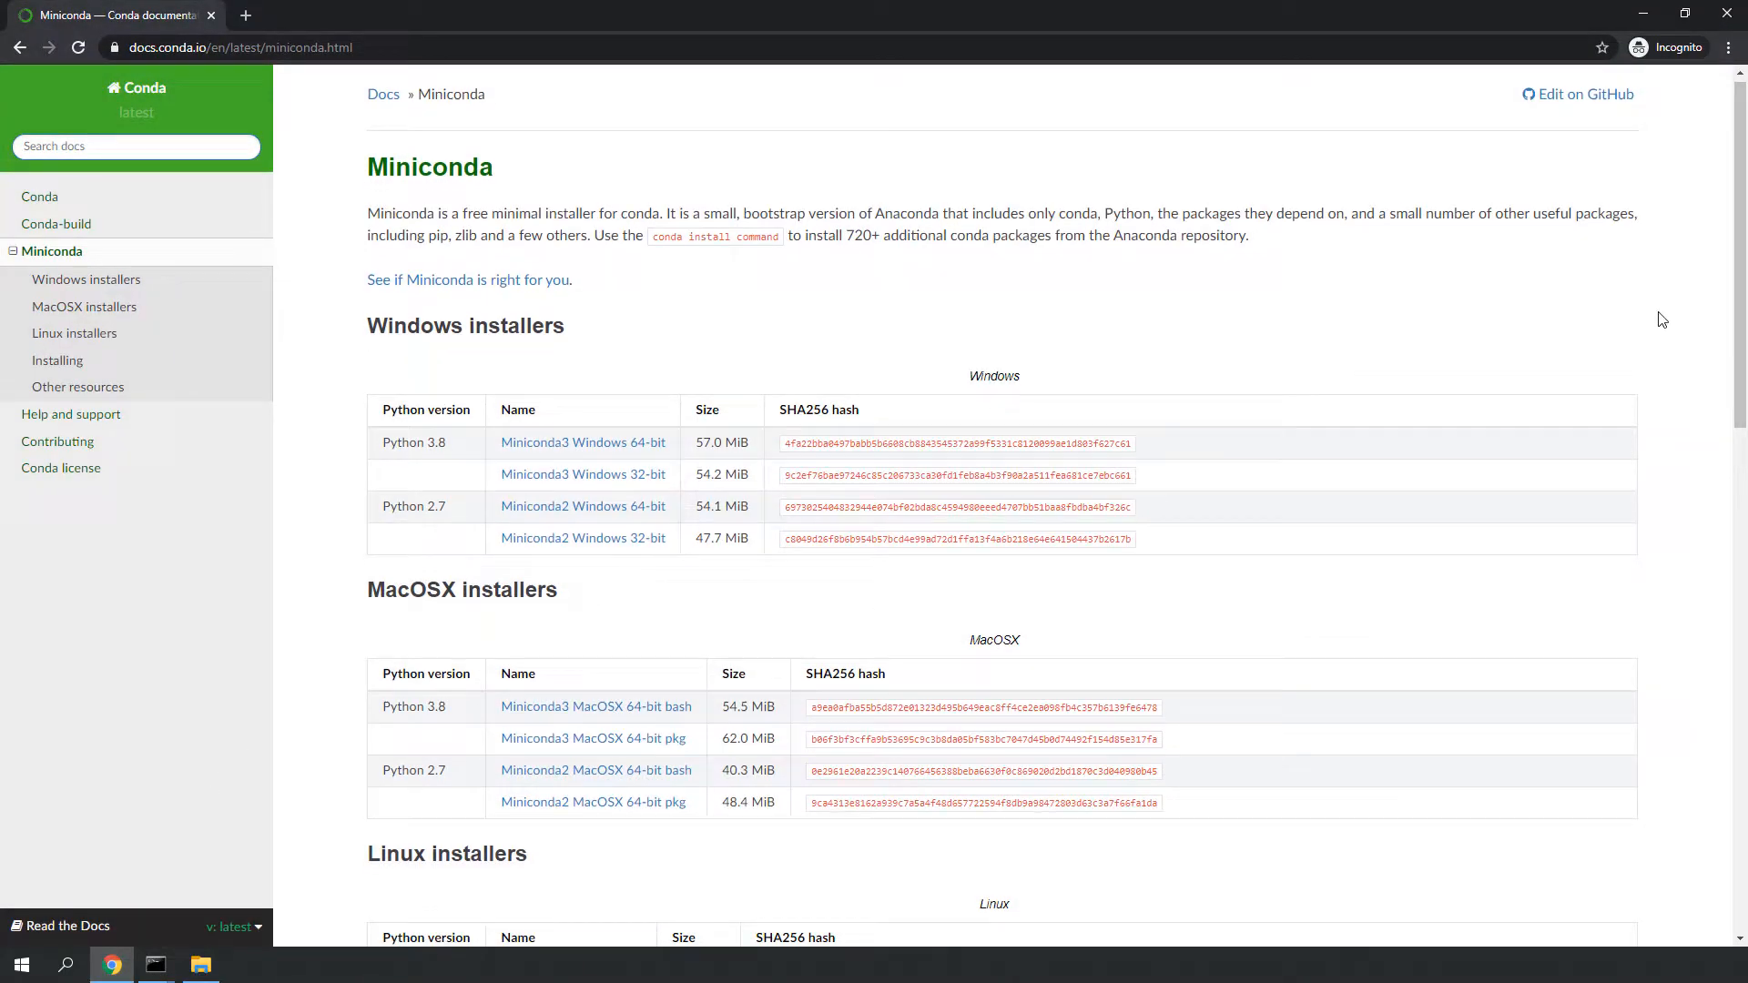
mouse_move(611, 448)
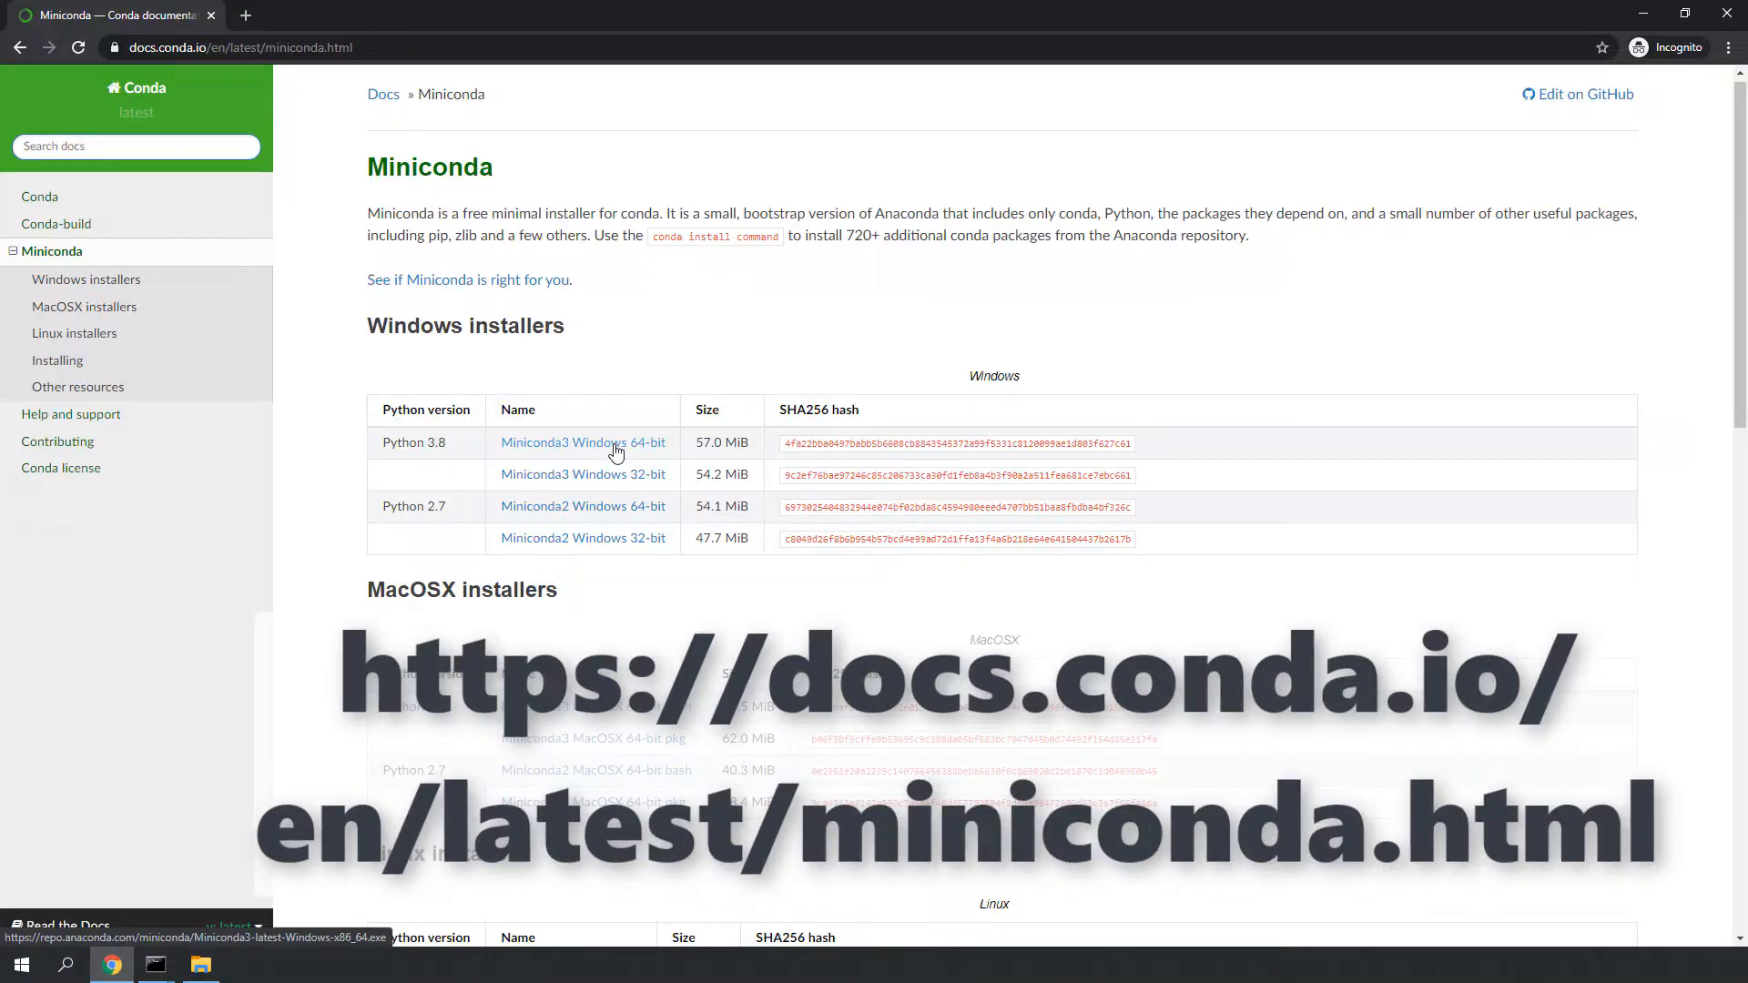
click(582, 443)
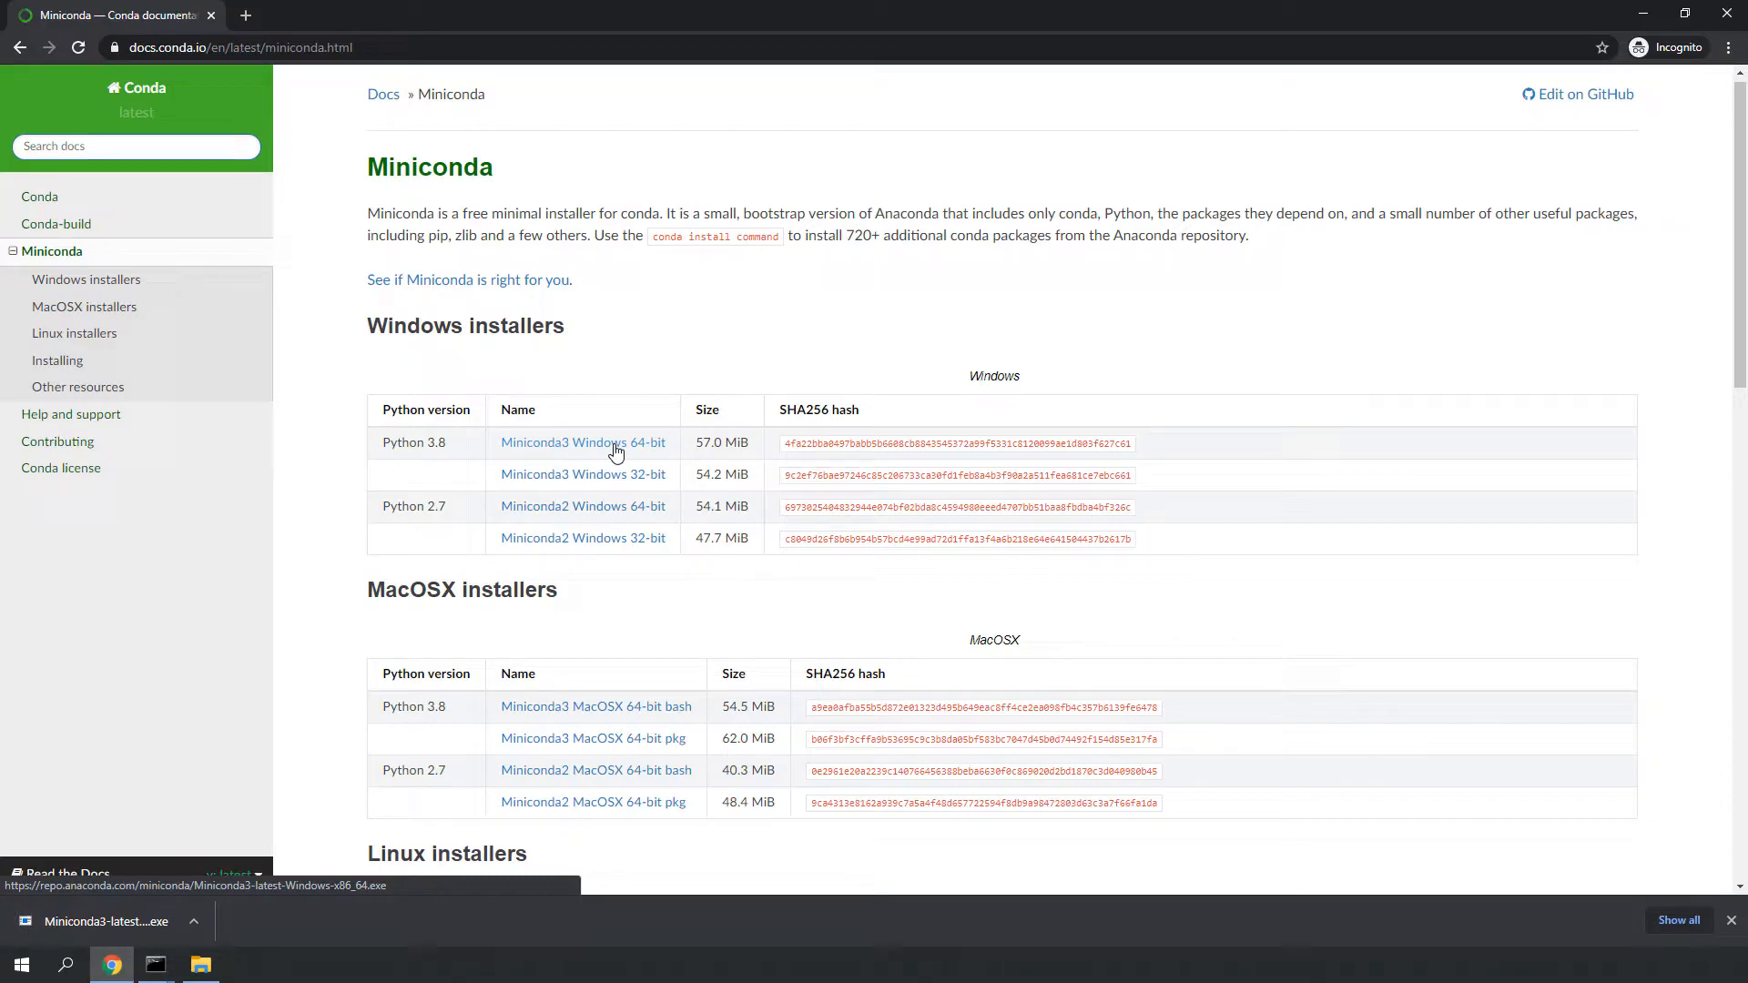
mouse_move(178, 863)
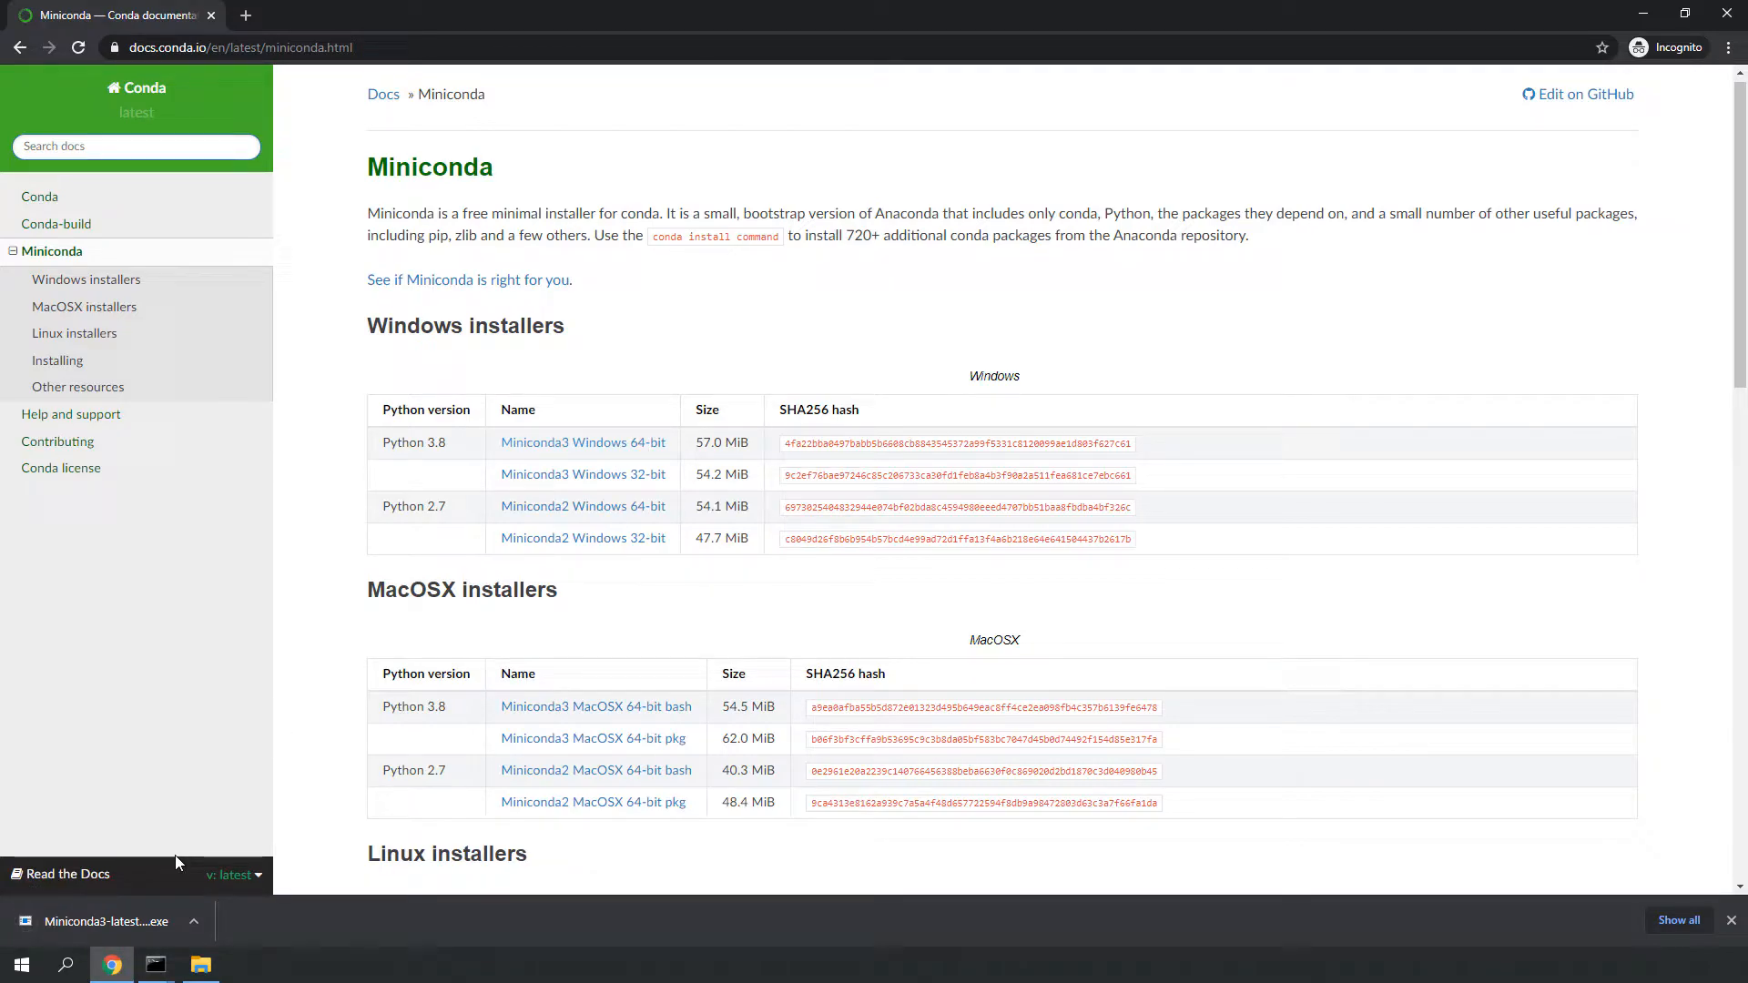
Step: Run the Miniconda3 installer for the current user with the default folder, adding Miniconda3 to PATH
click(106, 921)
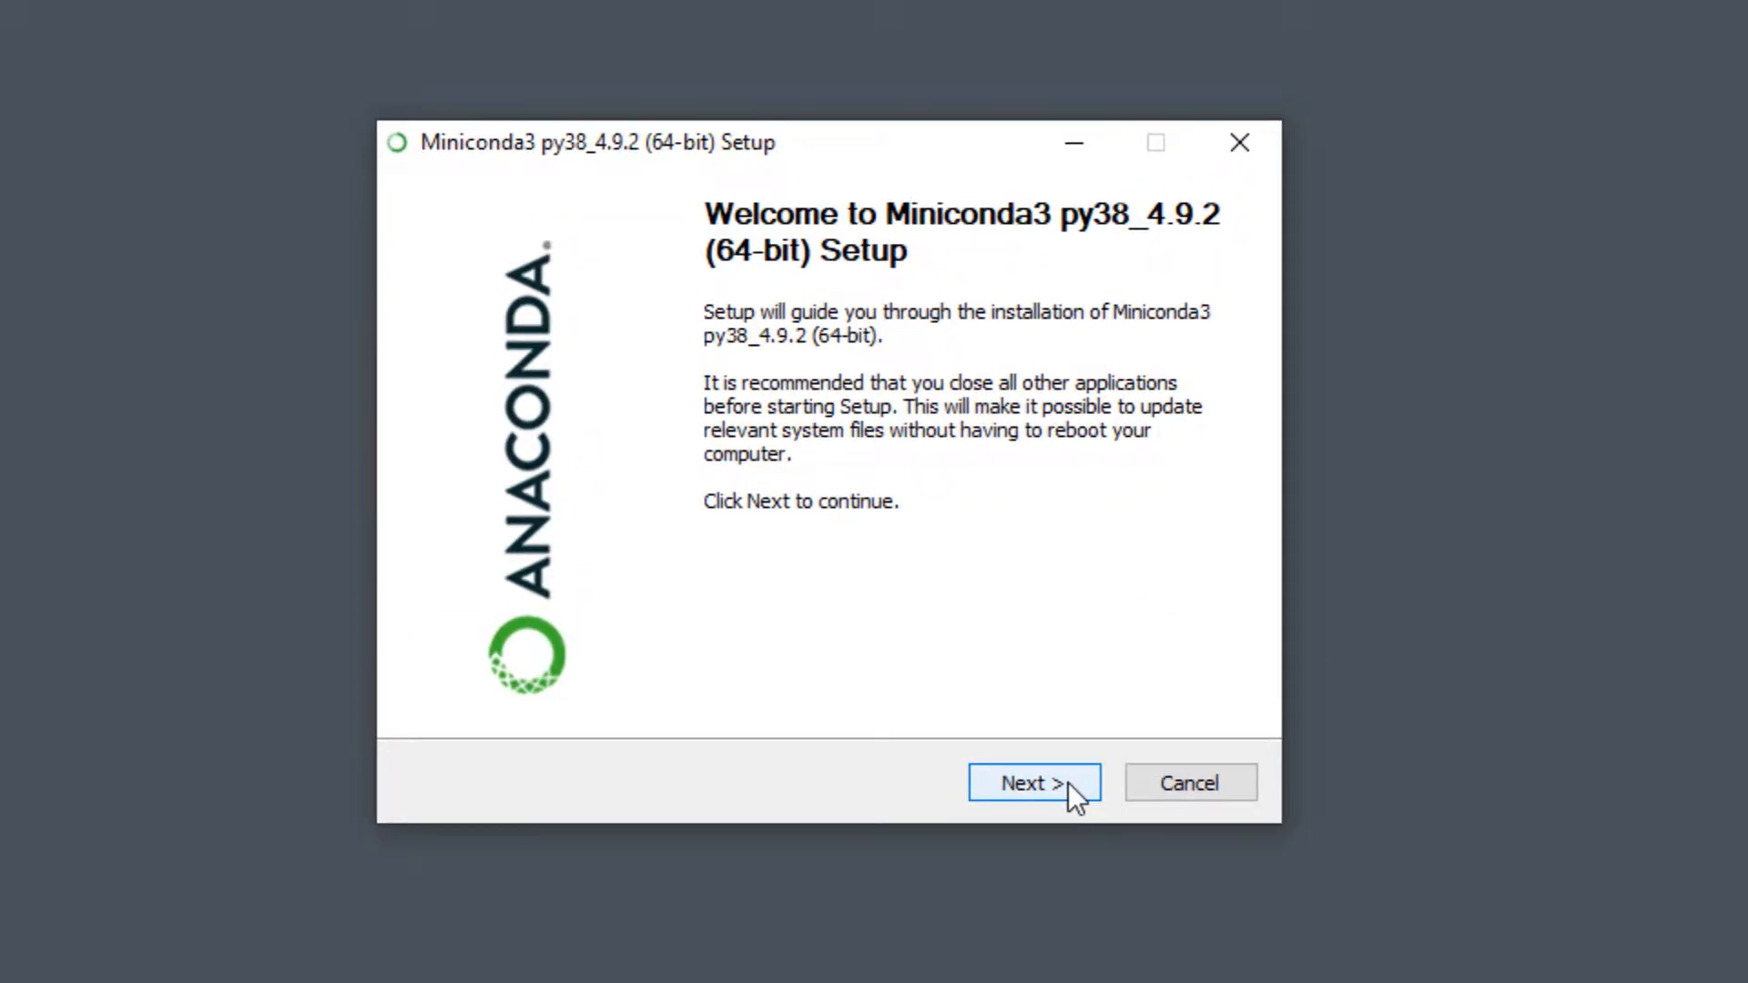
click(1034, 783)
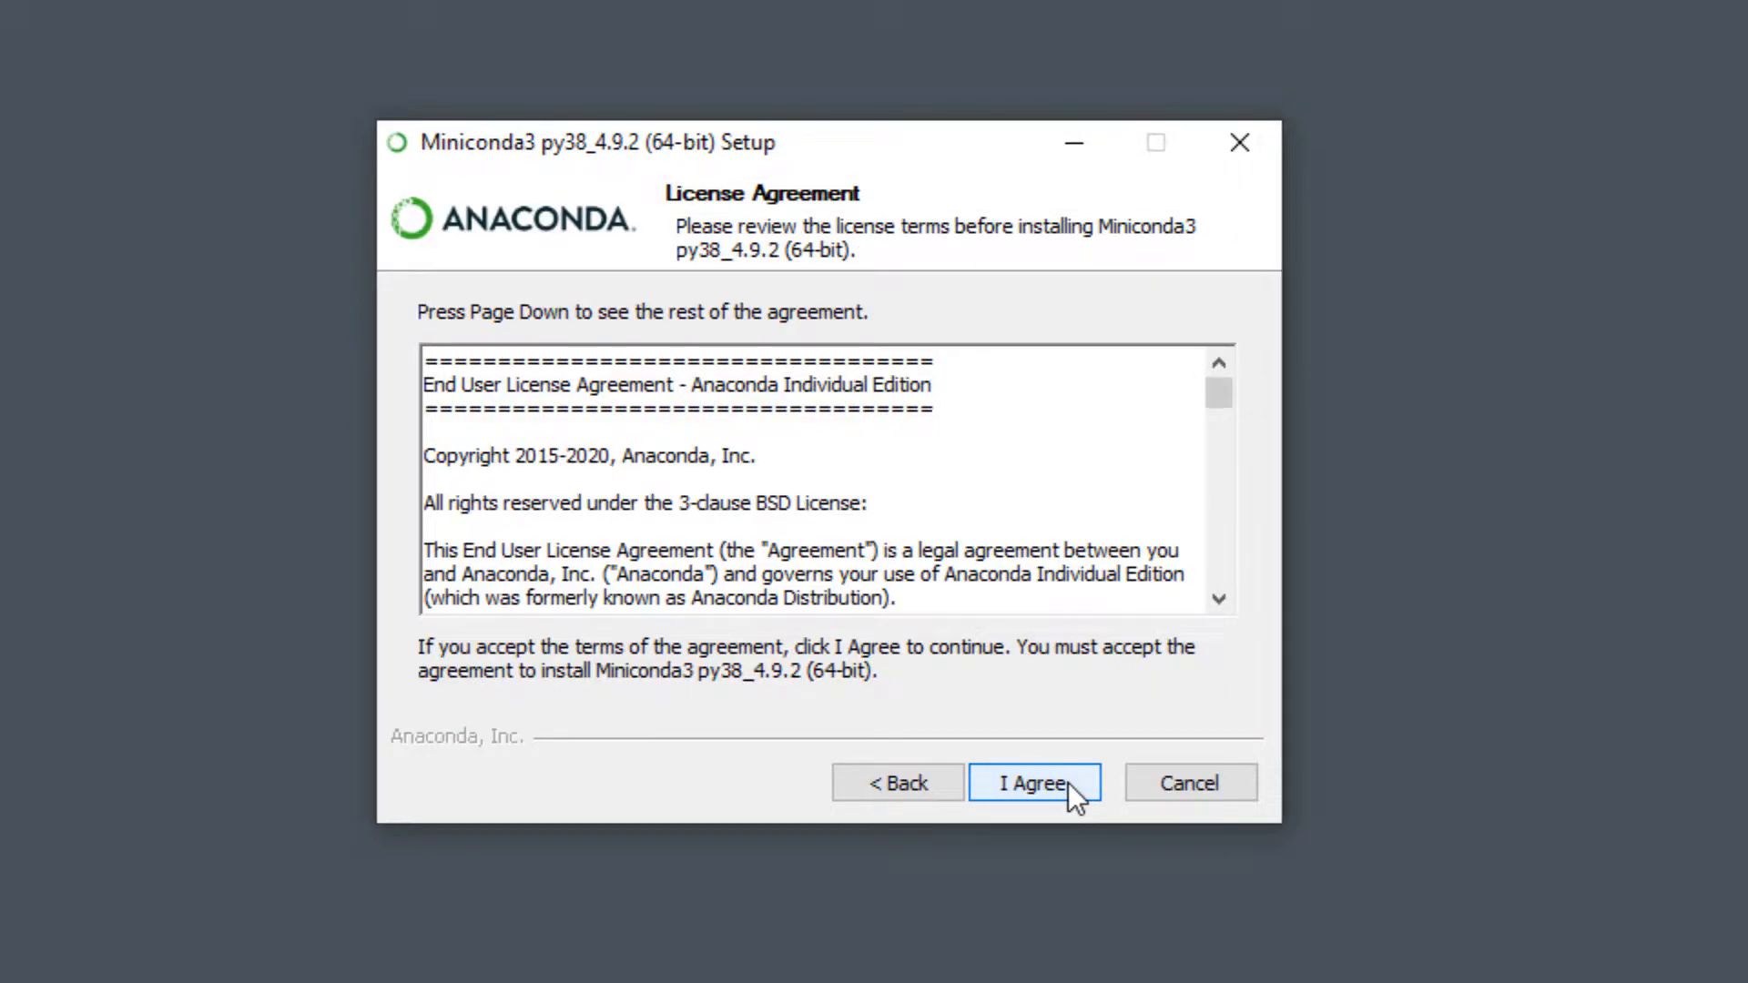
click(1034, 783)
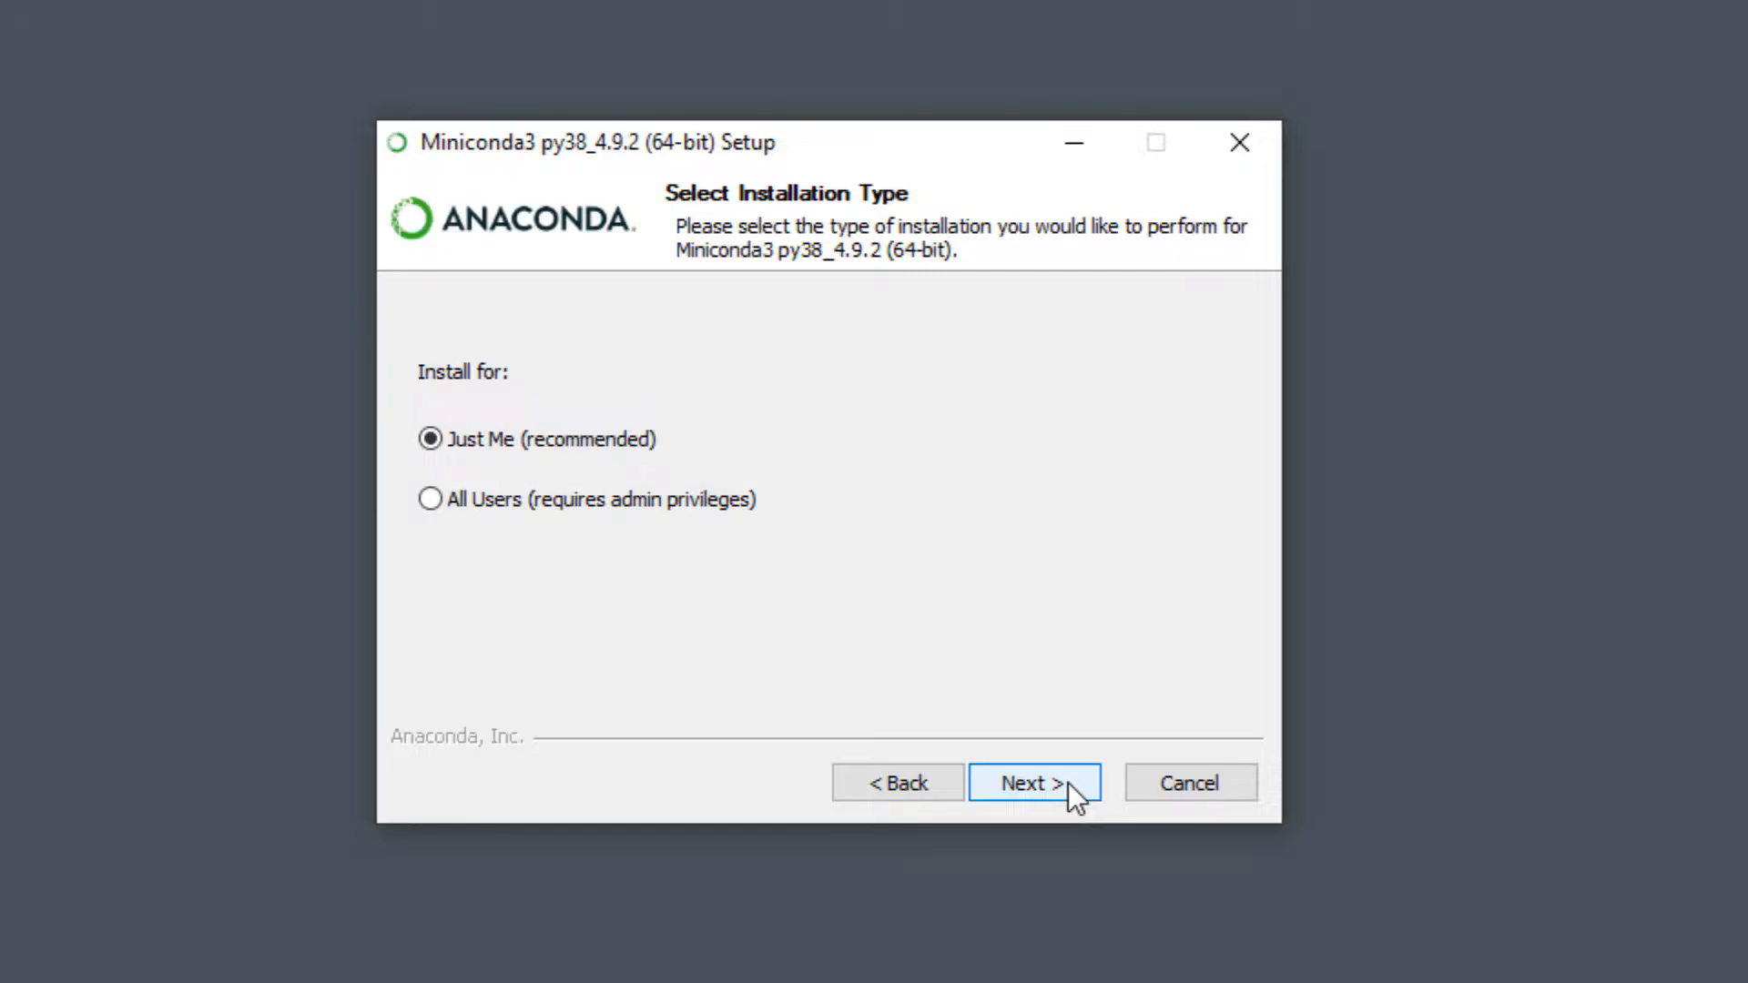
click(1034, 783)
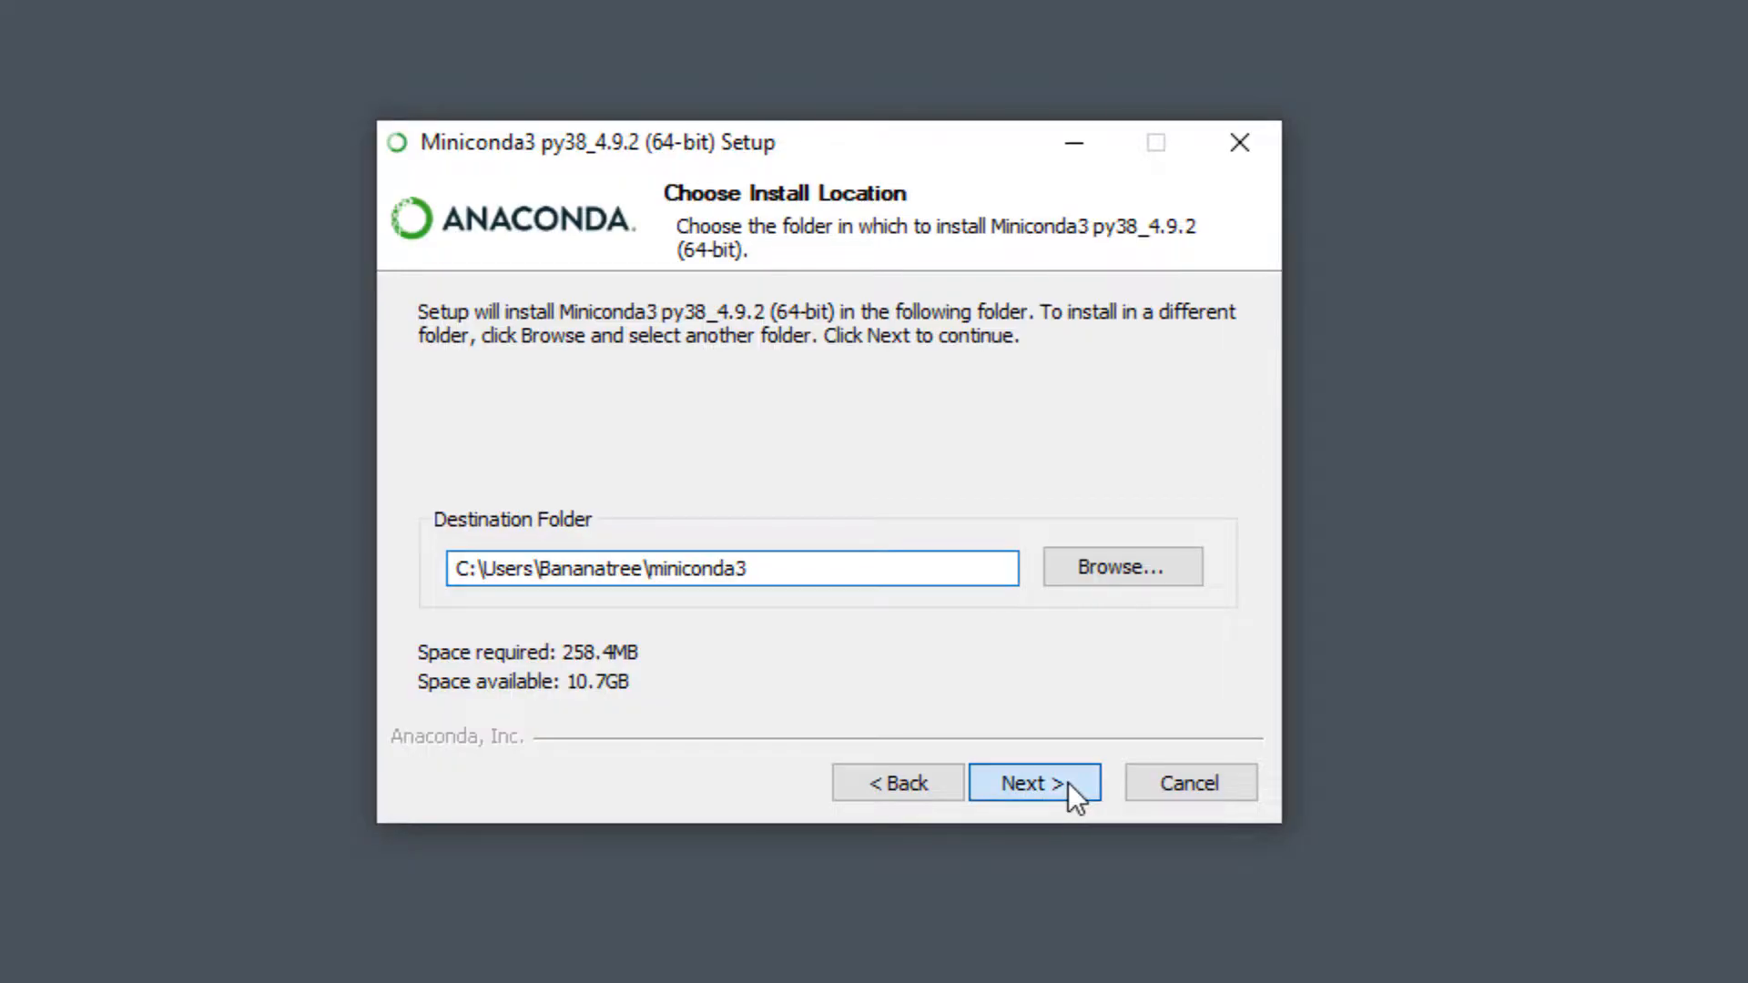
click(1034, 783)
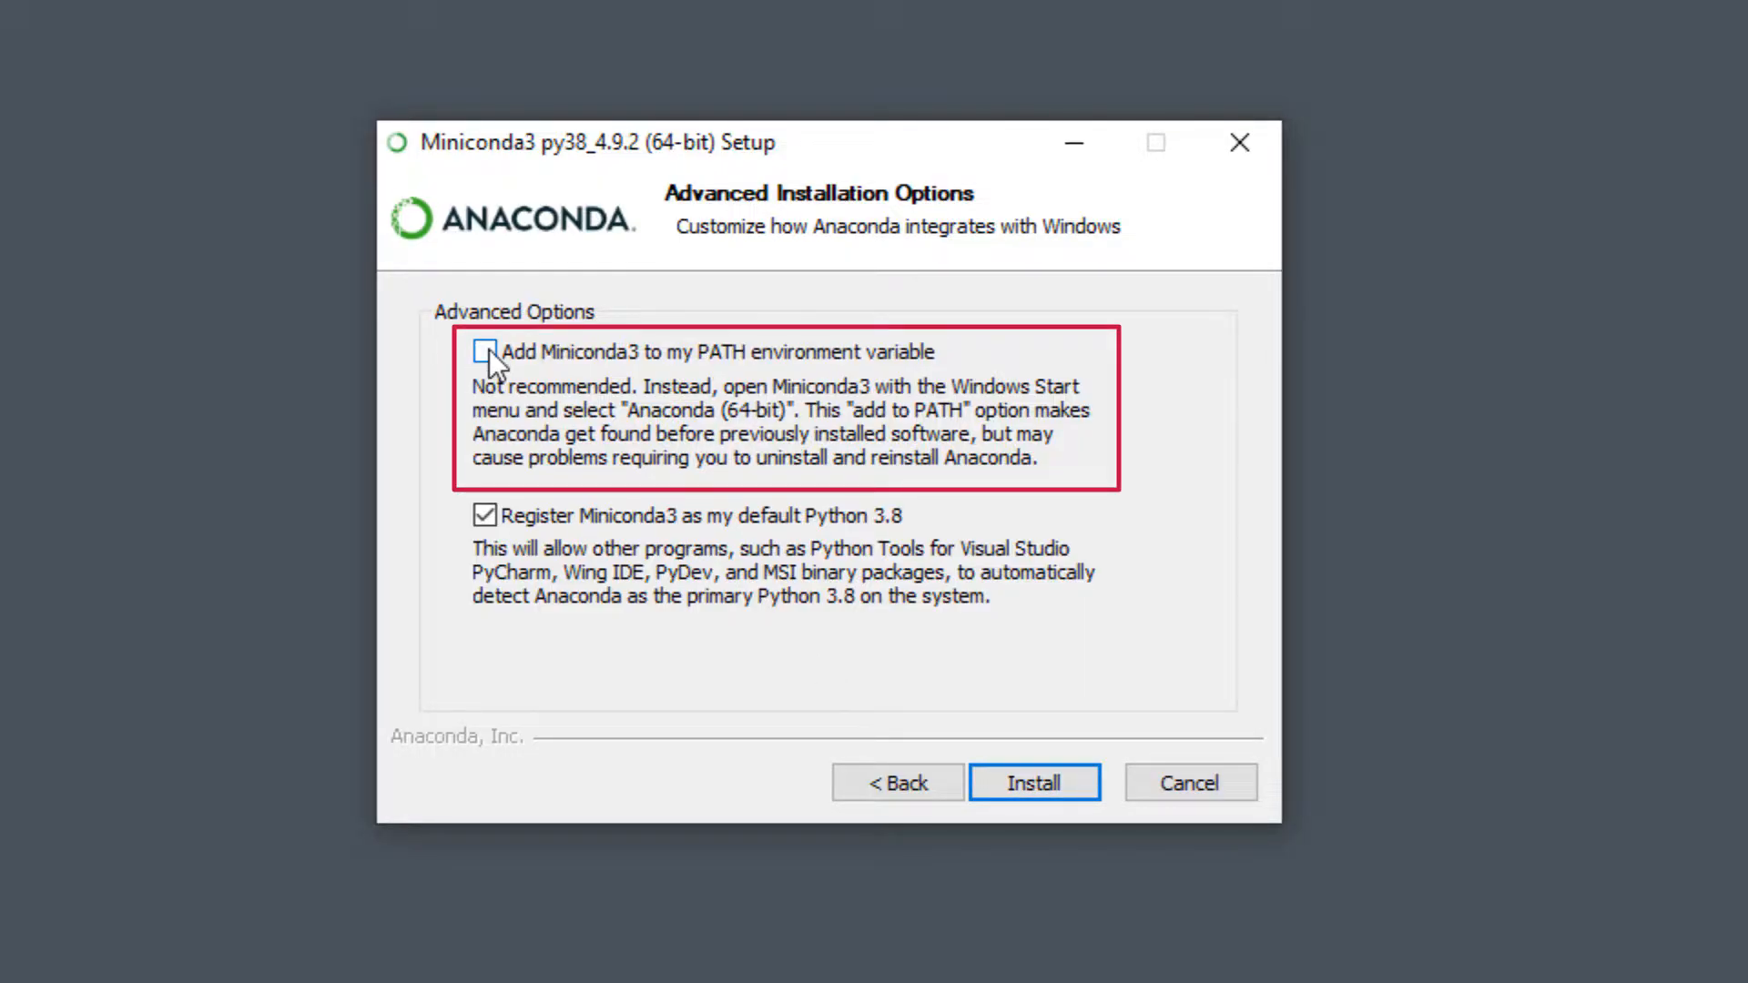
click(485, 351)
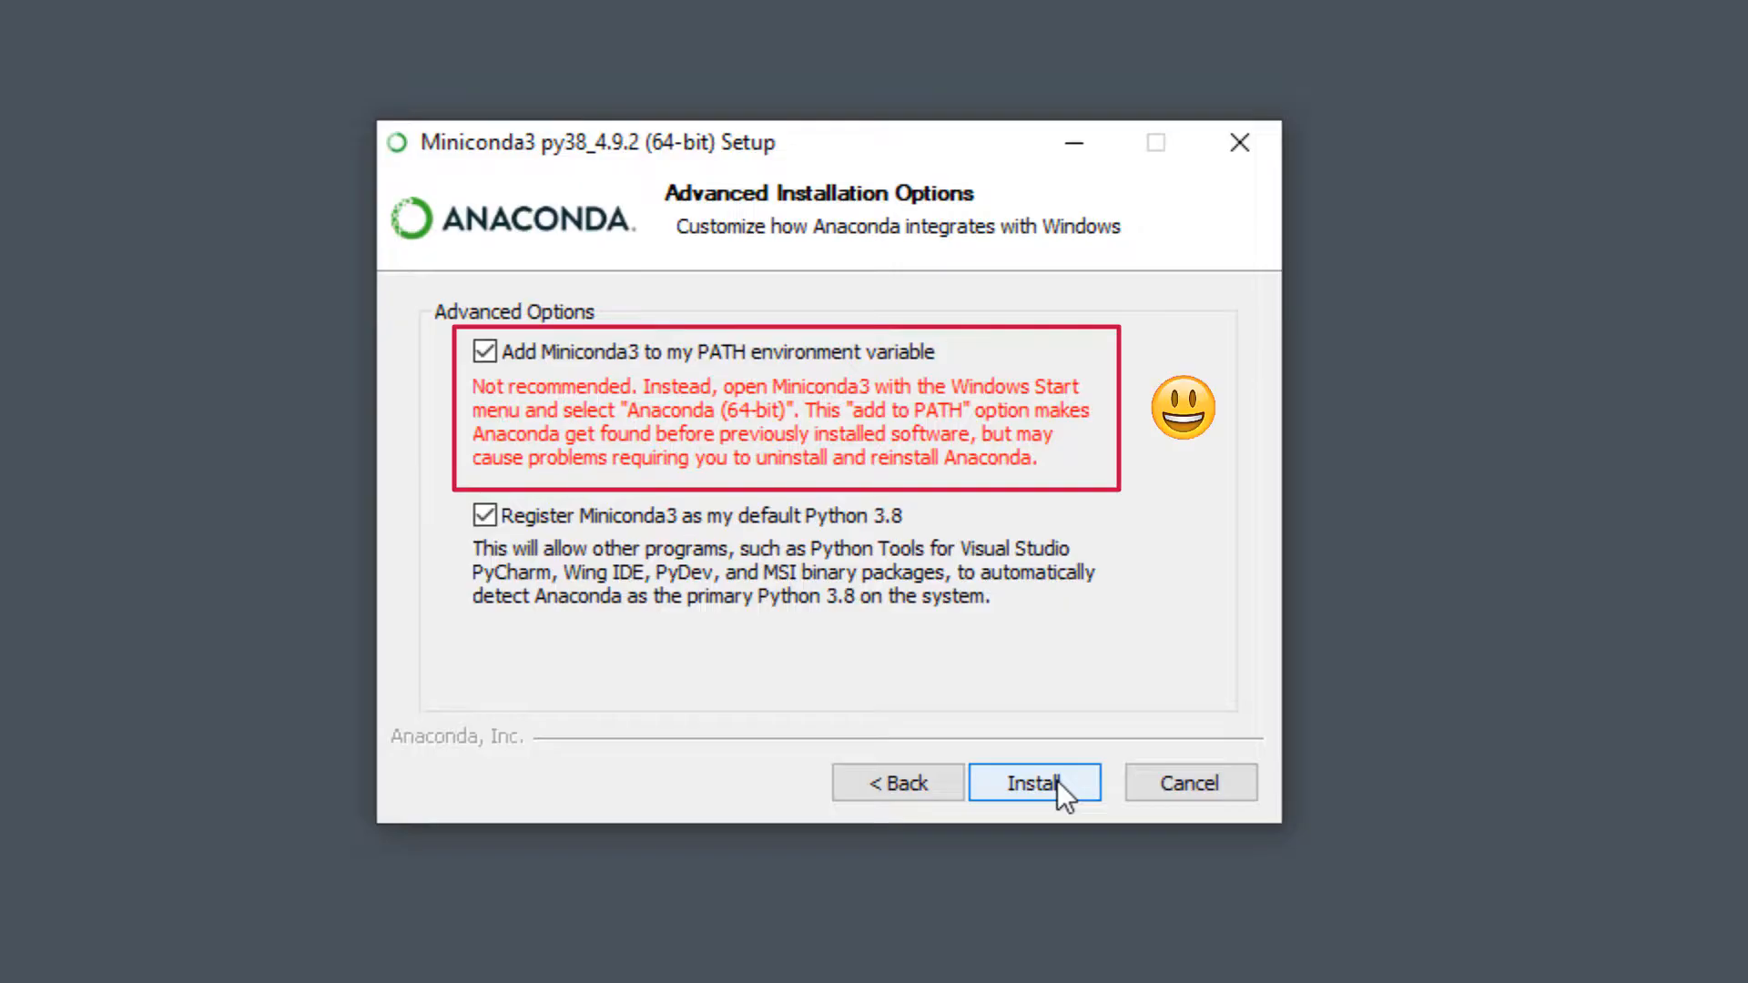
Step: Start the installation, then launch python in Anaconda Prompt and print 'ahoy'
click(1034, 783)
text(ana)
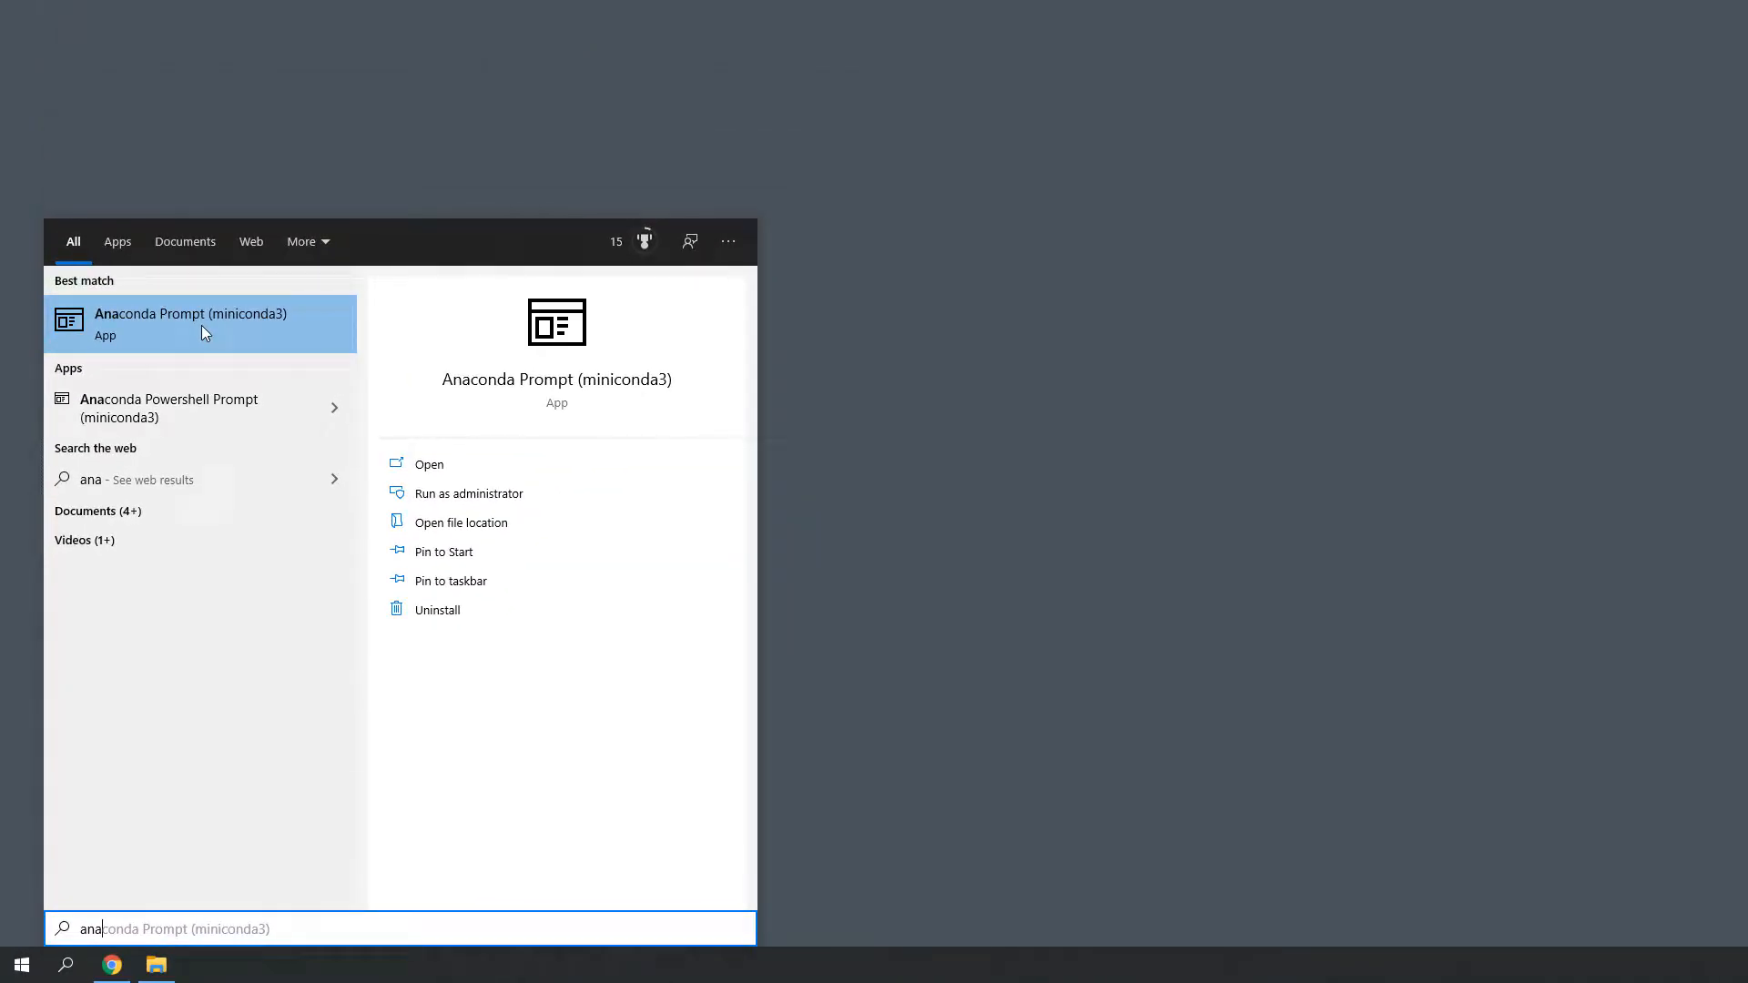
click(191, 324)
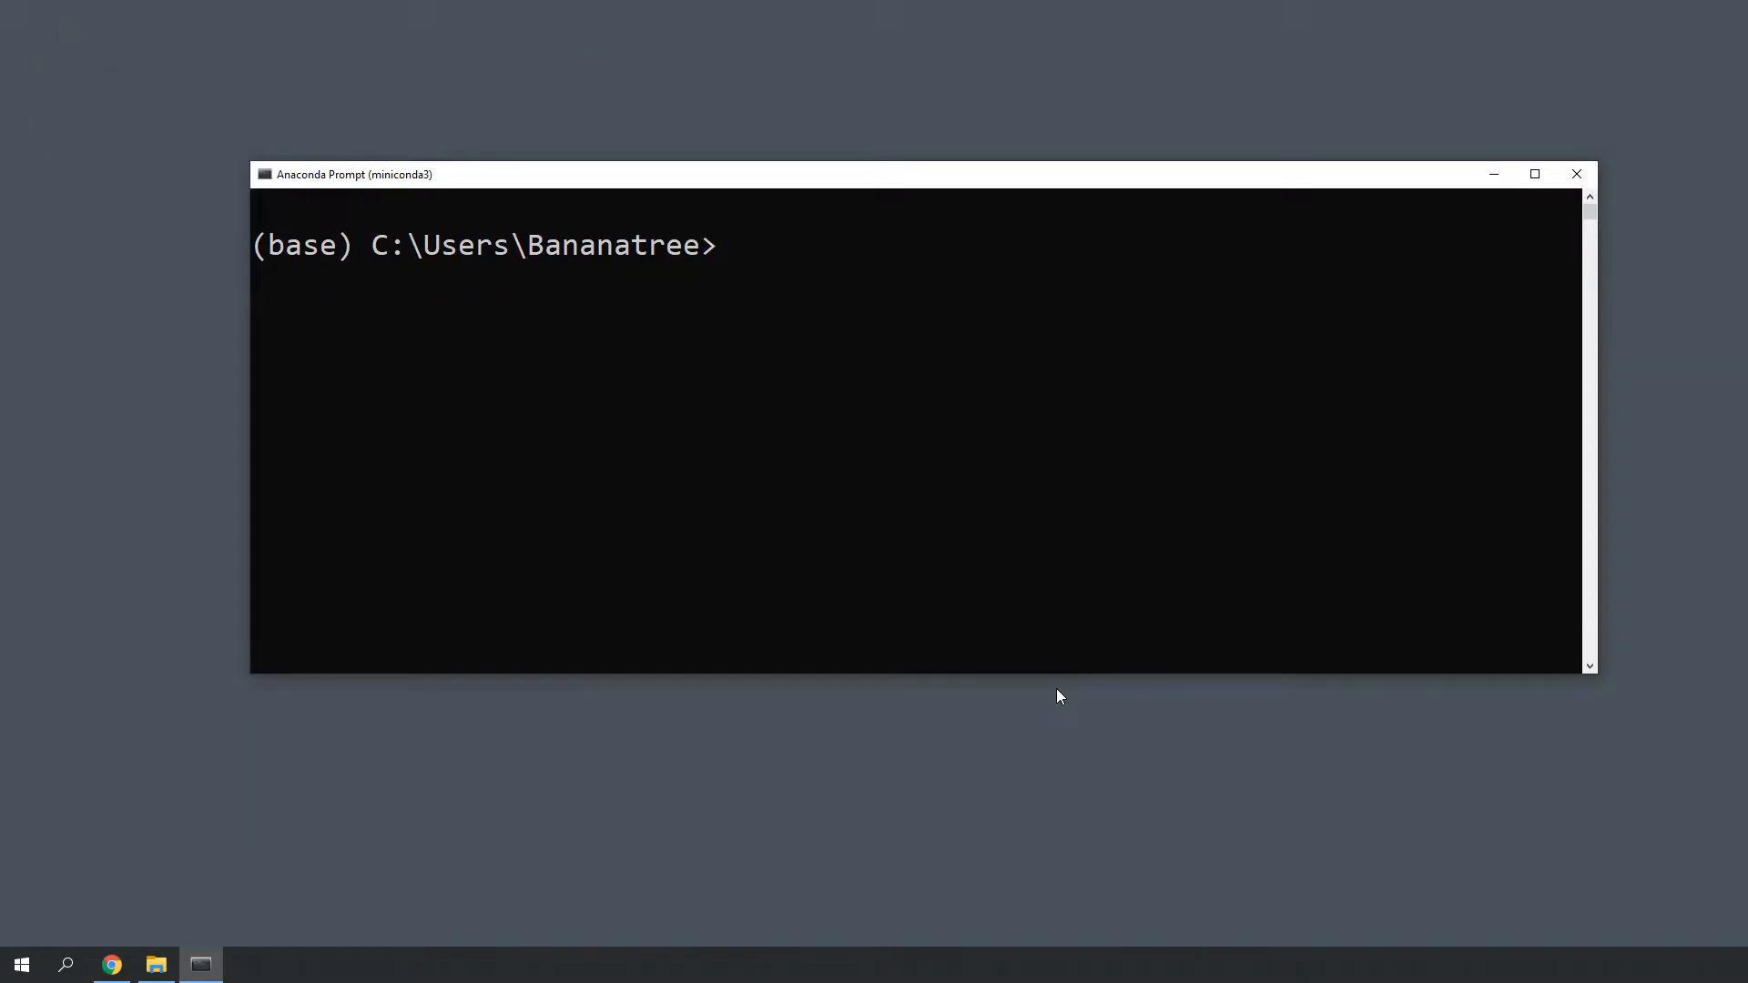
text(python)
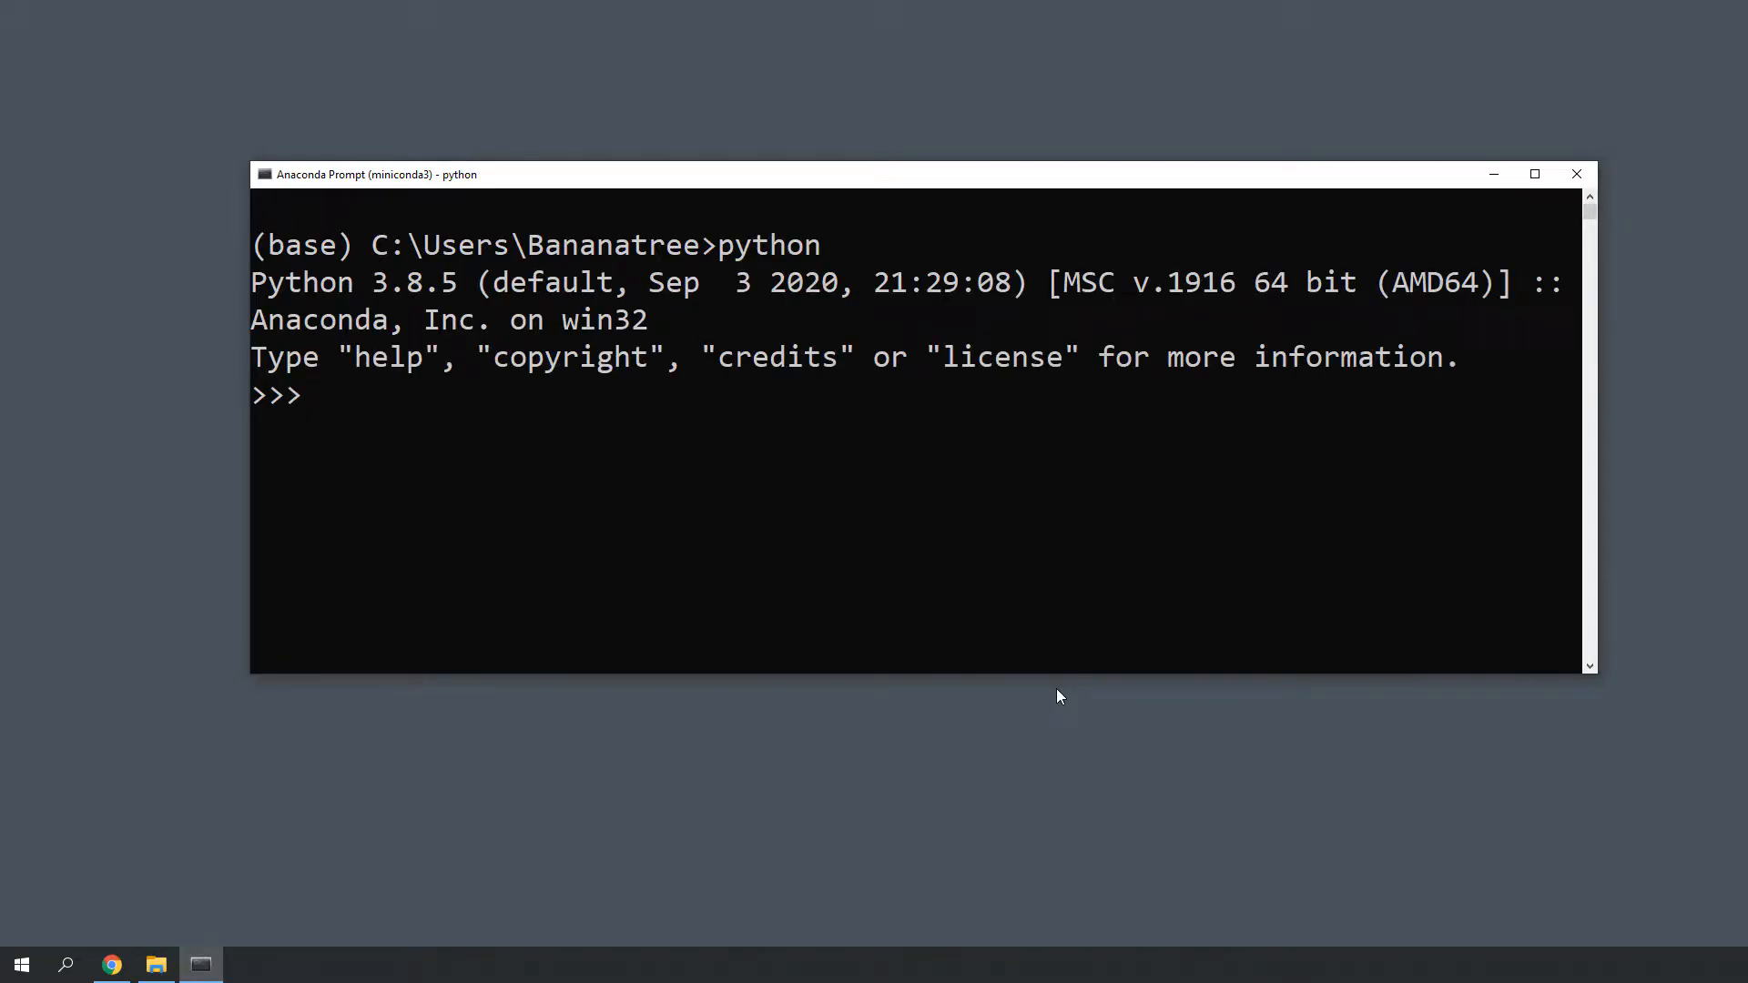
click(328, 405)
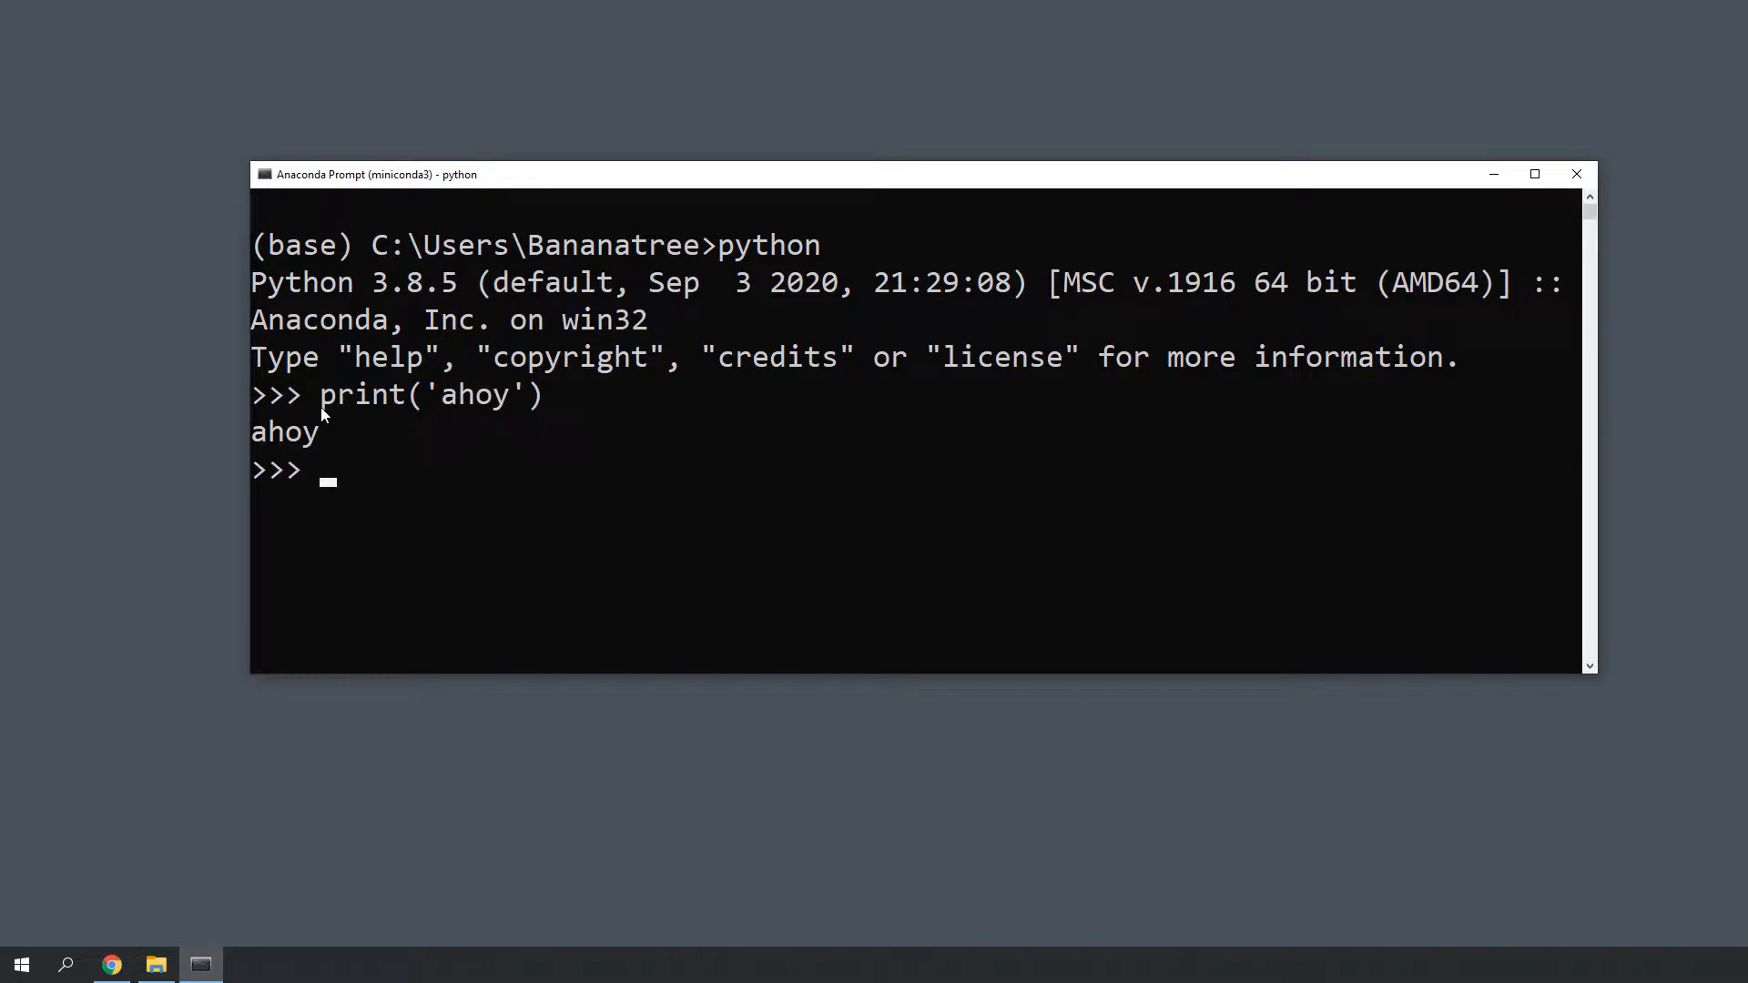
Step: Exit Python, clear the screen and locate python.exe inside the miniconda3 folder with where python
text(exit())
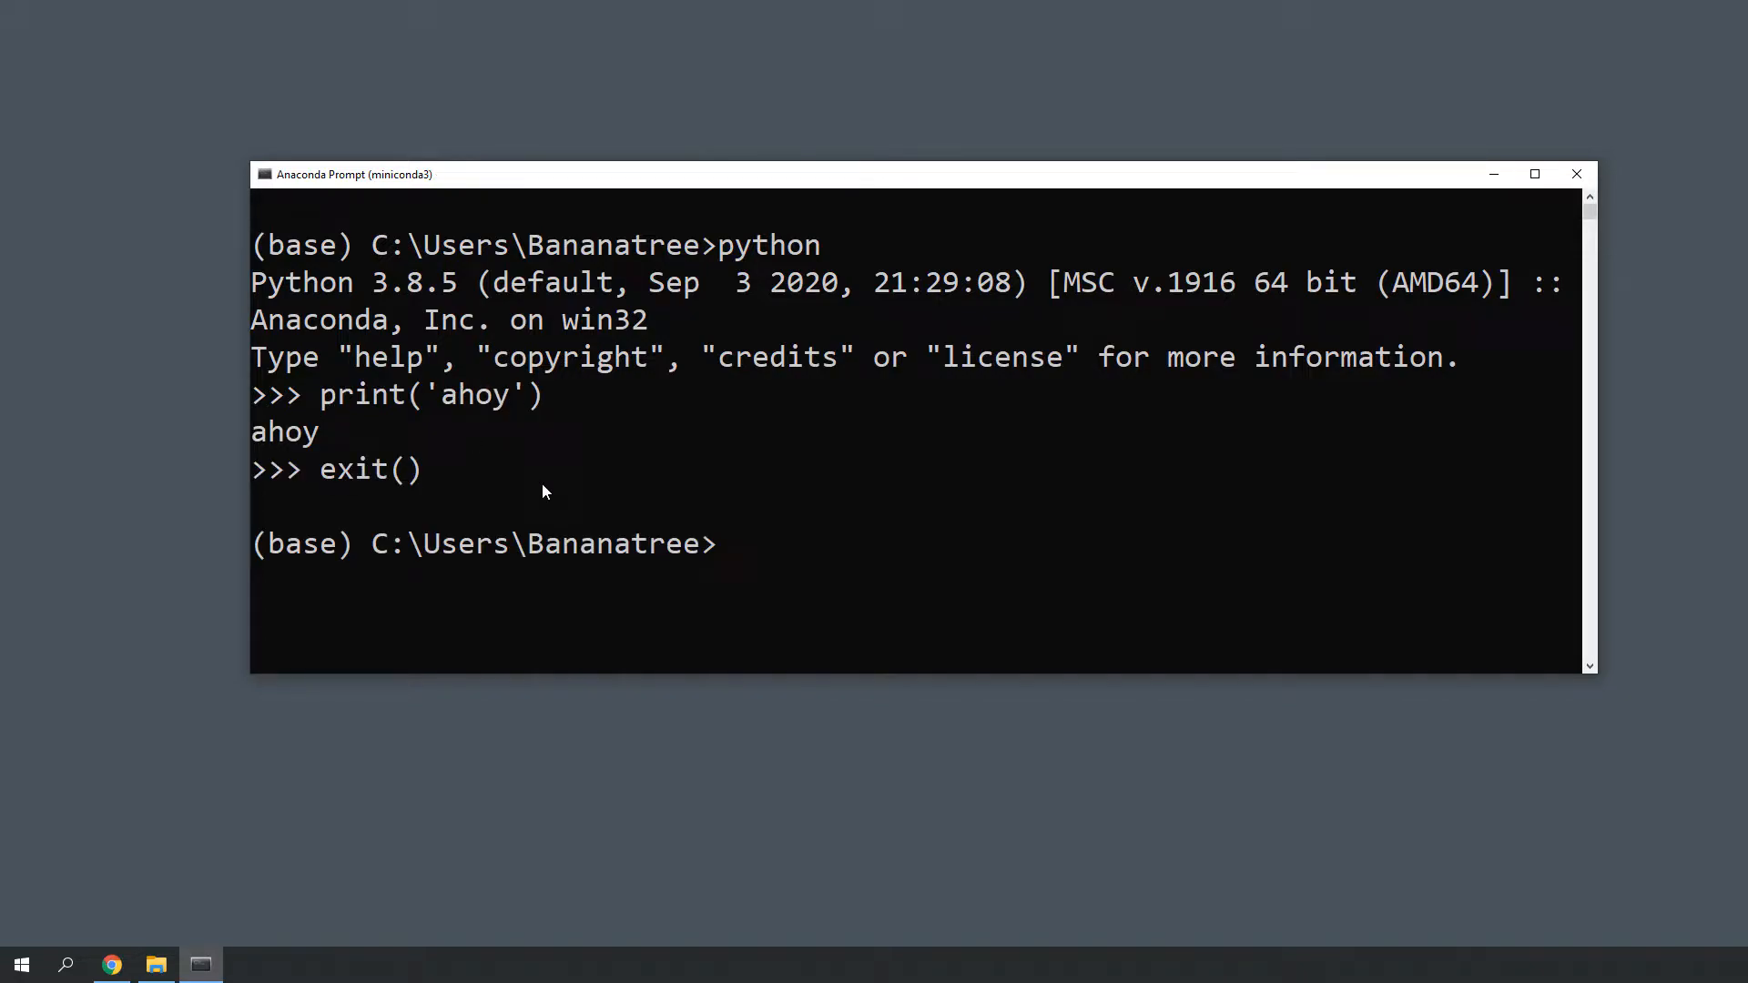
text(cls)
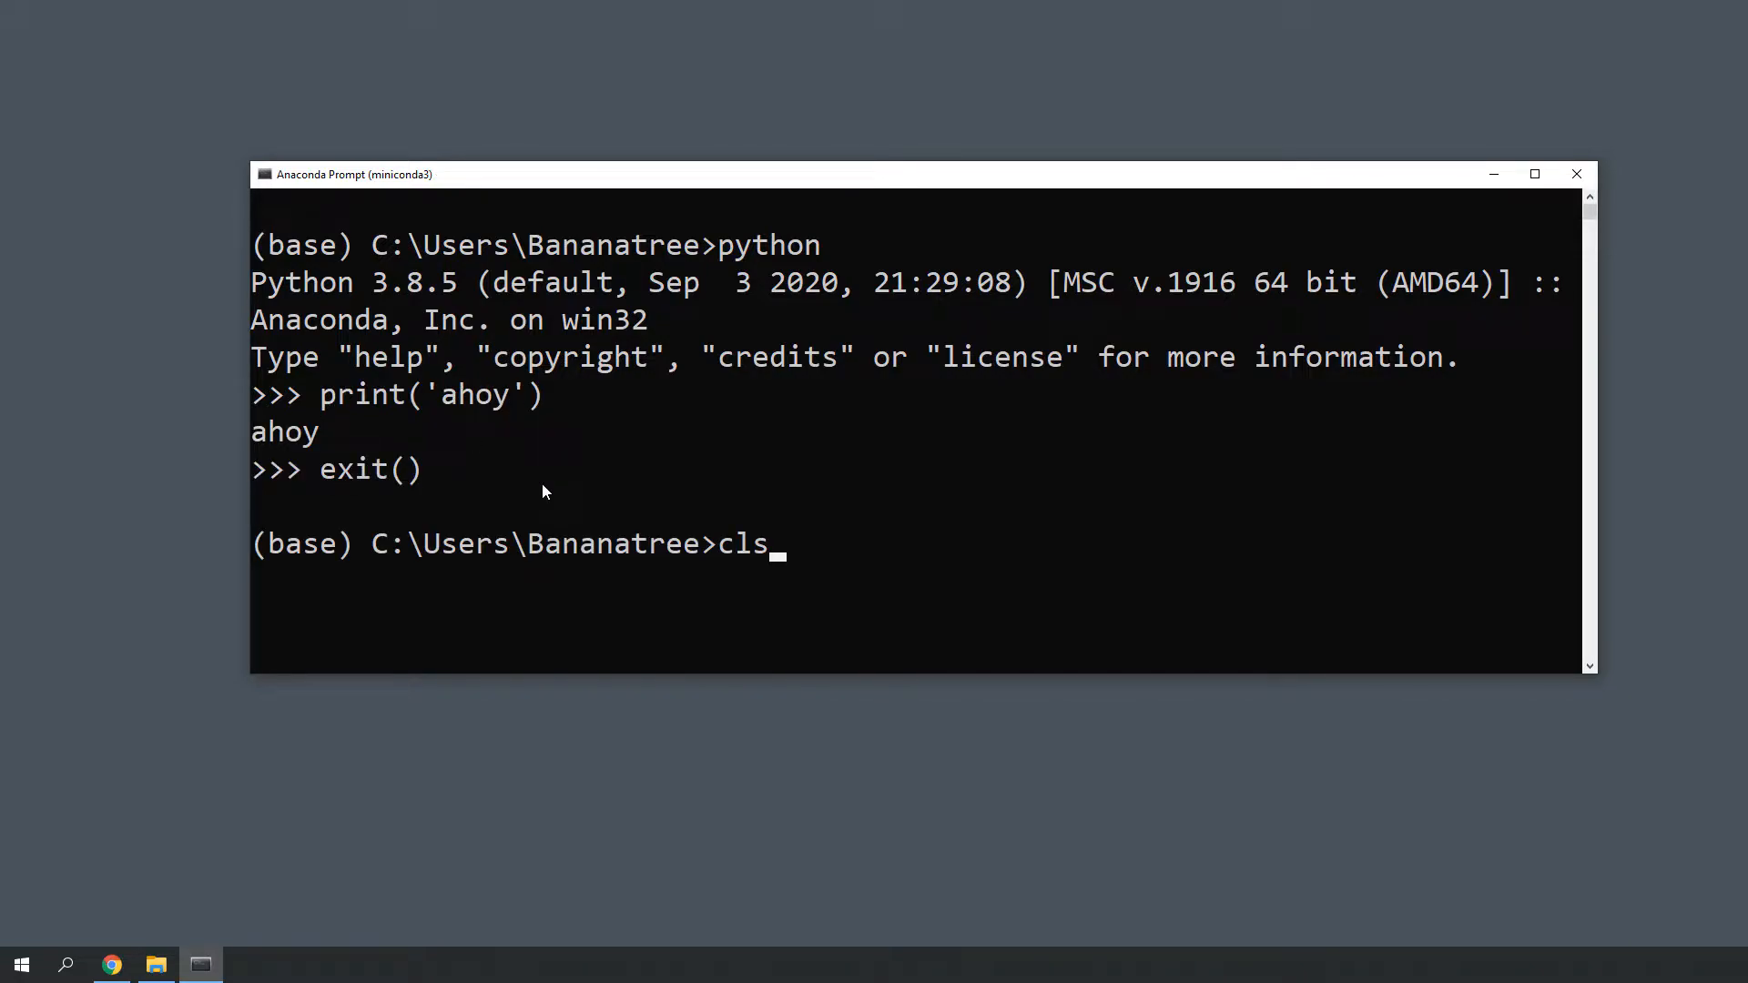
text(where python)
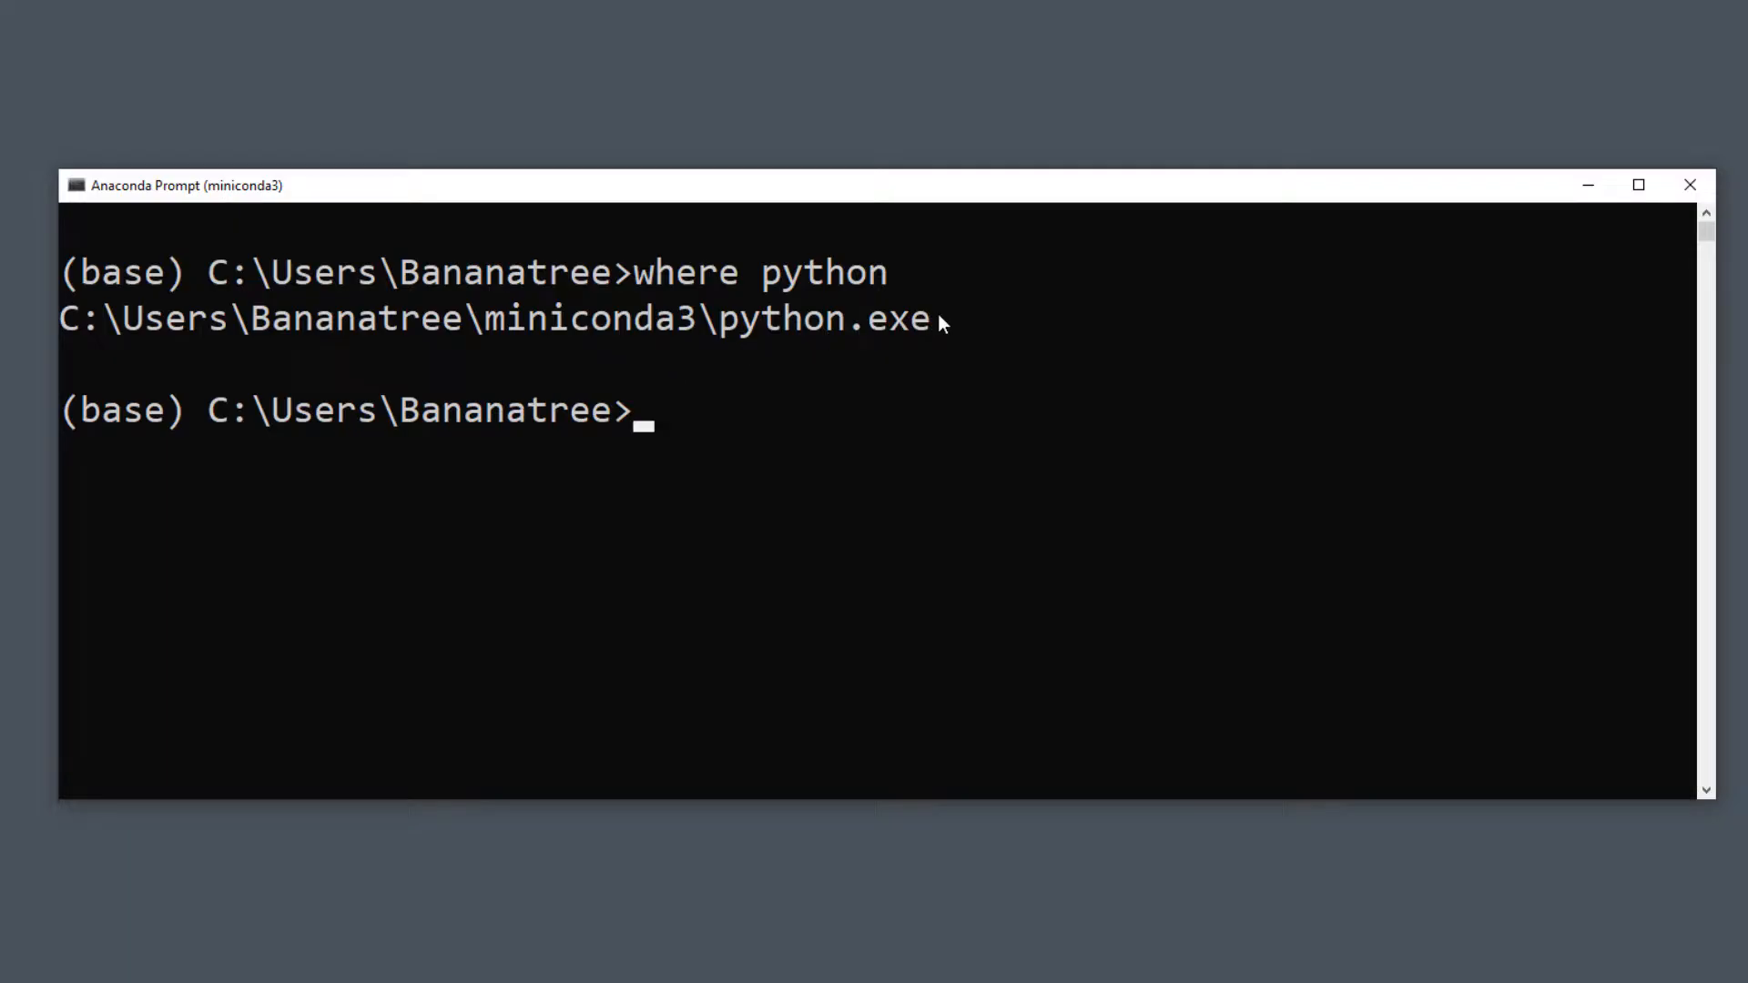
Step: Select the prompt line text before clearing the console back to an empty base prompt
drag(60, 317, 950, 317)
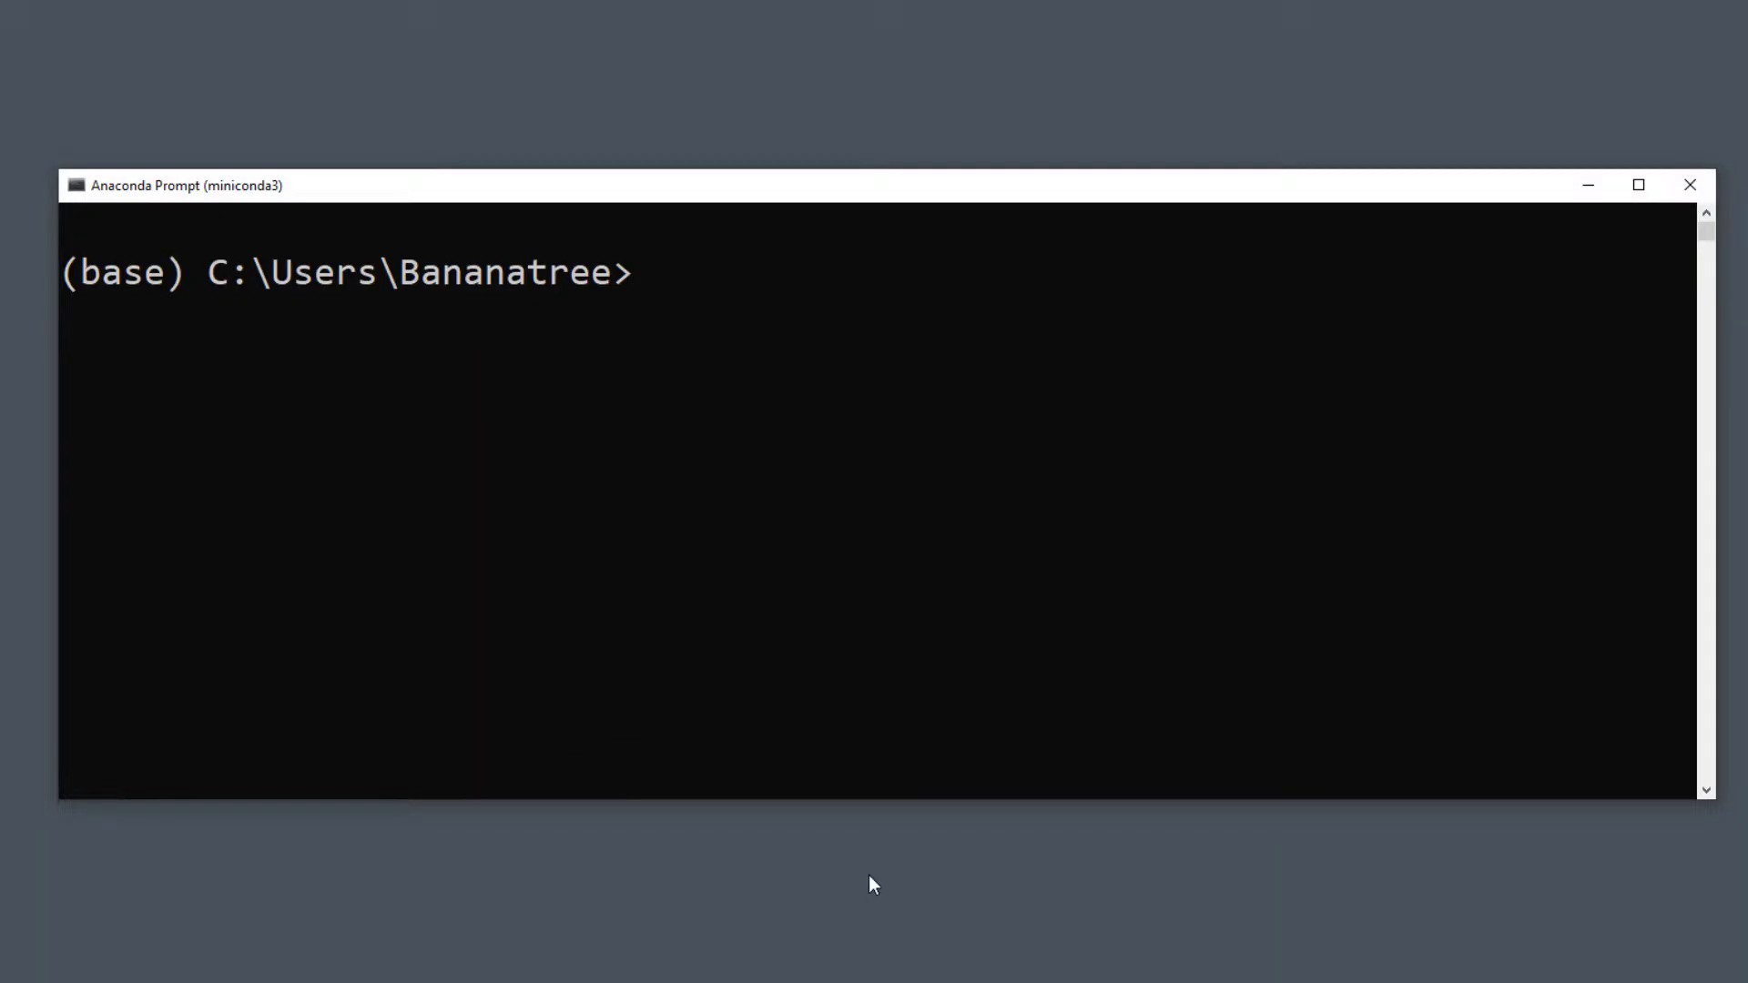
Step: Create the conda environment myenv with Python 3.7 and confirm the package installation
text(conda create)
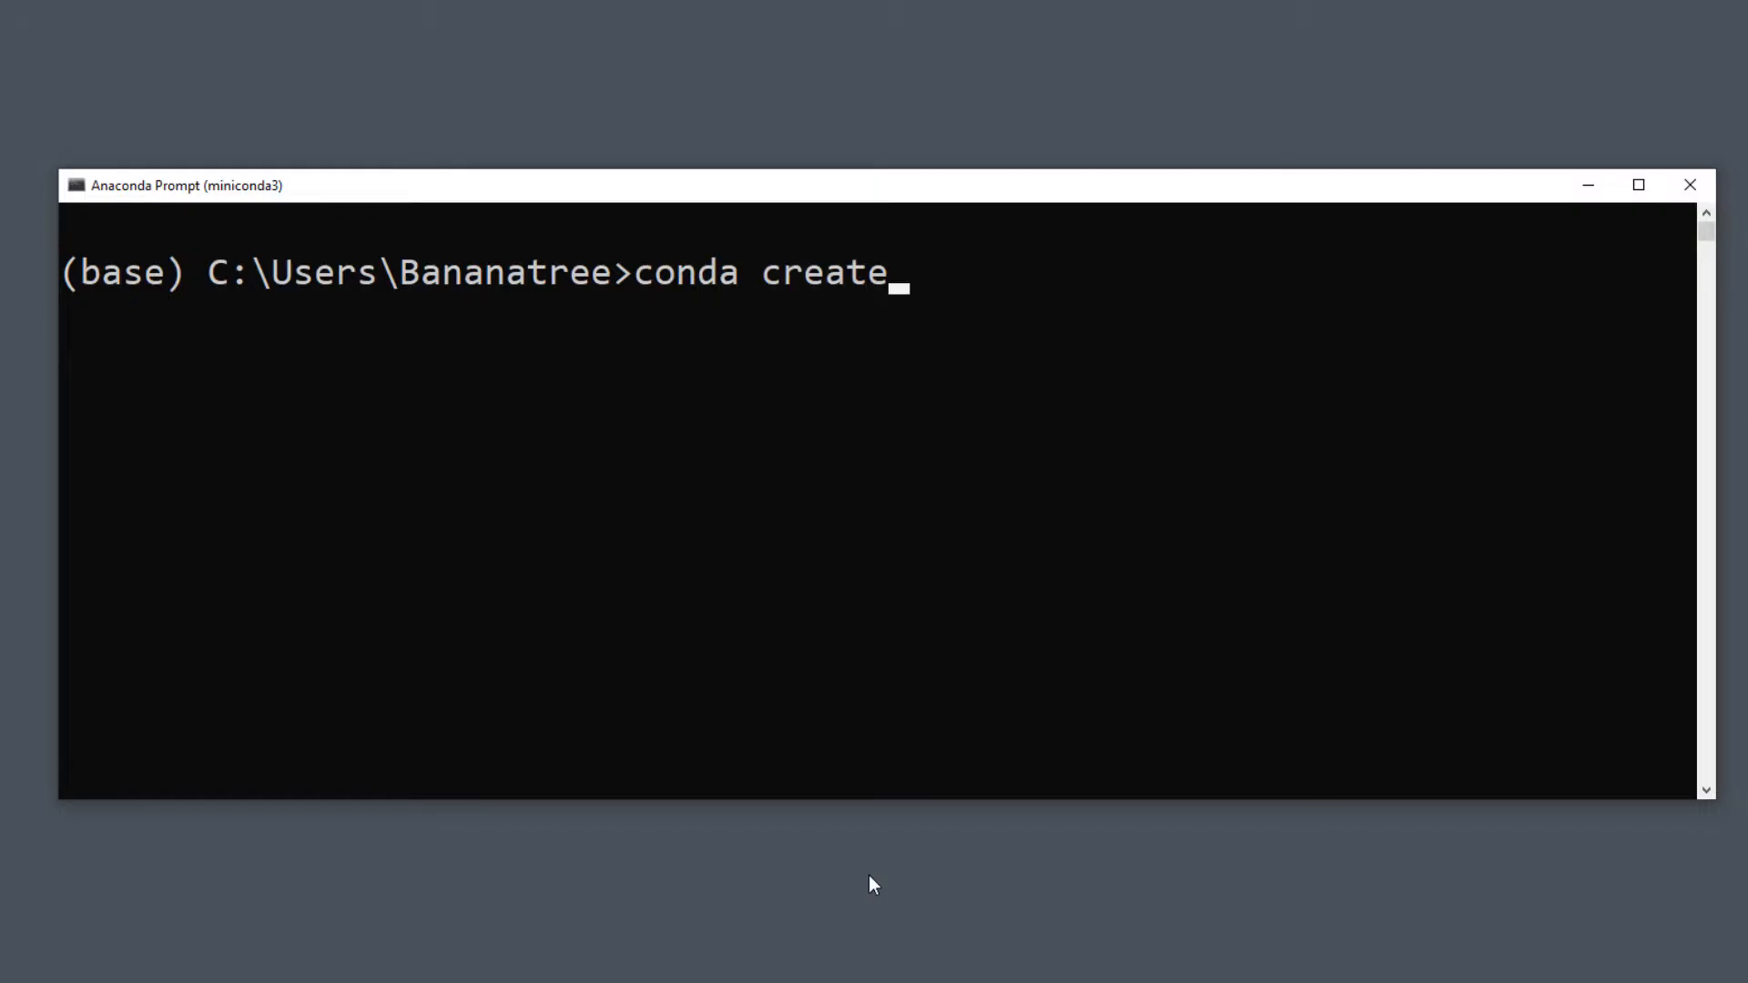
text(-n)
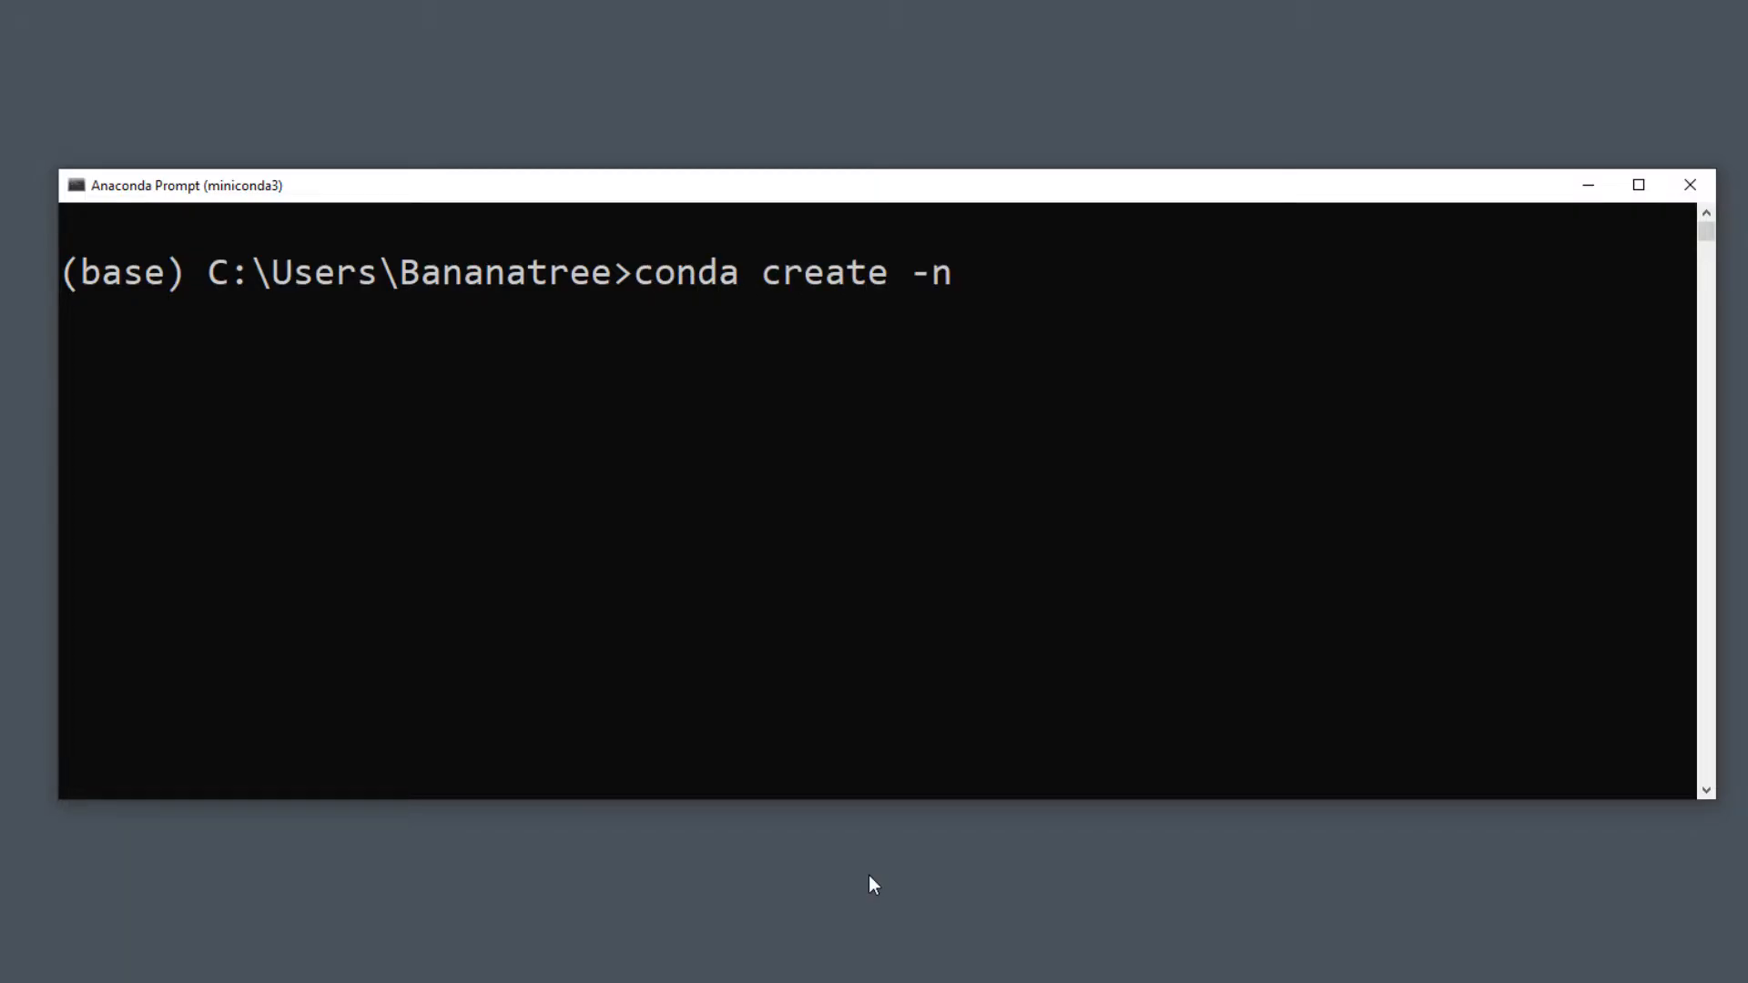
text(myenv)
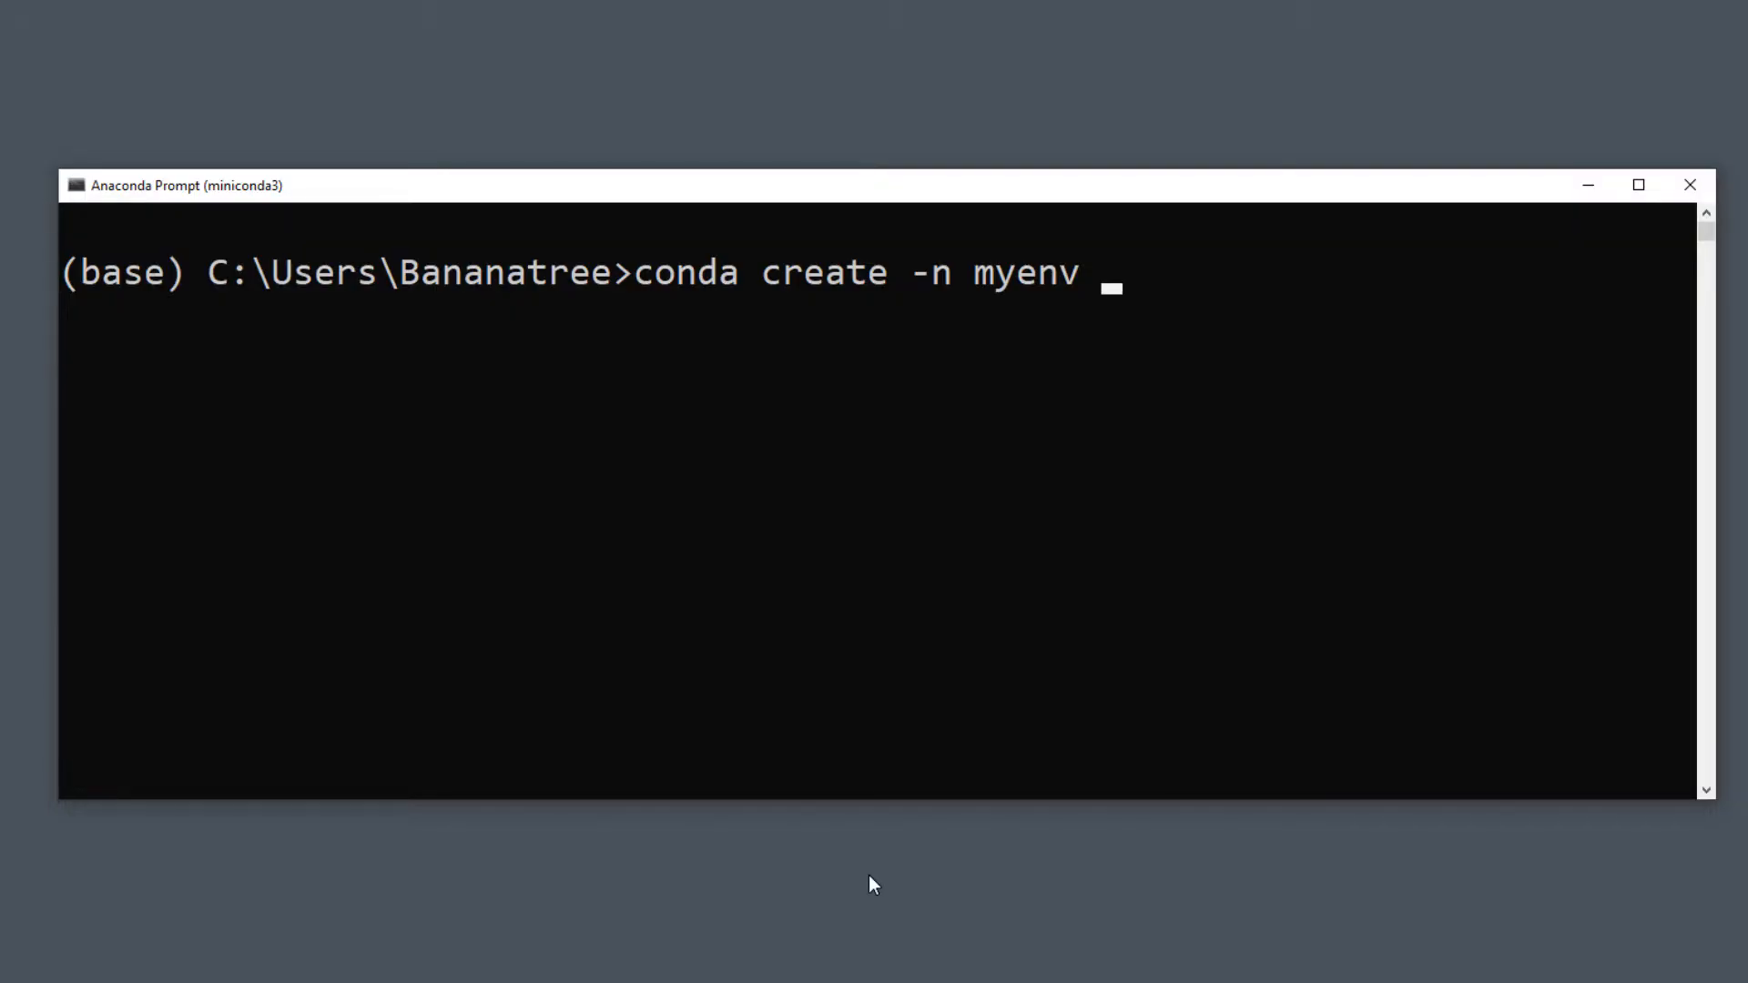
text(pyth)
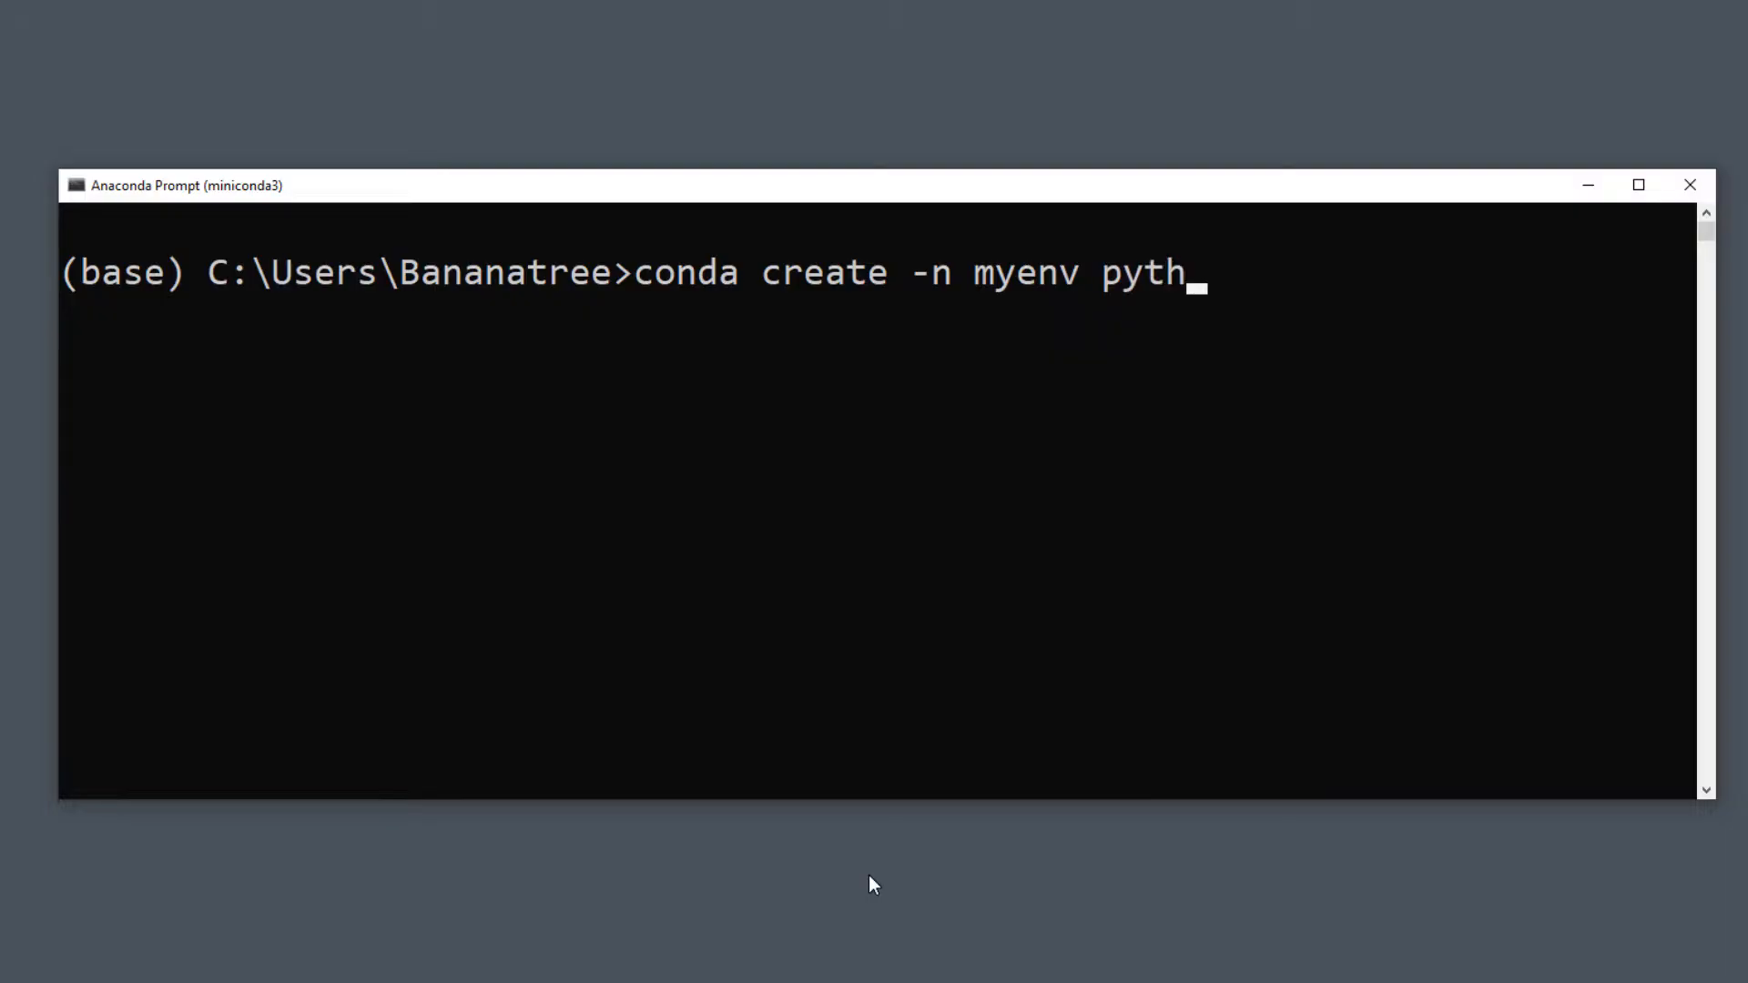
text(on=)
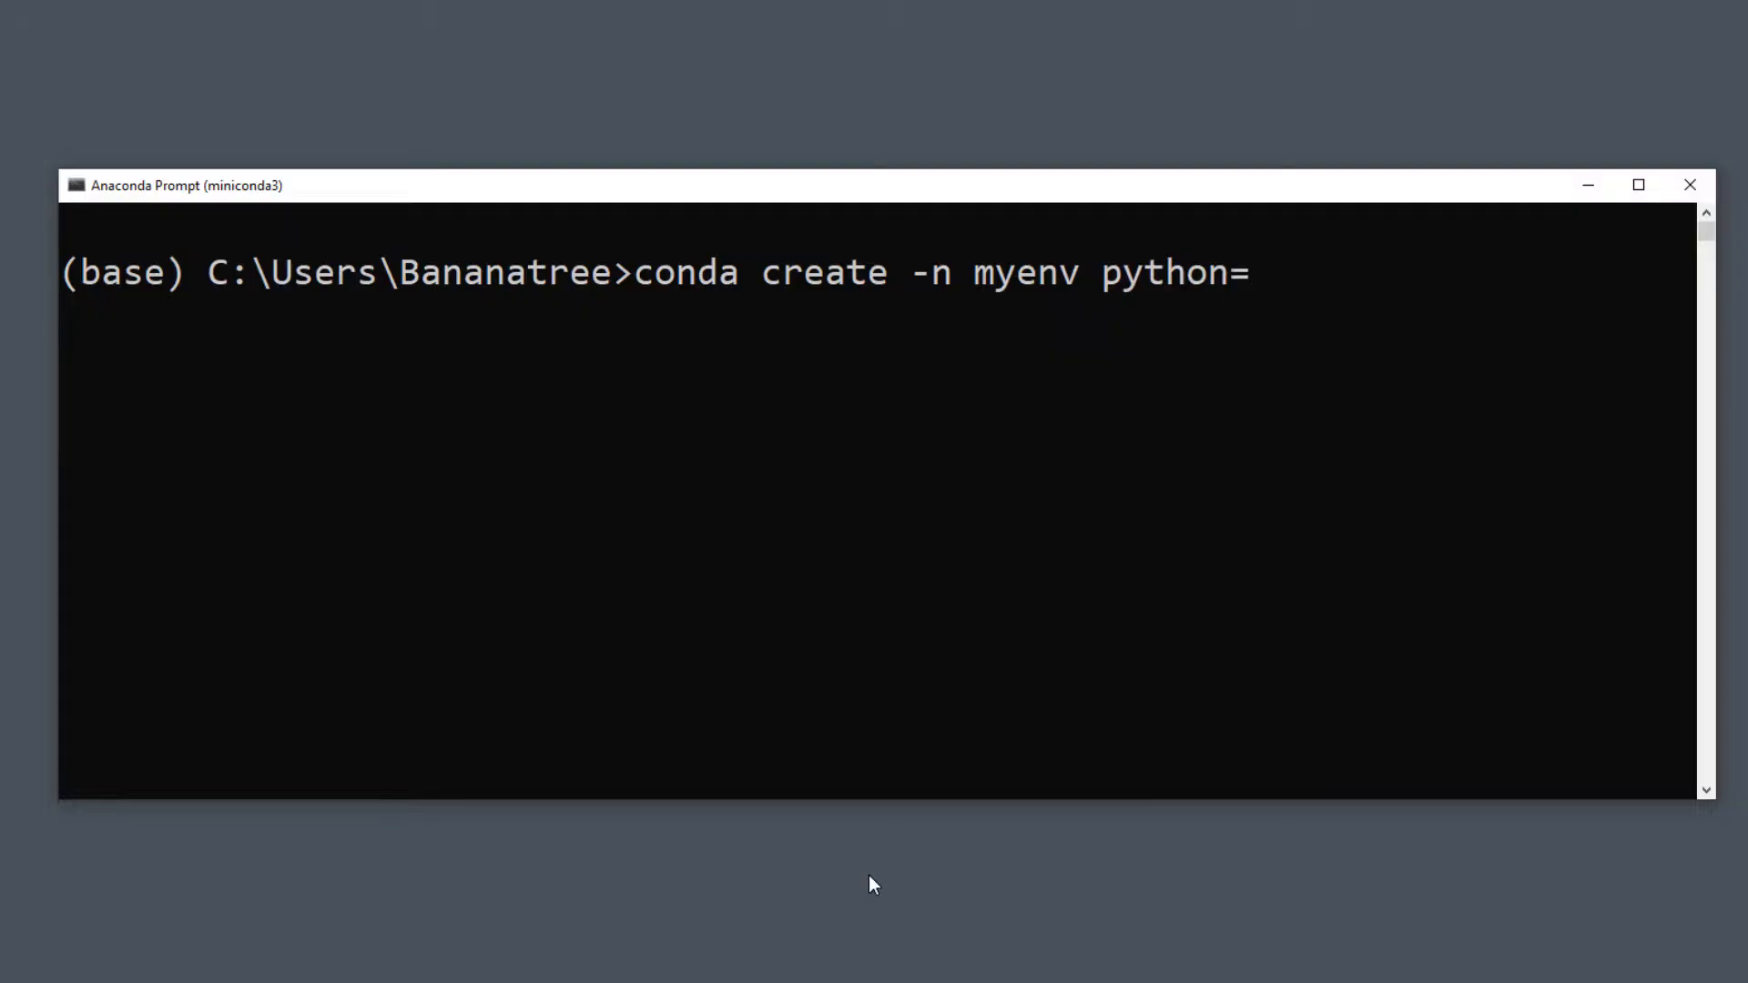
text(3.7)
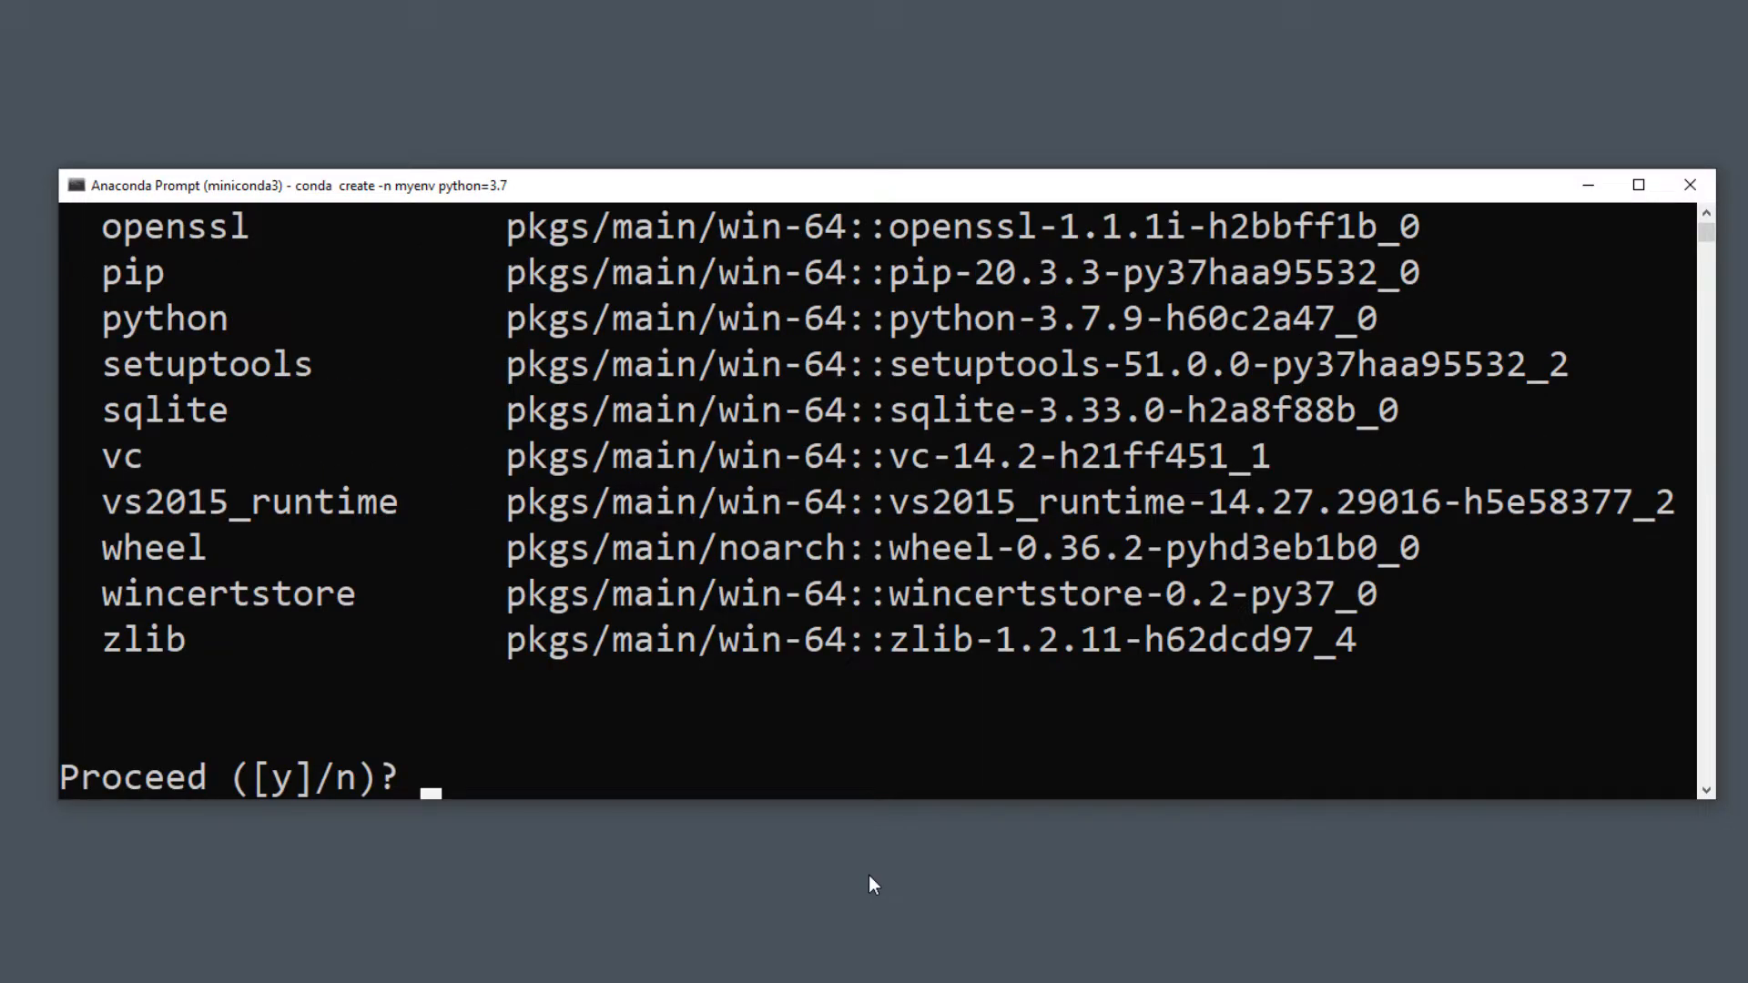
text(y)
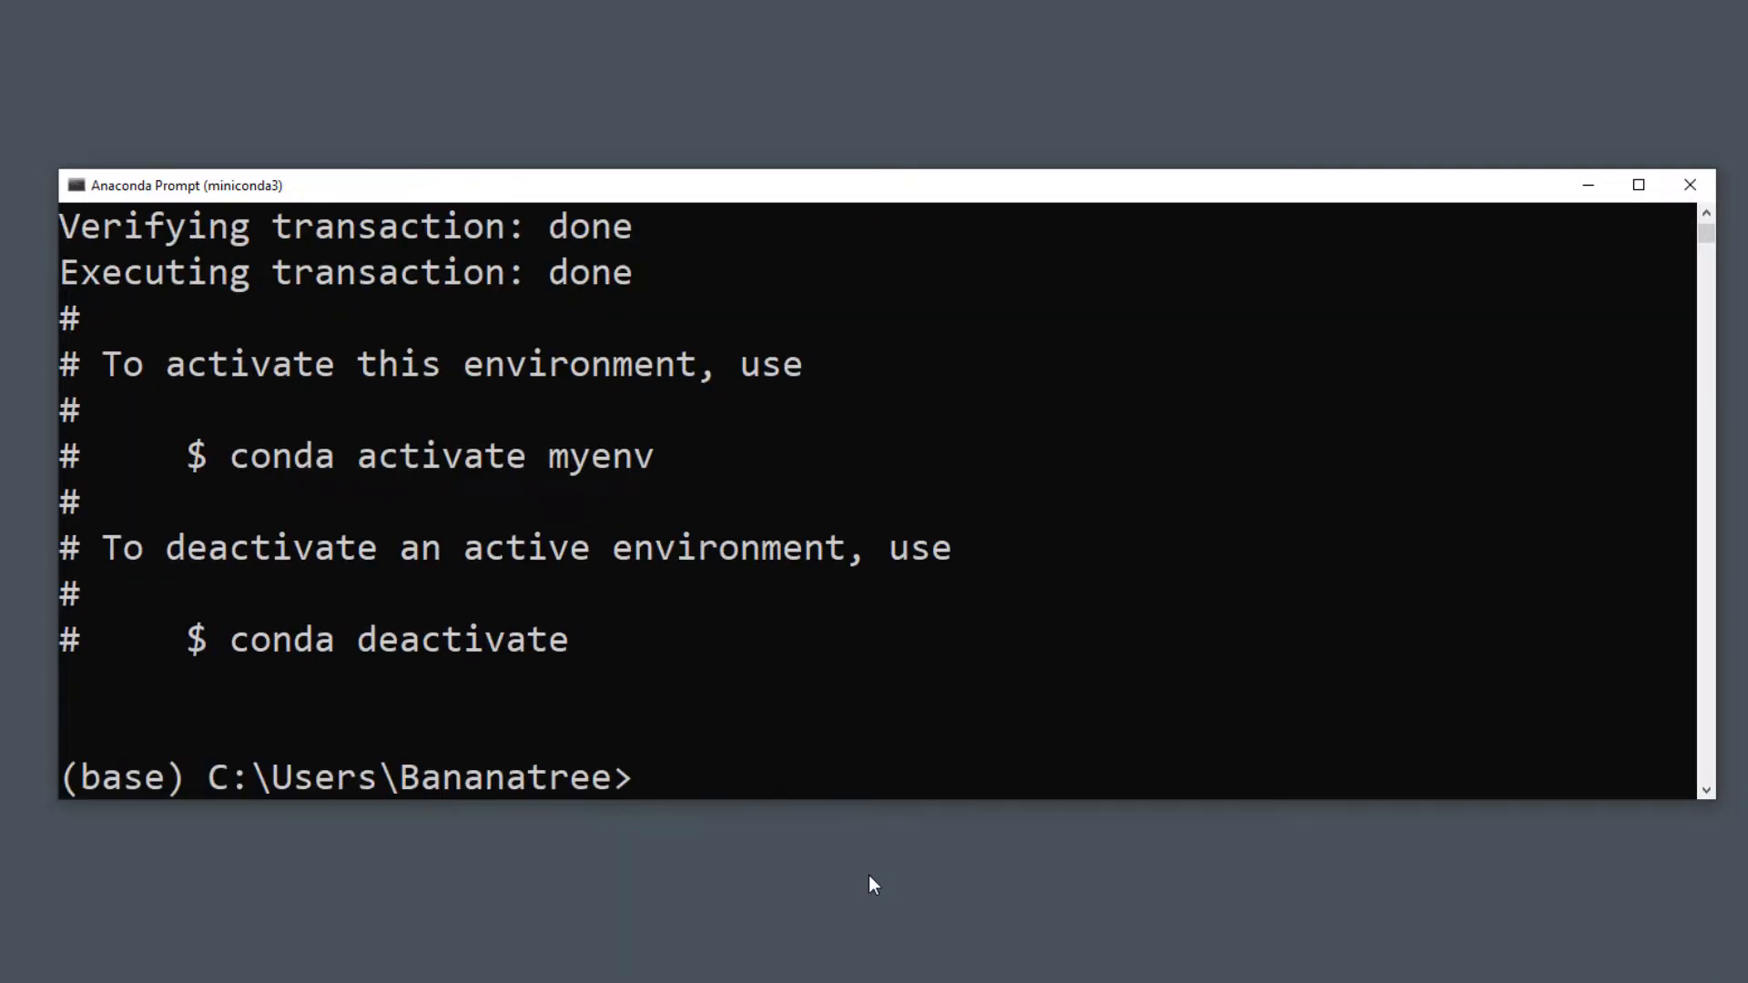
Step: Activate myenv, list its packages with pip freeze and install pandas into it
text(conda act)
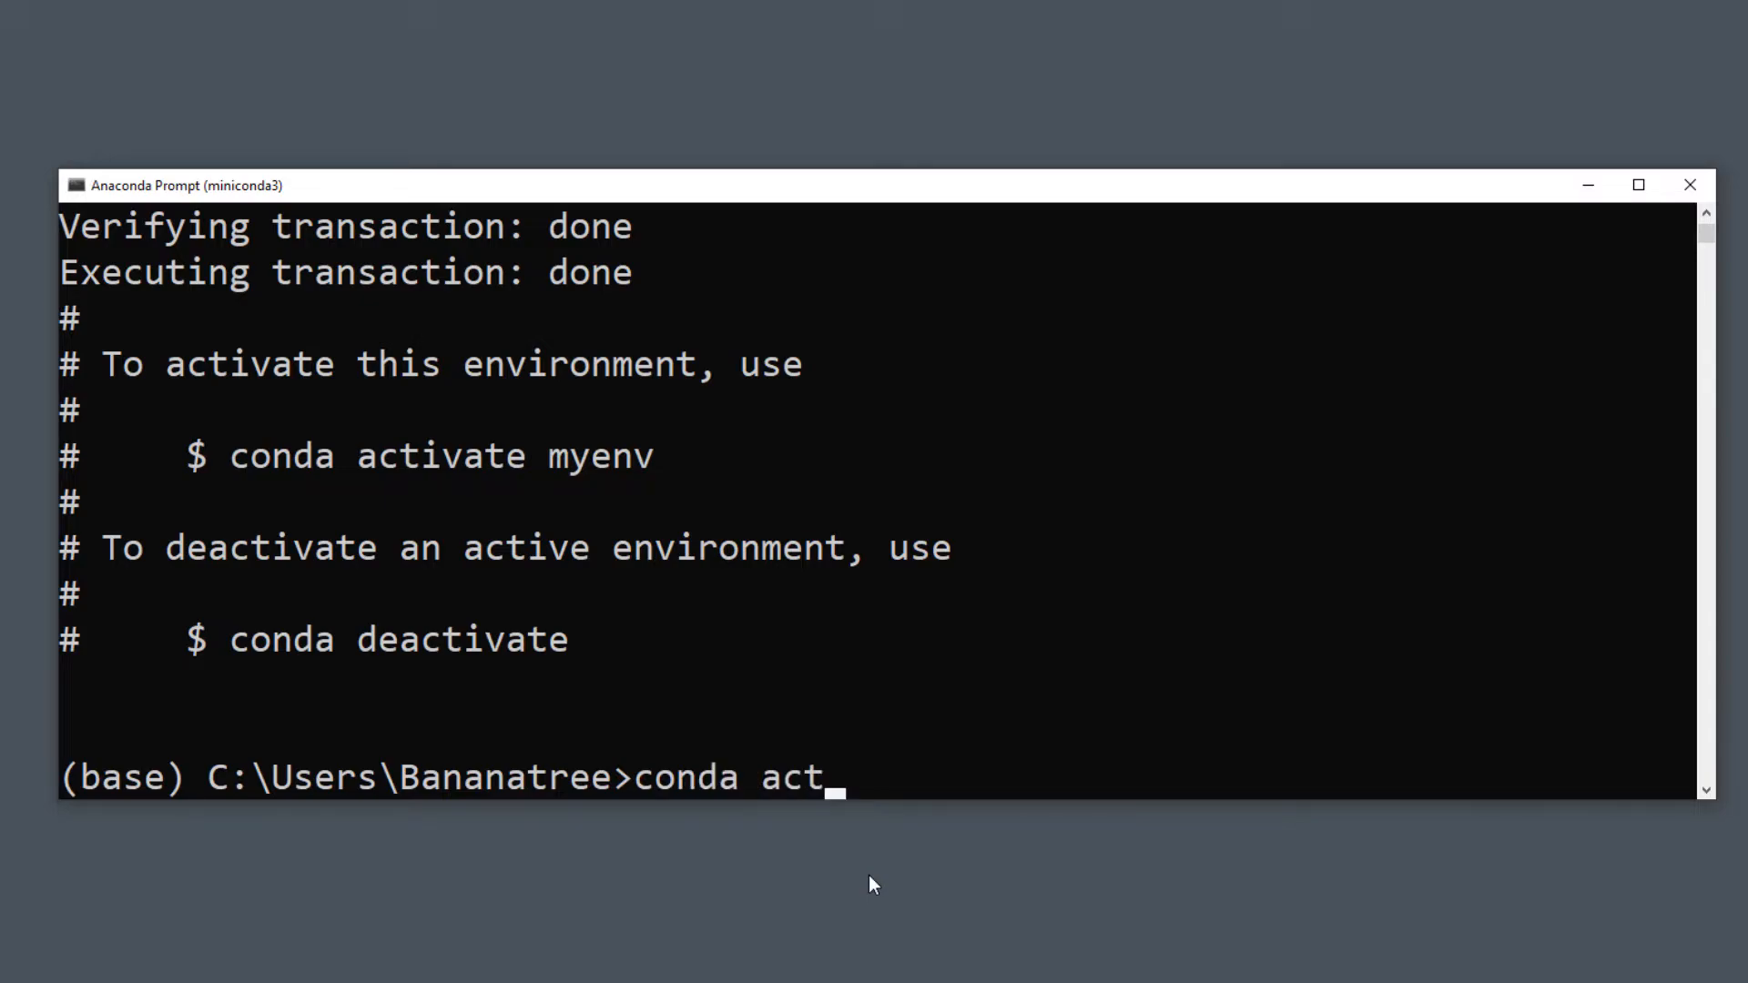
text(ivate myenv)
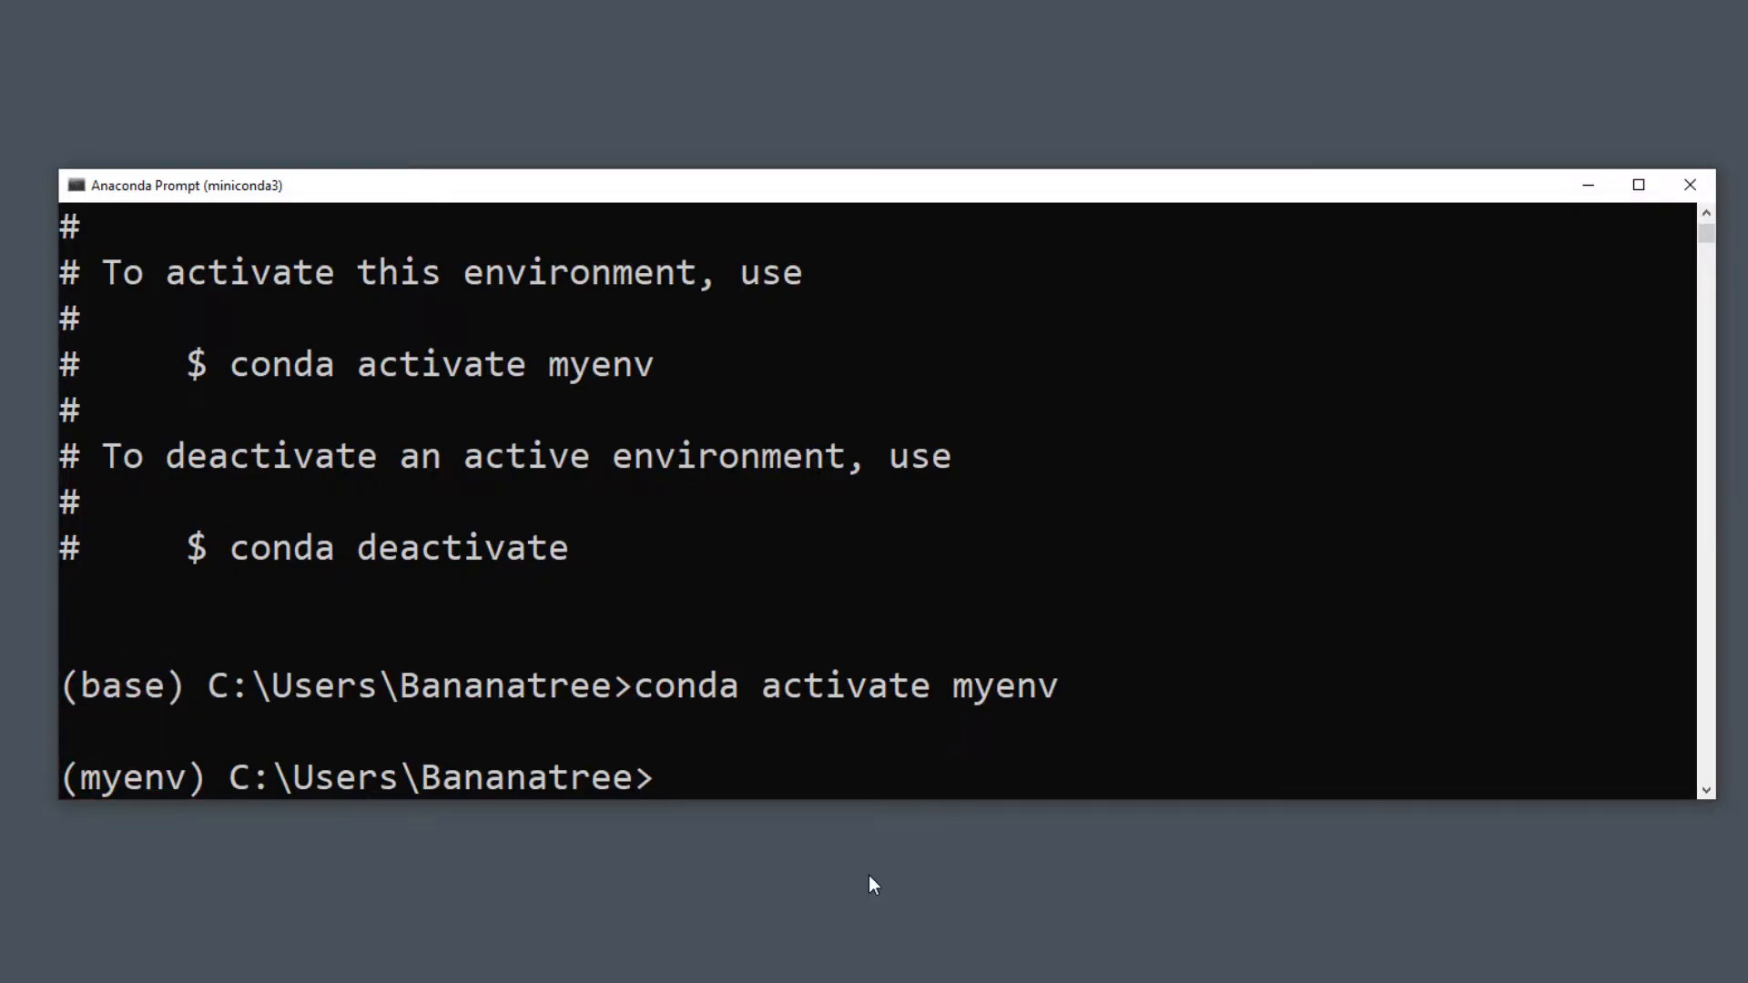
text(pip fre)
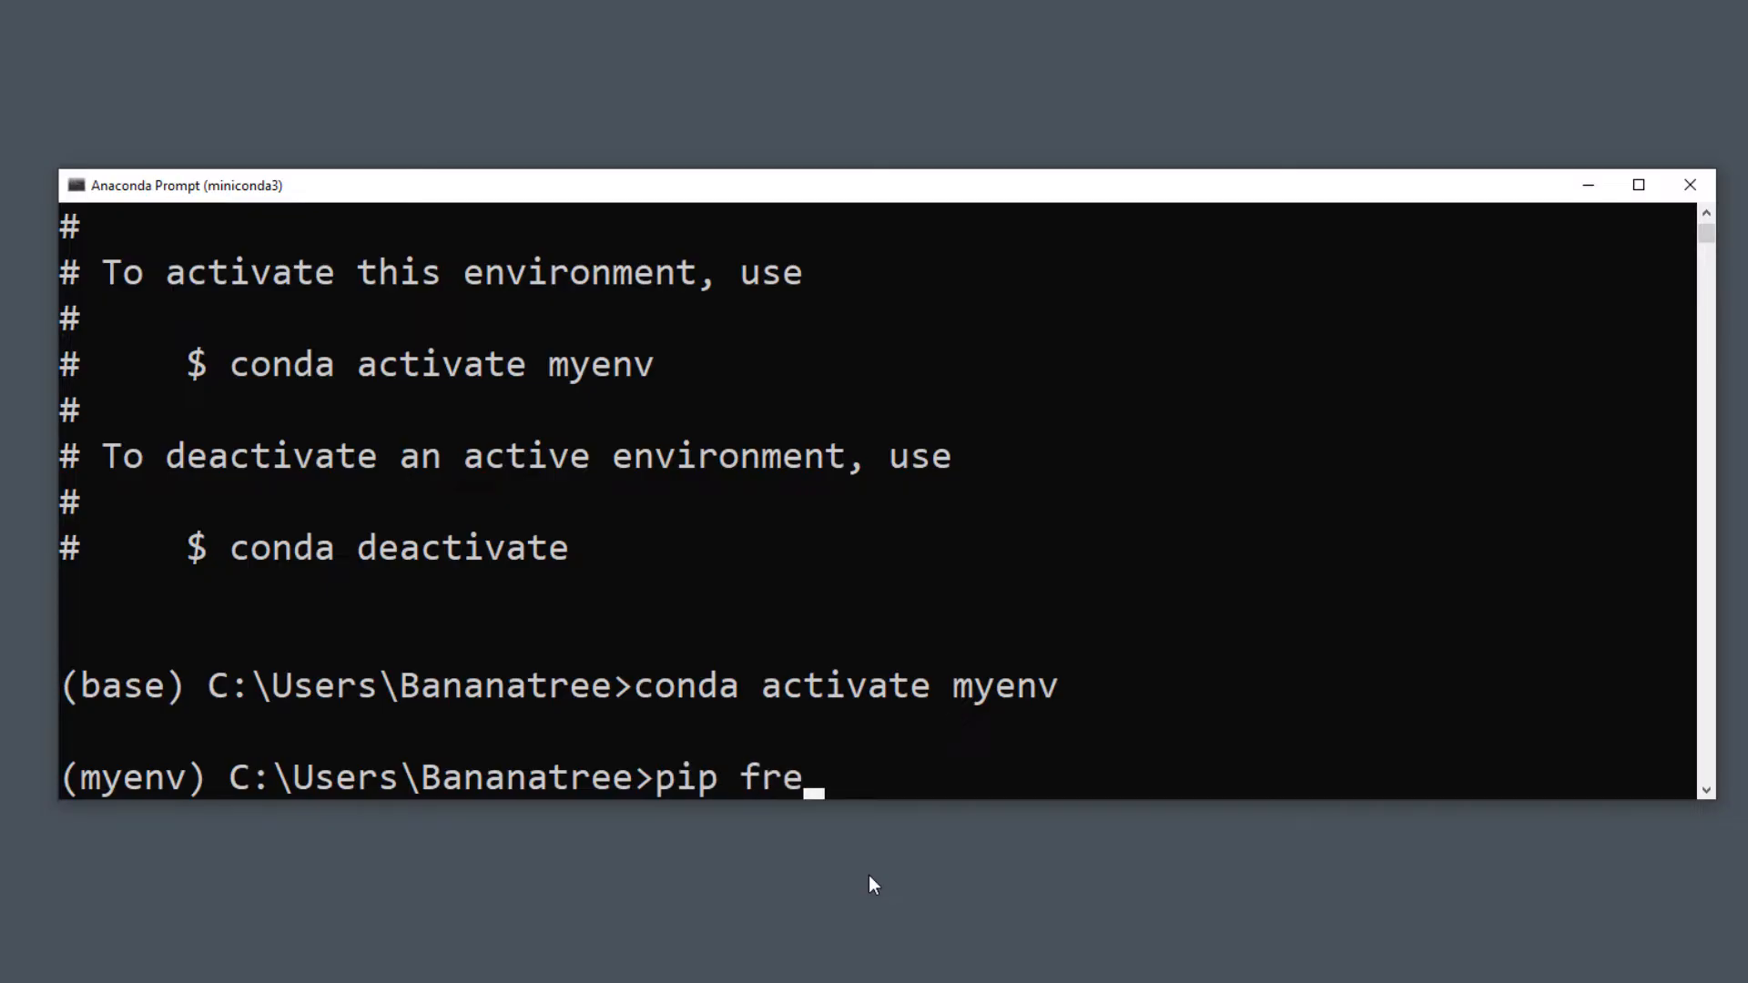
text(eze)
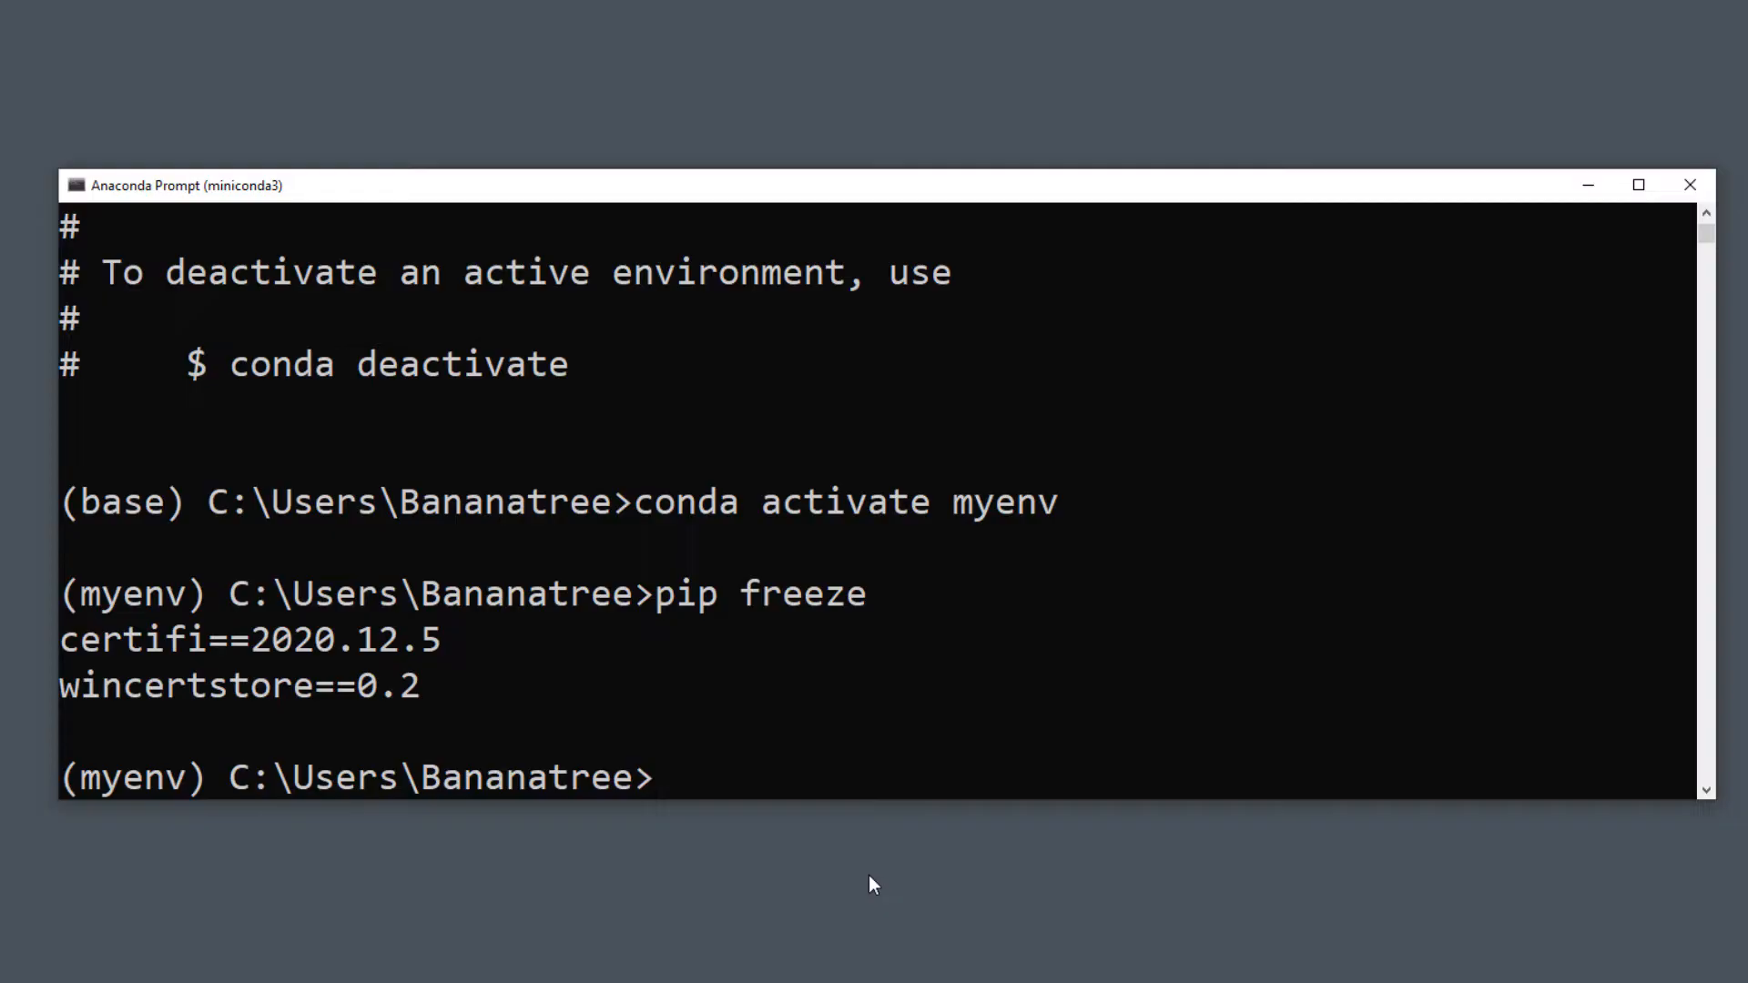
text(pip)
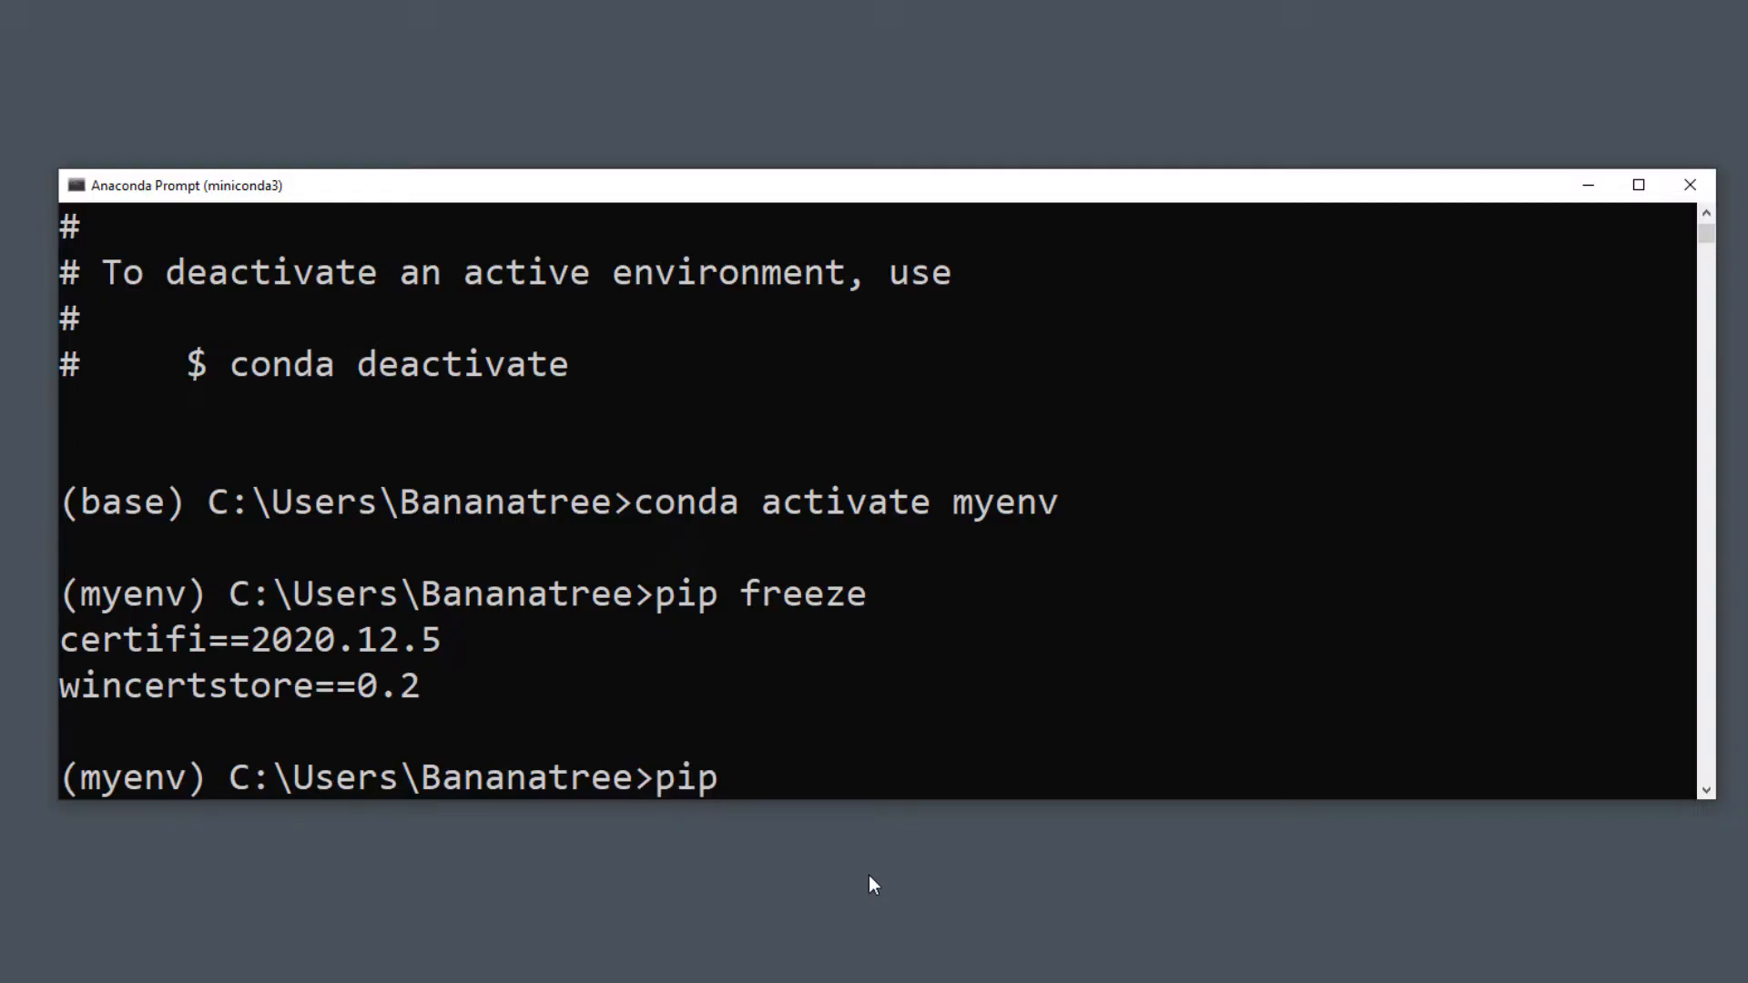
text(install pandas)
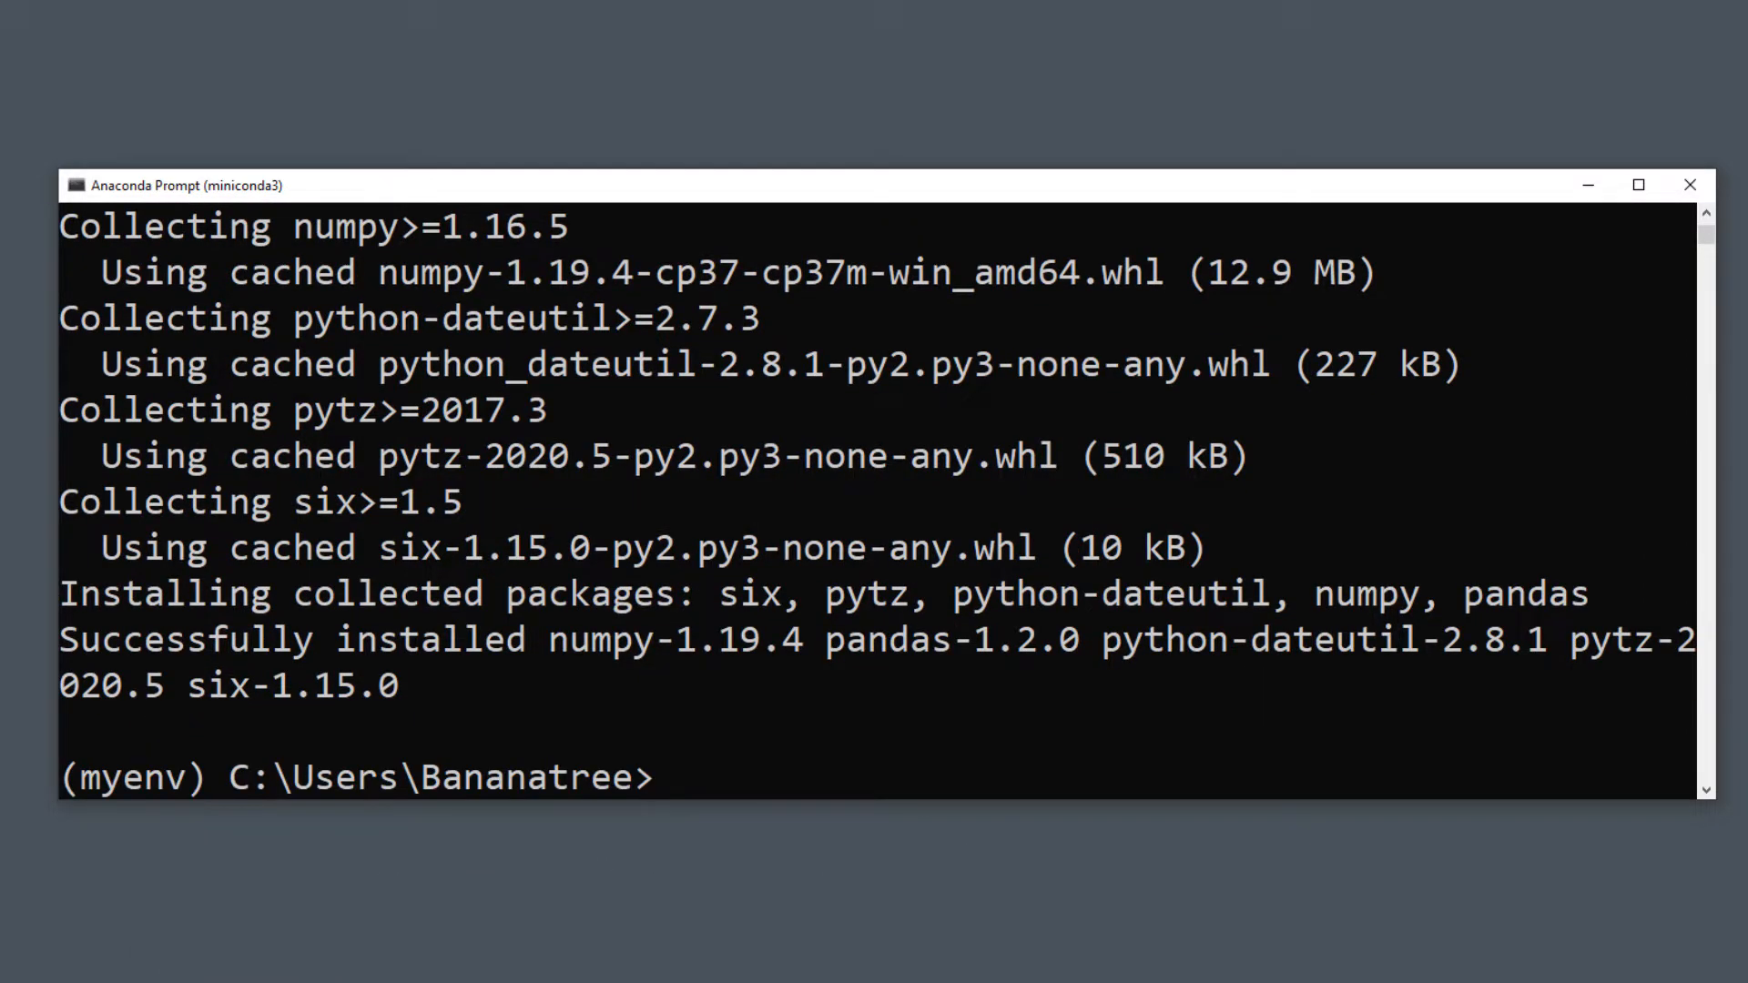
text(pip freeze)
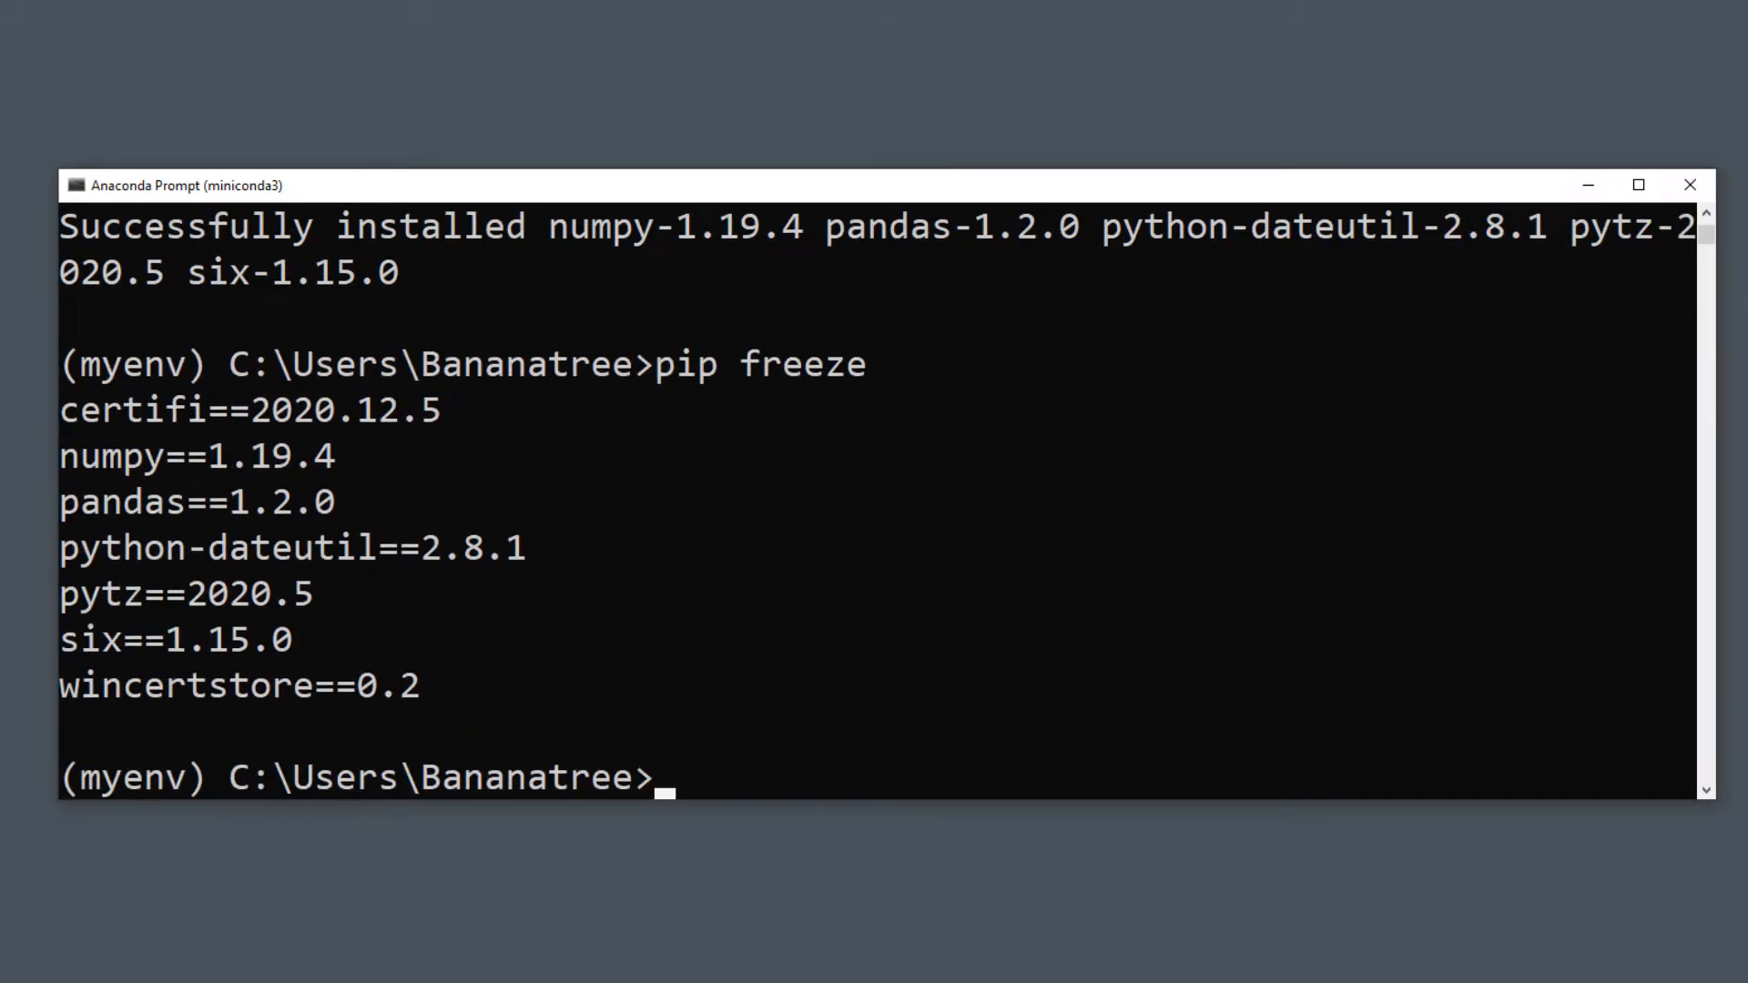
mouse_move(353, 517)
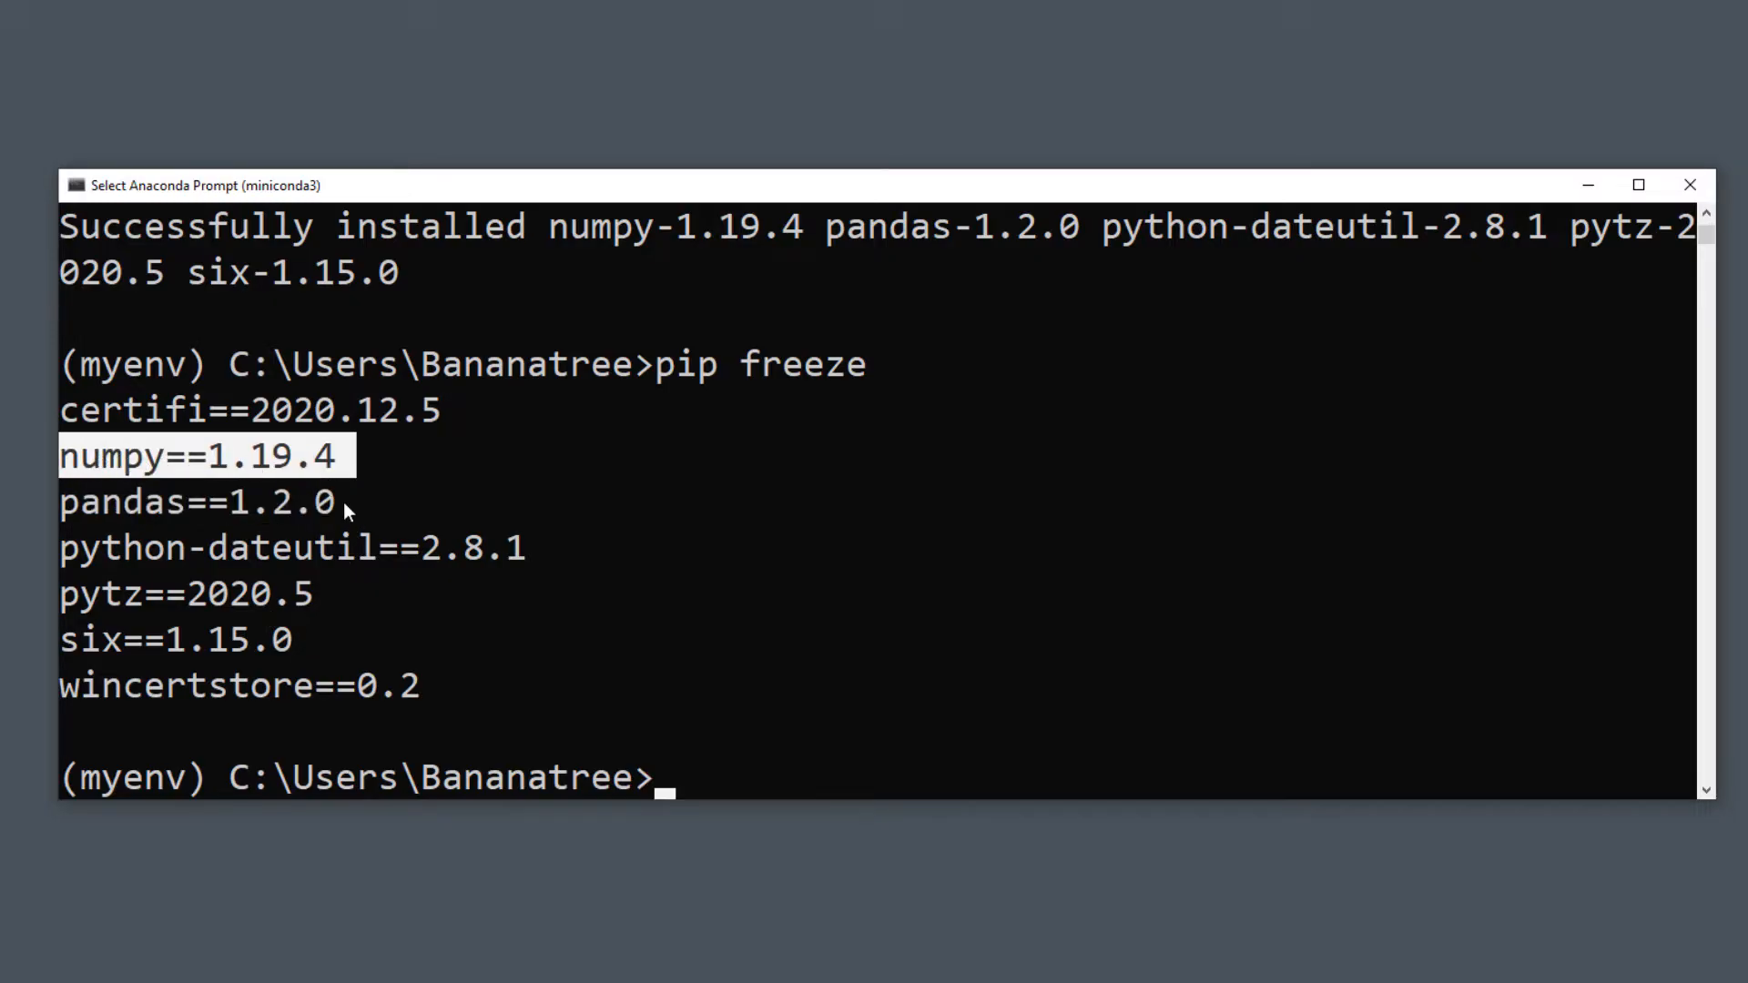
Step: Install jupyter into myenv, then open a command prompt in the Jupyter_Example folder and start Jupyter
text(pip i)
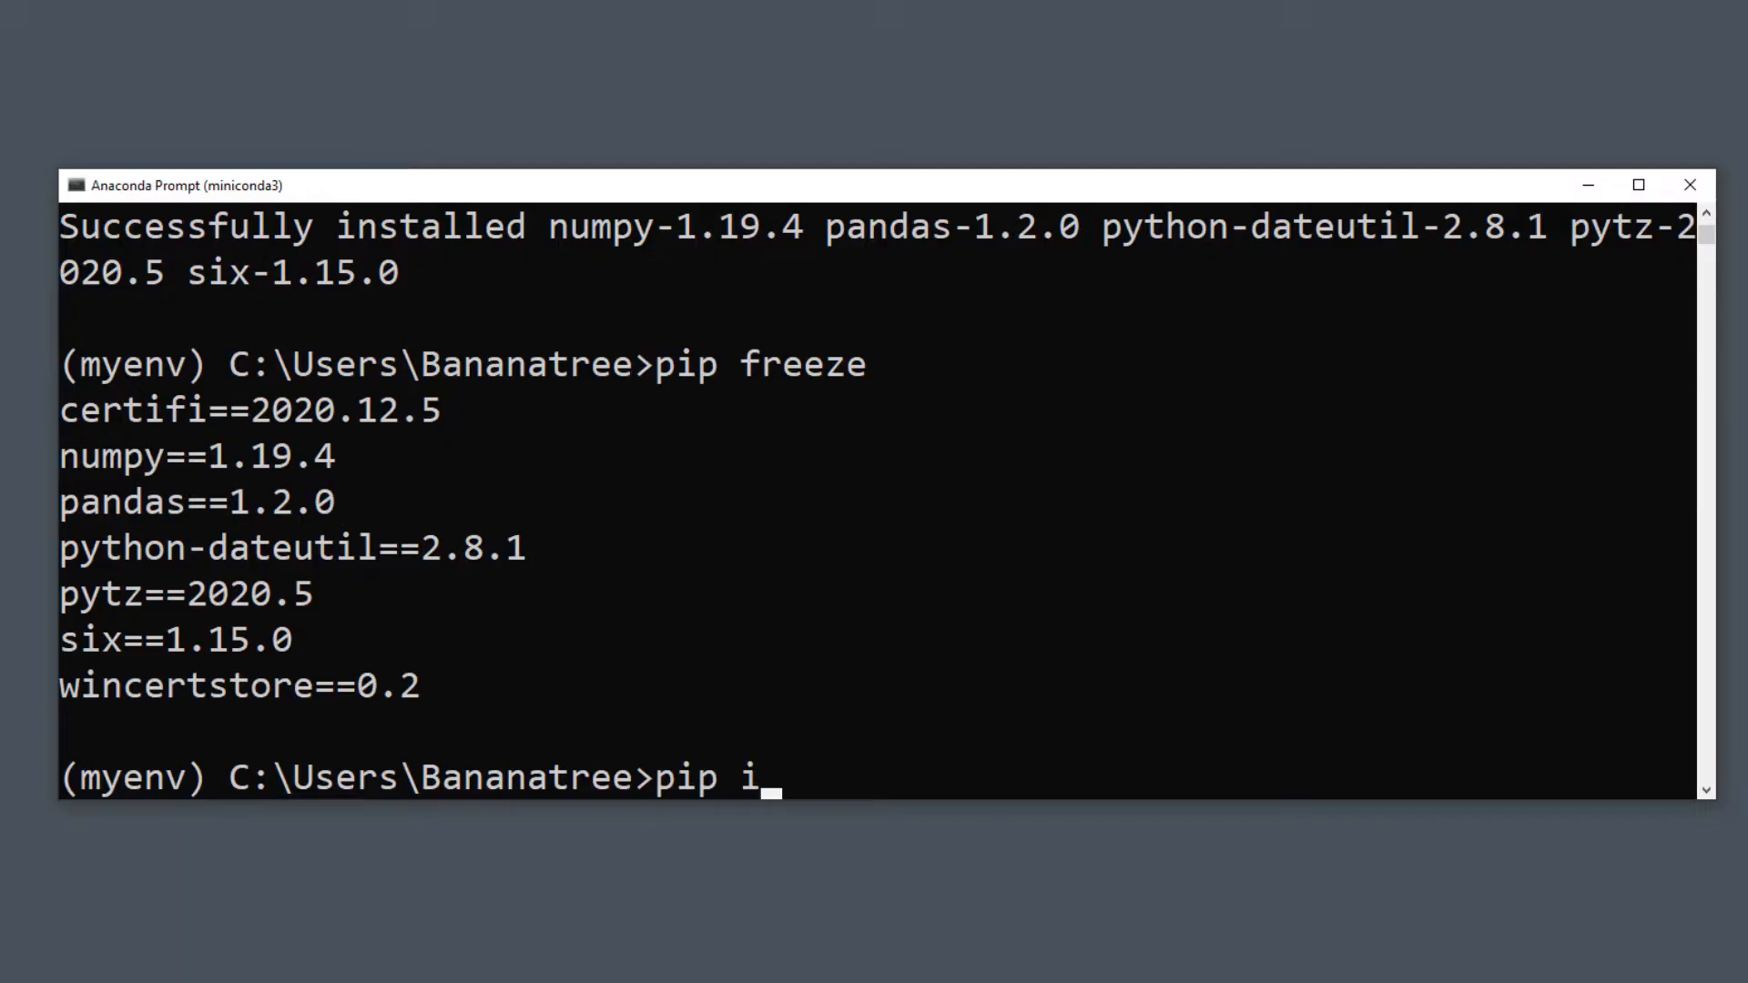
text(nstall)
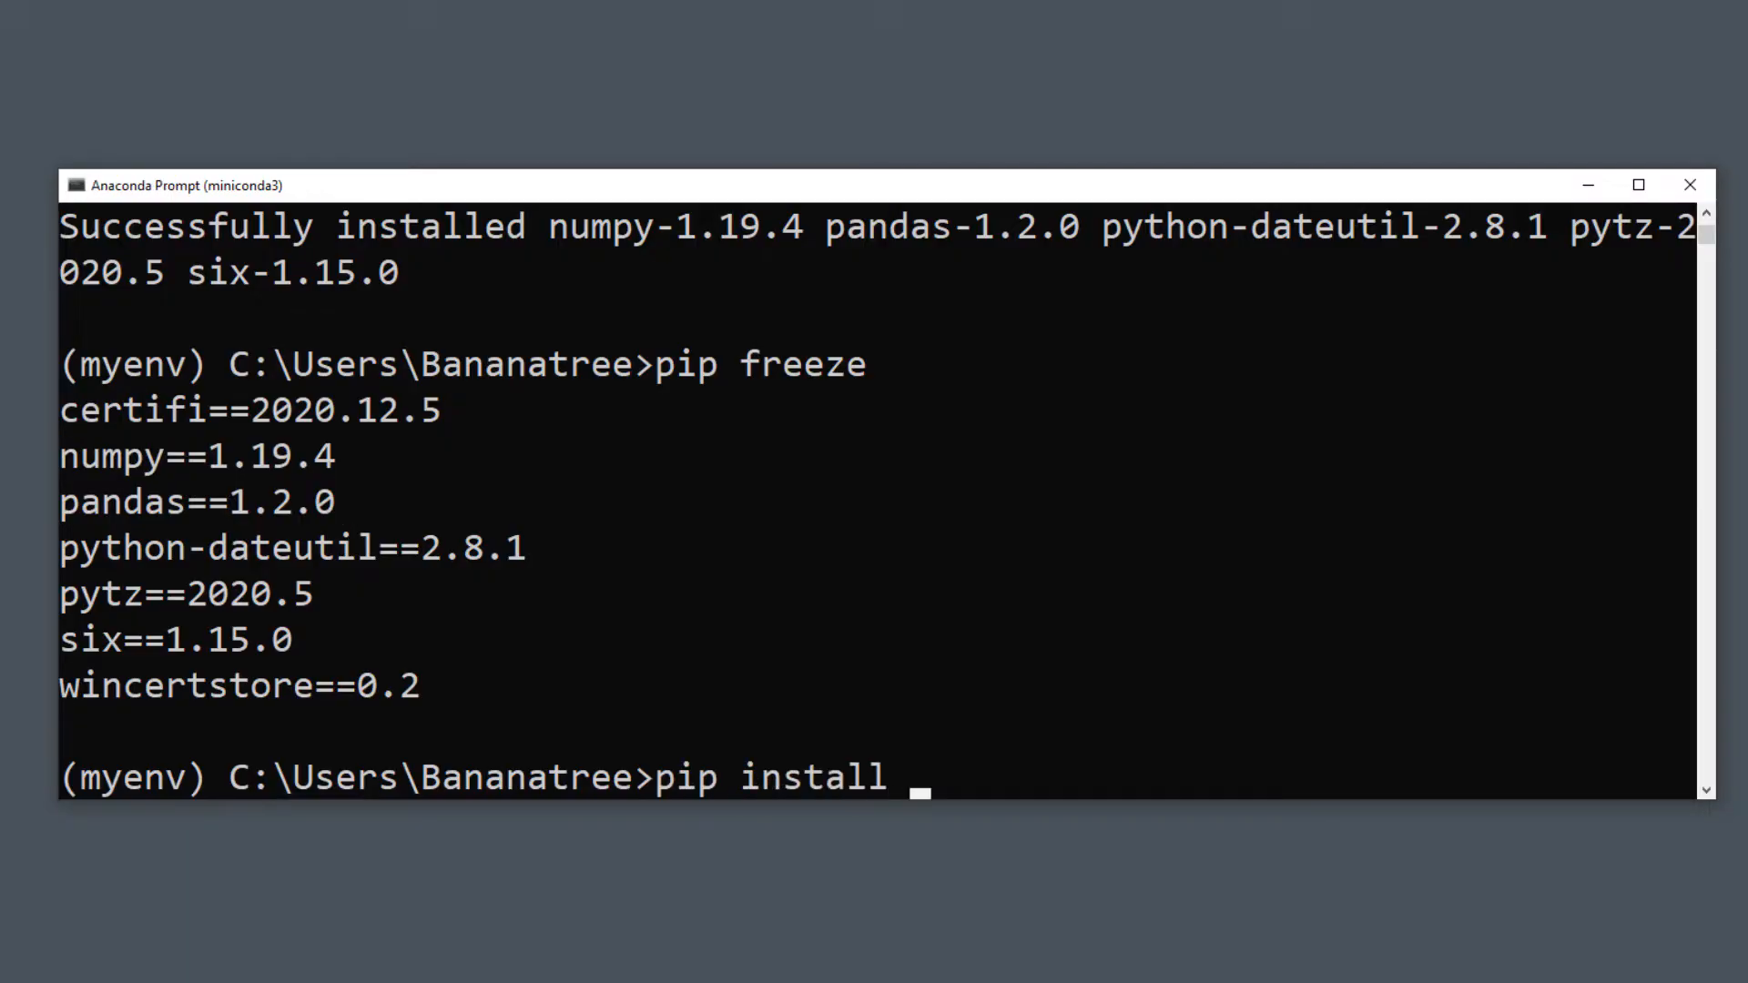
text(jupyter)
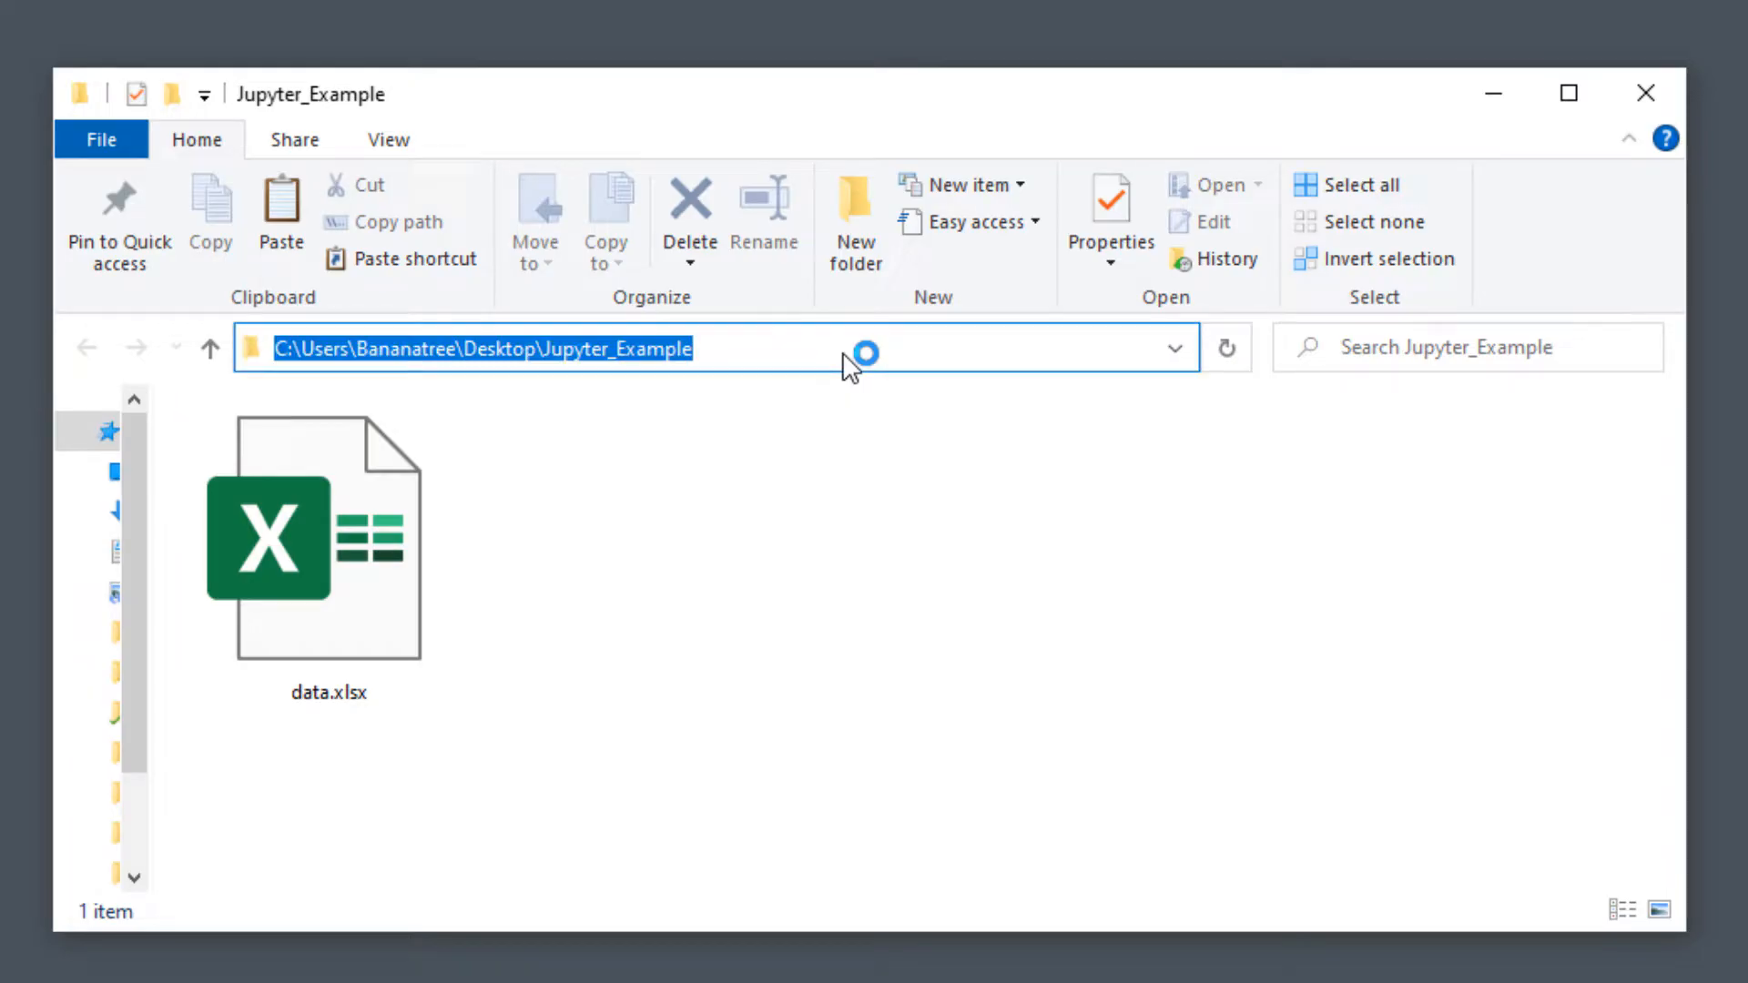
text(cmd)
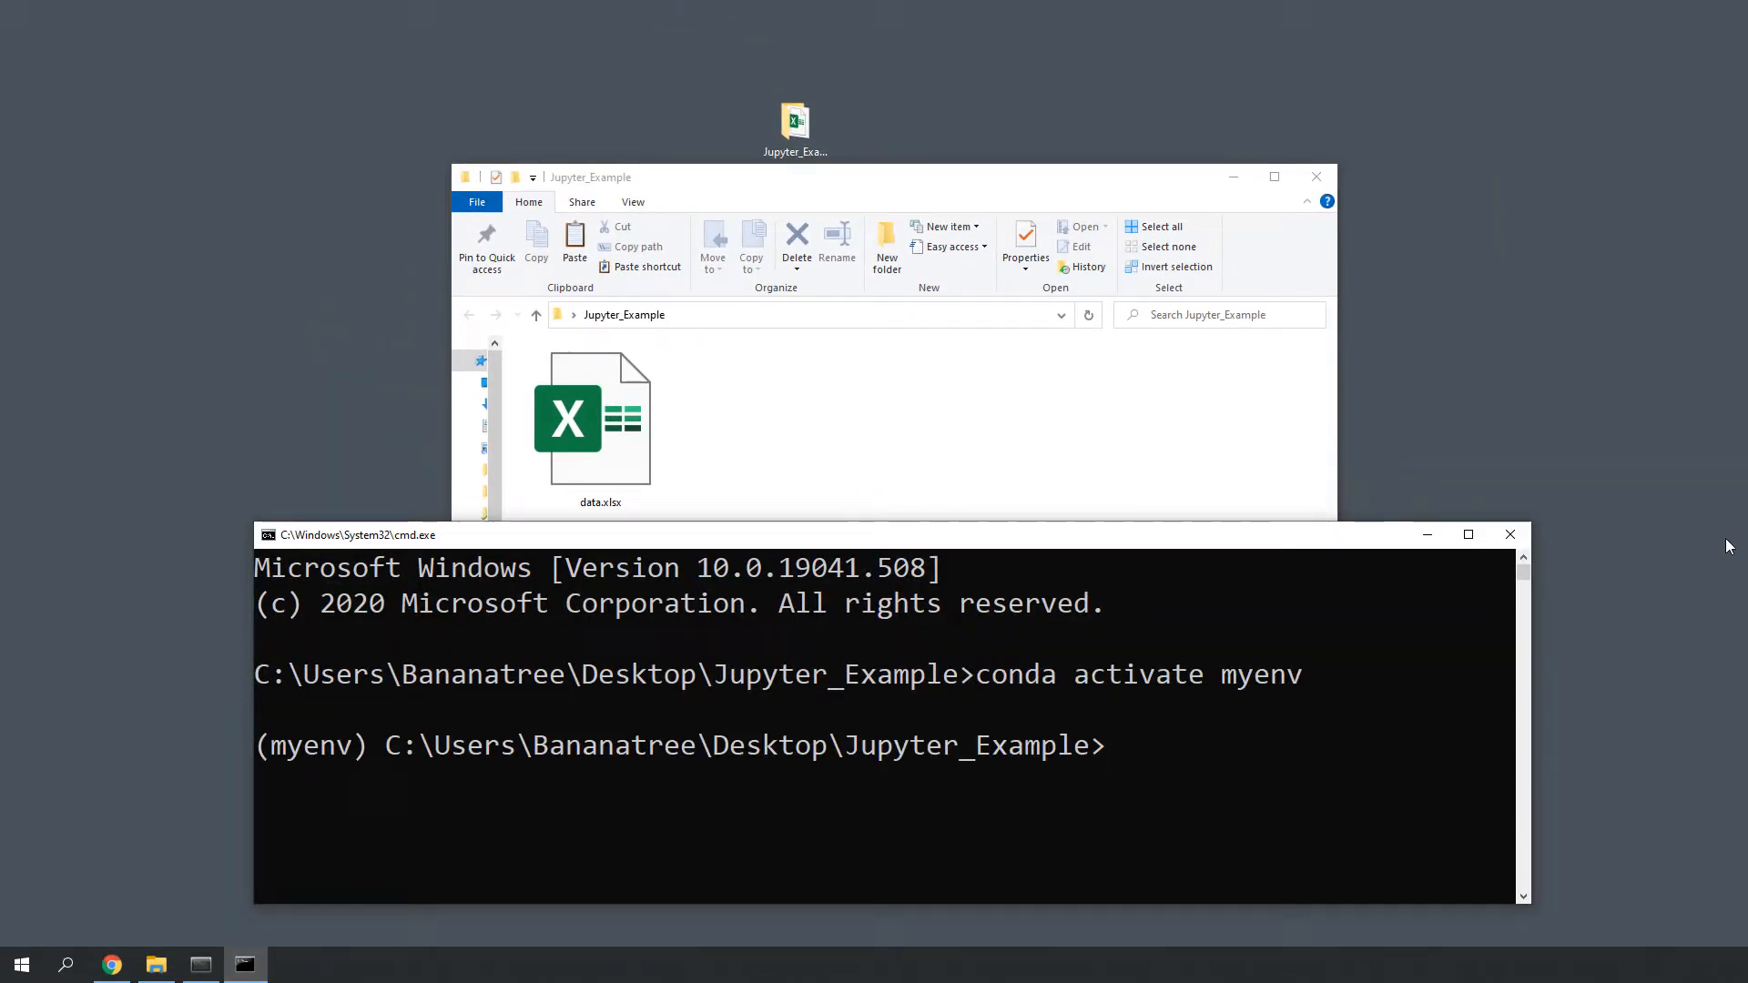
text(jup)
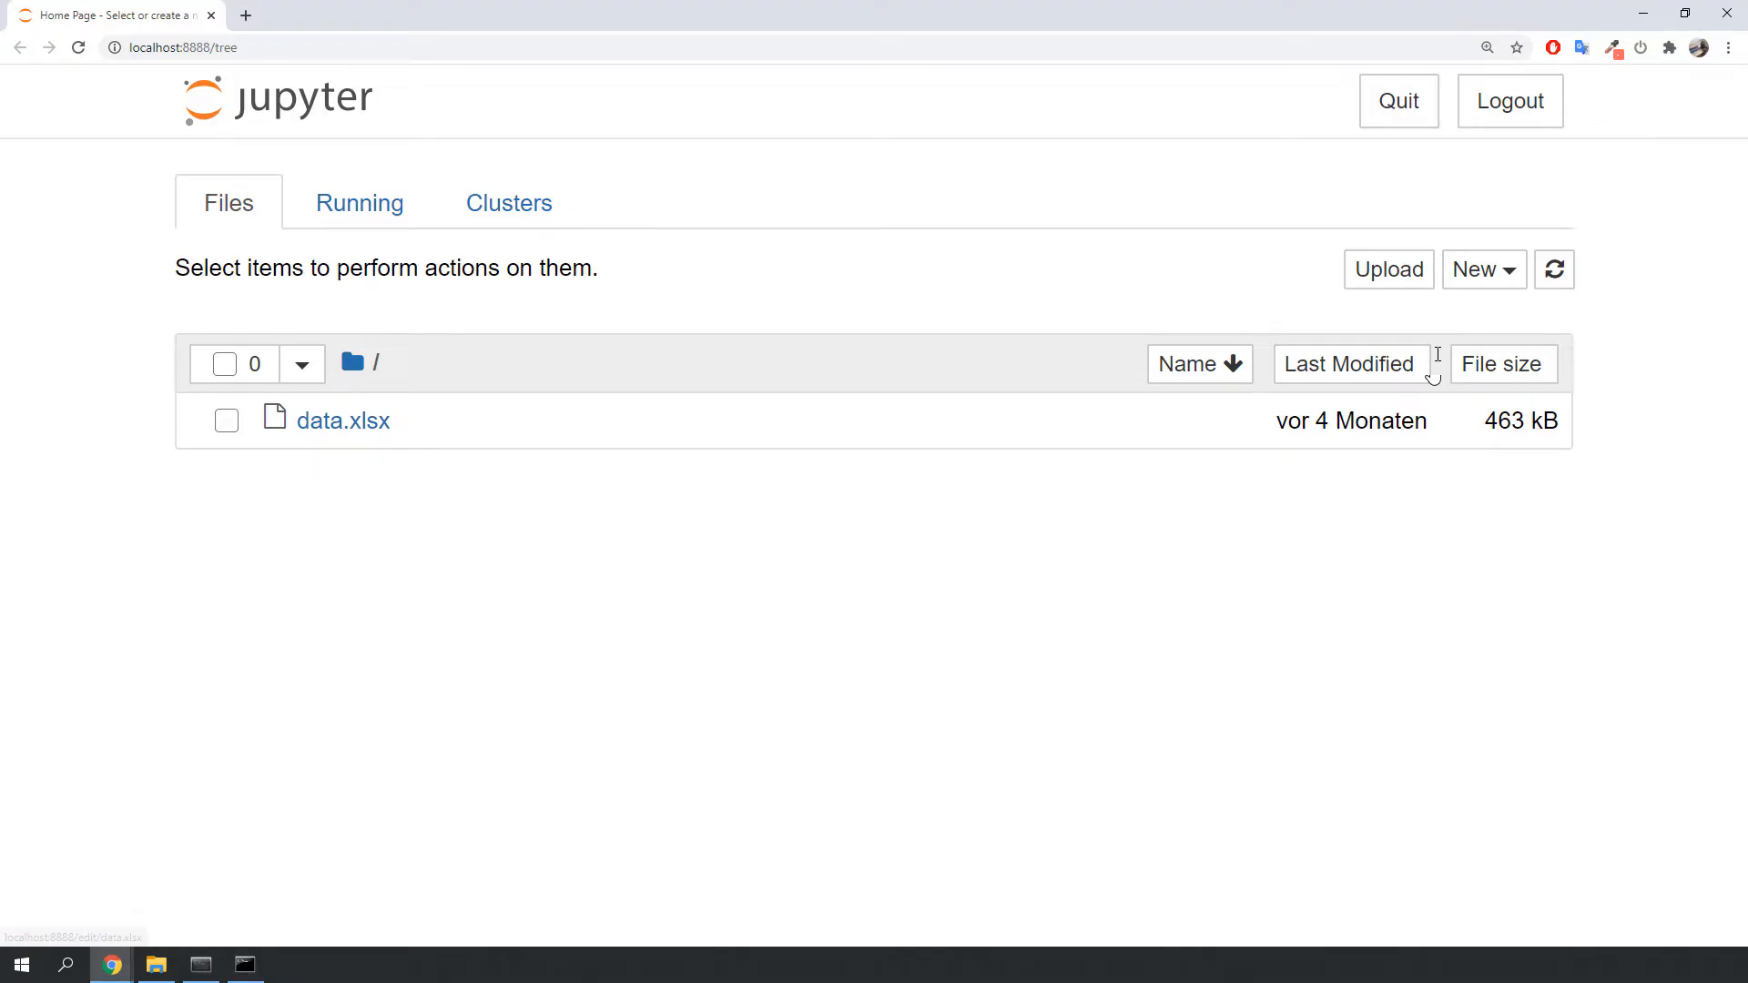
Step: Create a new Python 3 notebook and run import pandas as pd
click(1482, 270)
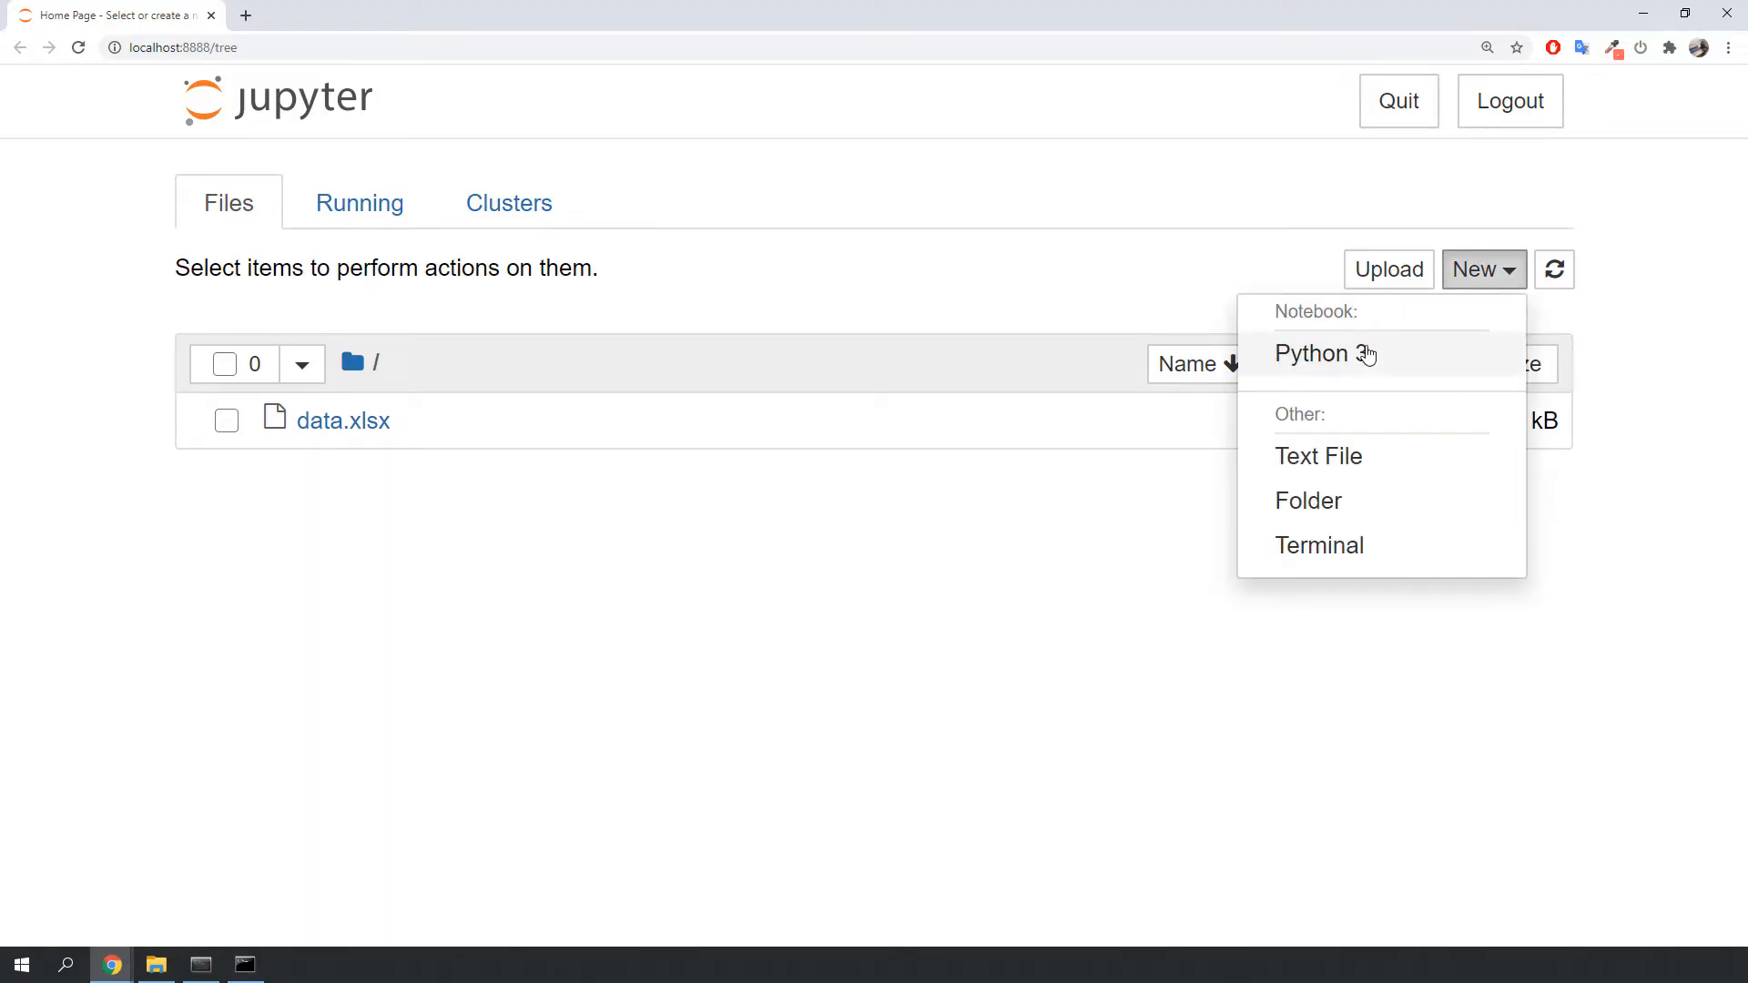
click(1323, 354)
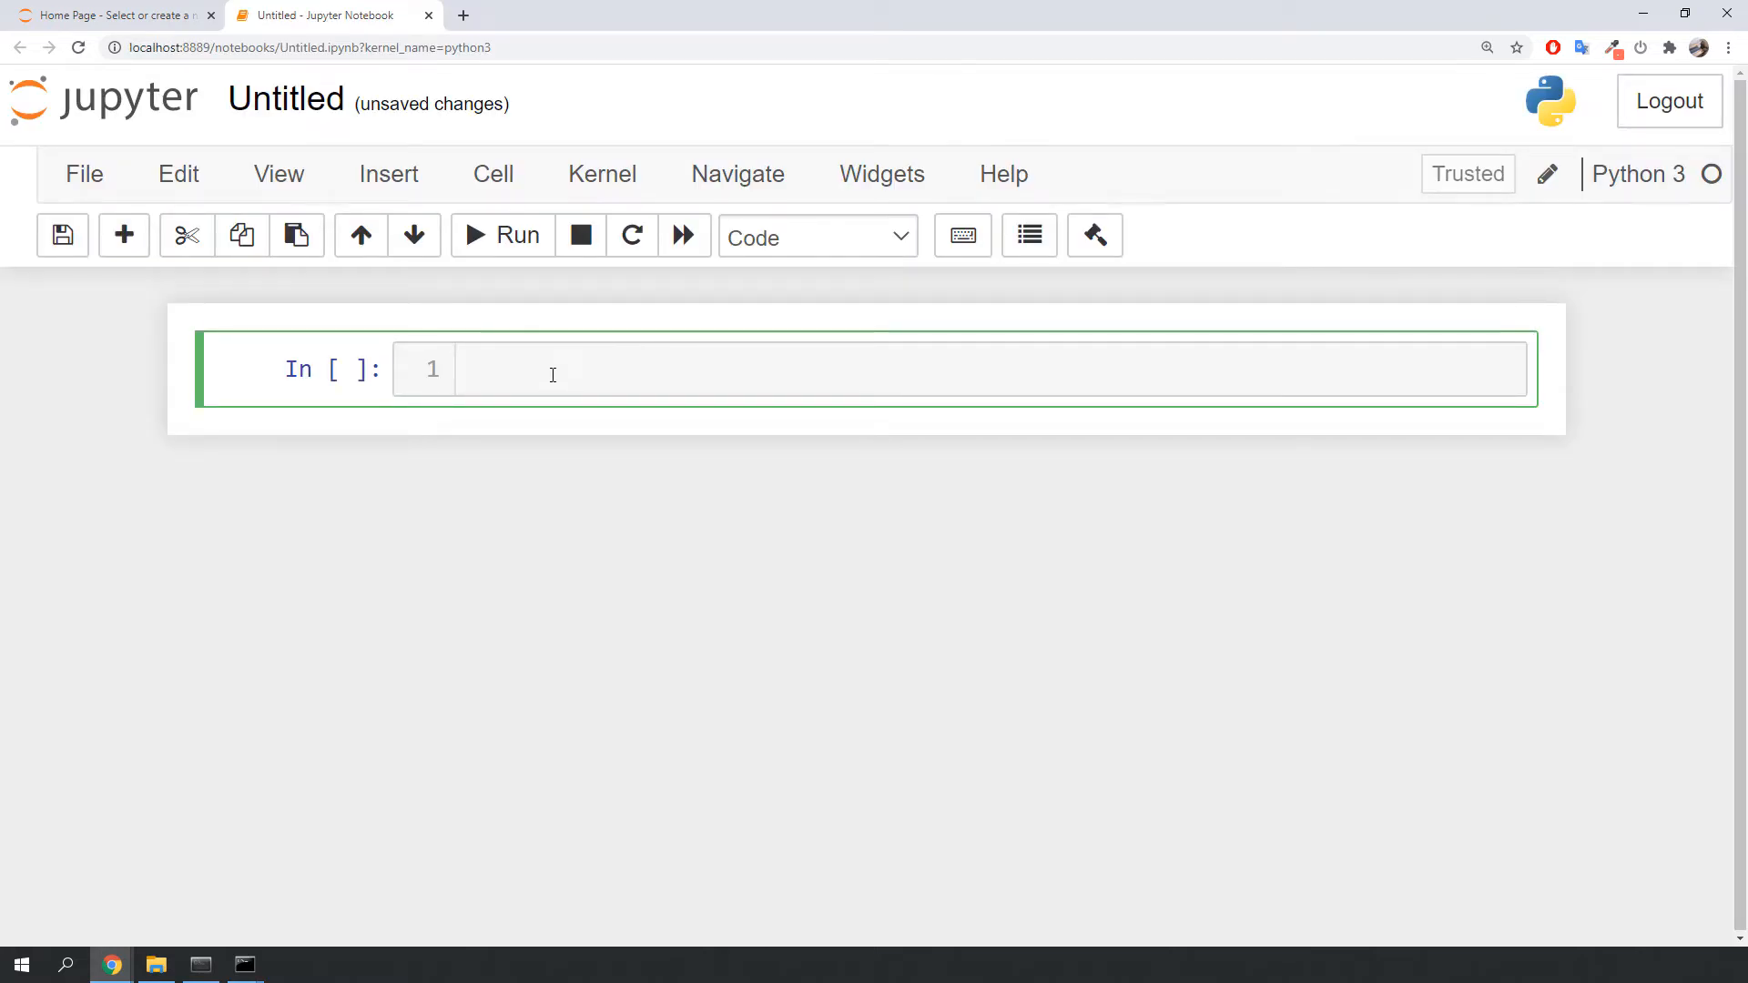
text(import pandas as pd)
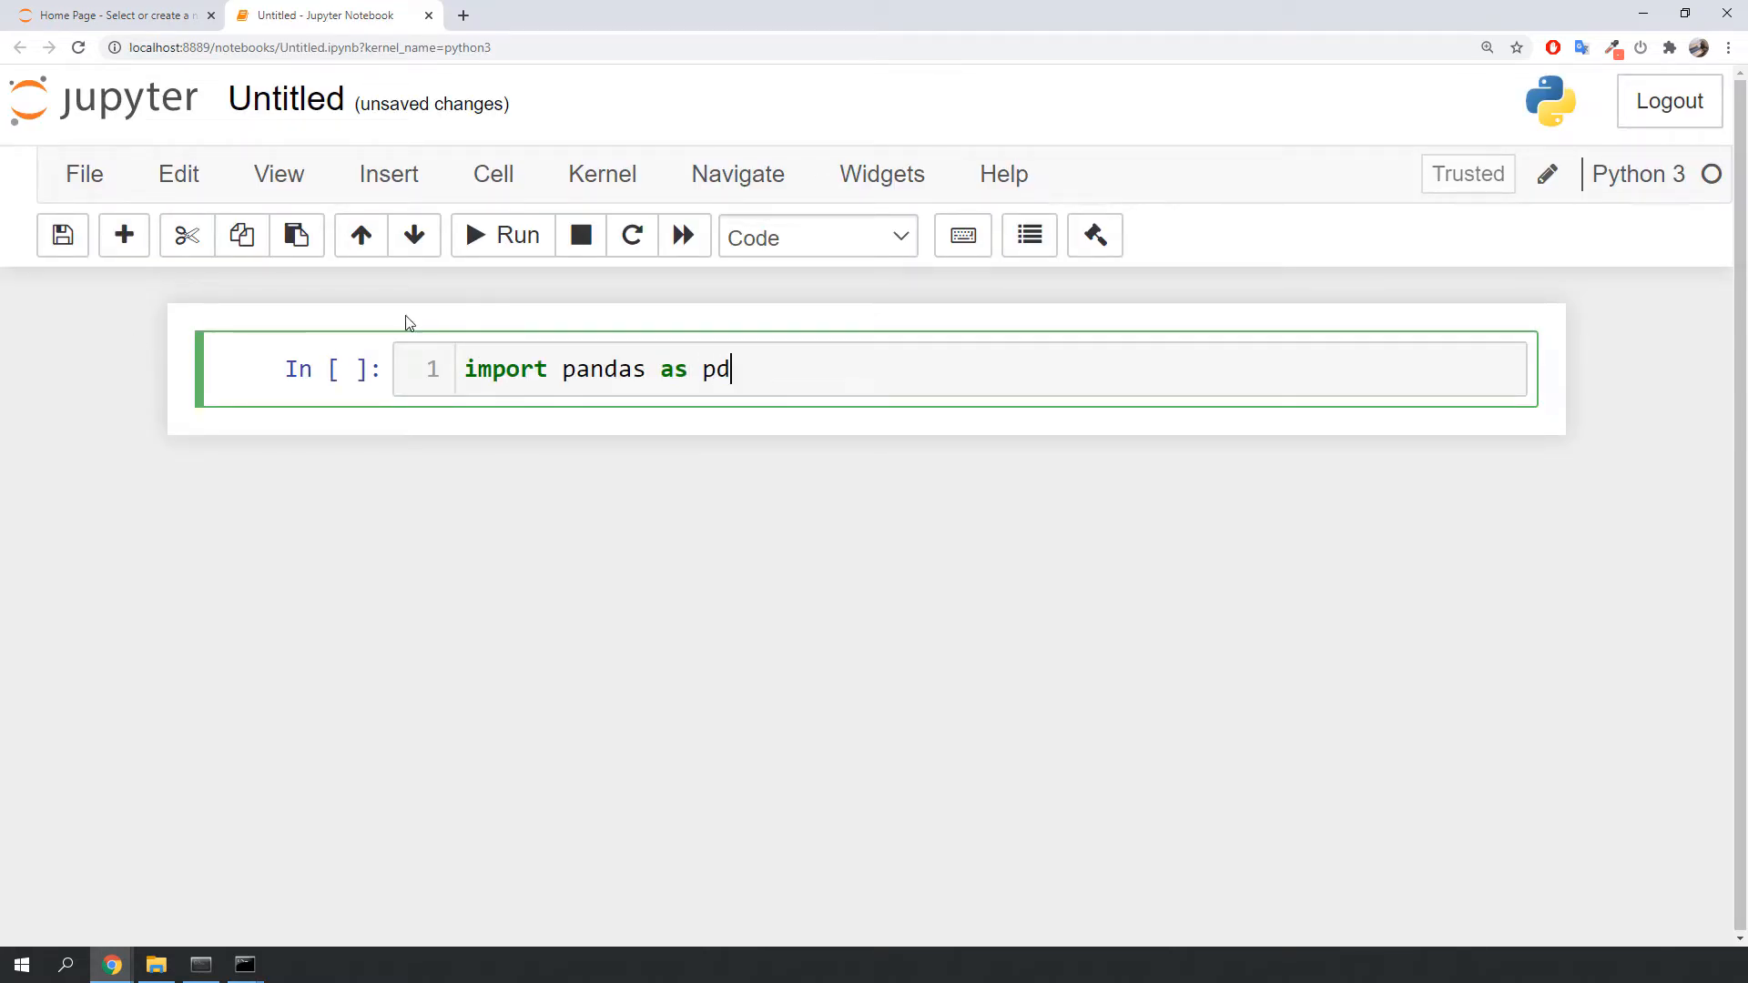
click(502, 235)
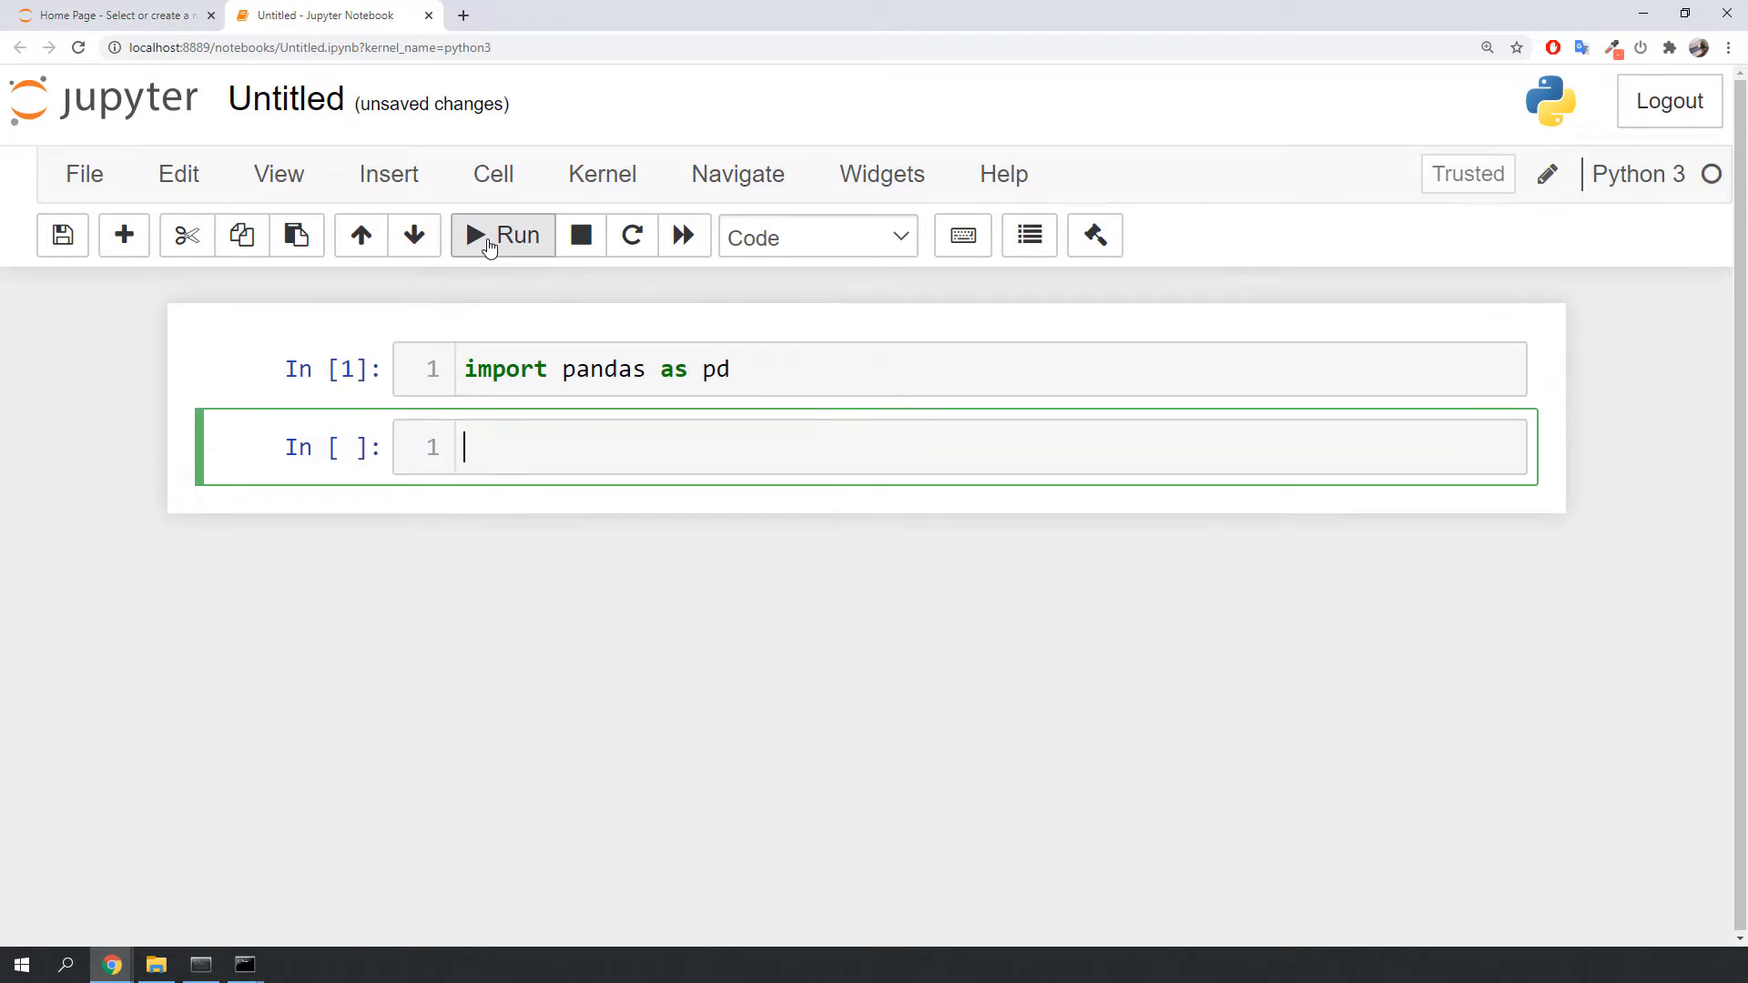
Step: Run df = pd.read_excel('data.xlsx') and see the missing xlrd ImportError
text(df =)
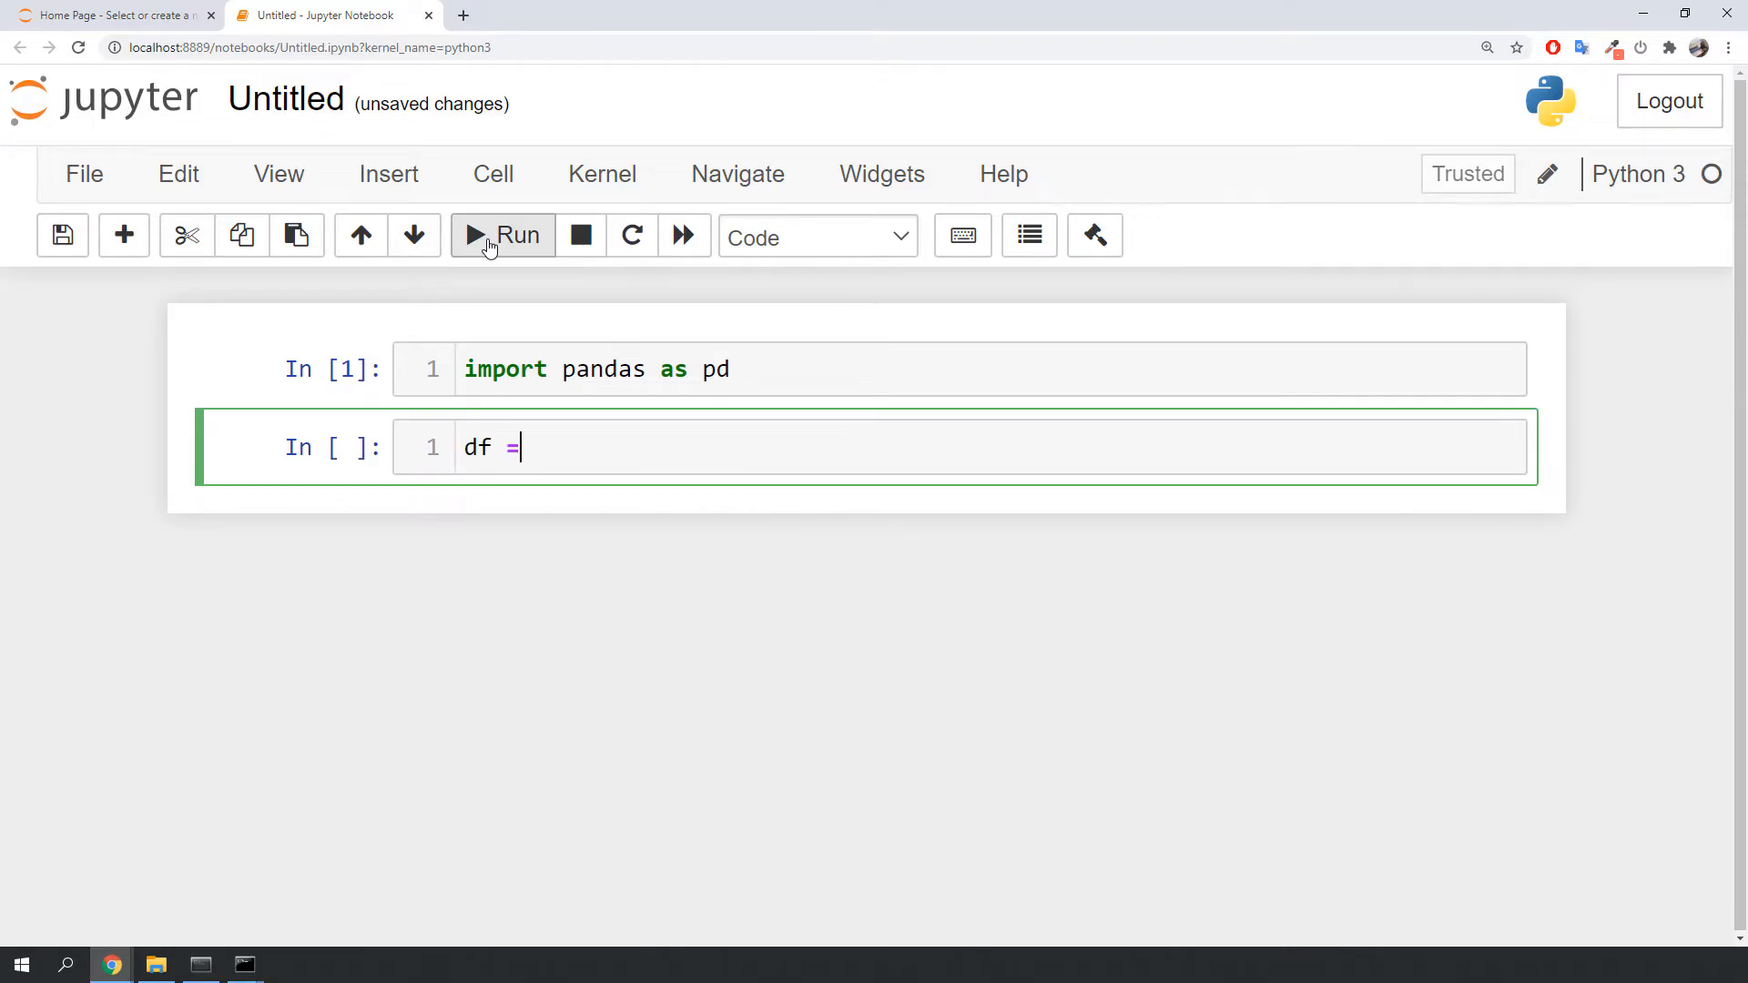
text(pd.read_excel('data.xlsx'))
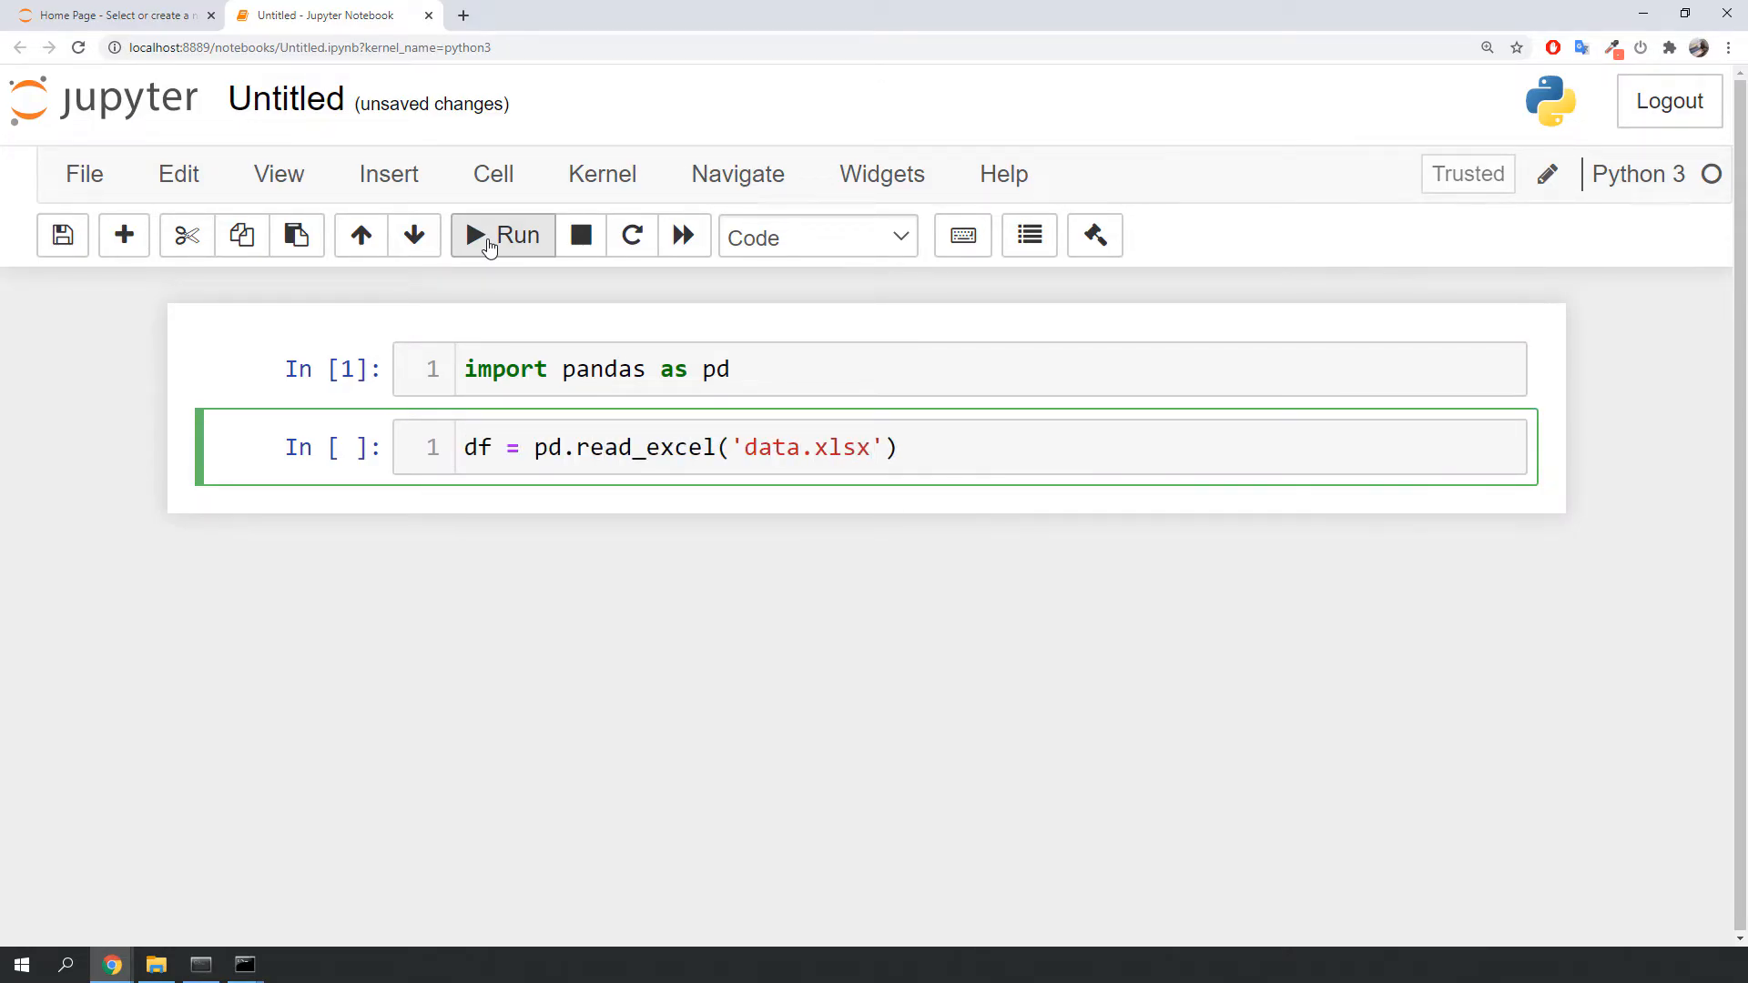
click(503, 235)
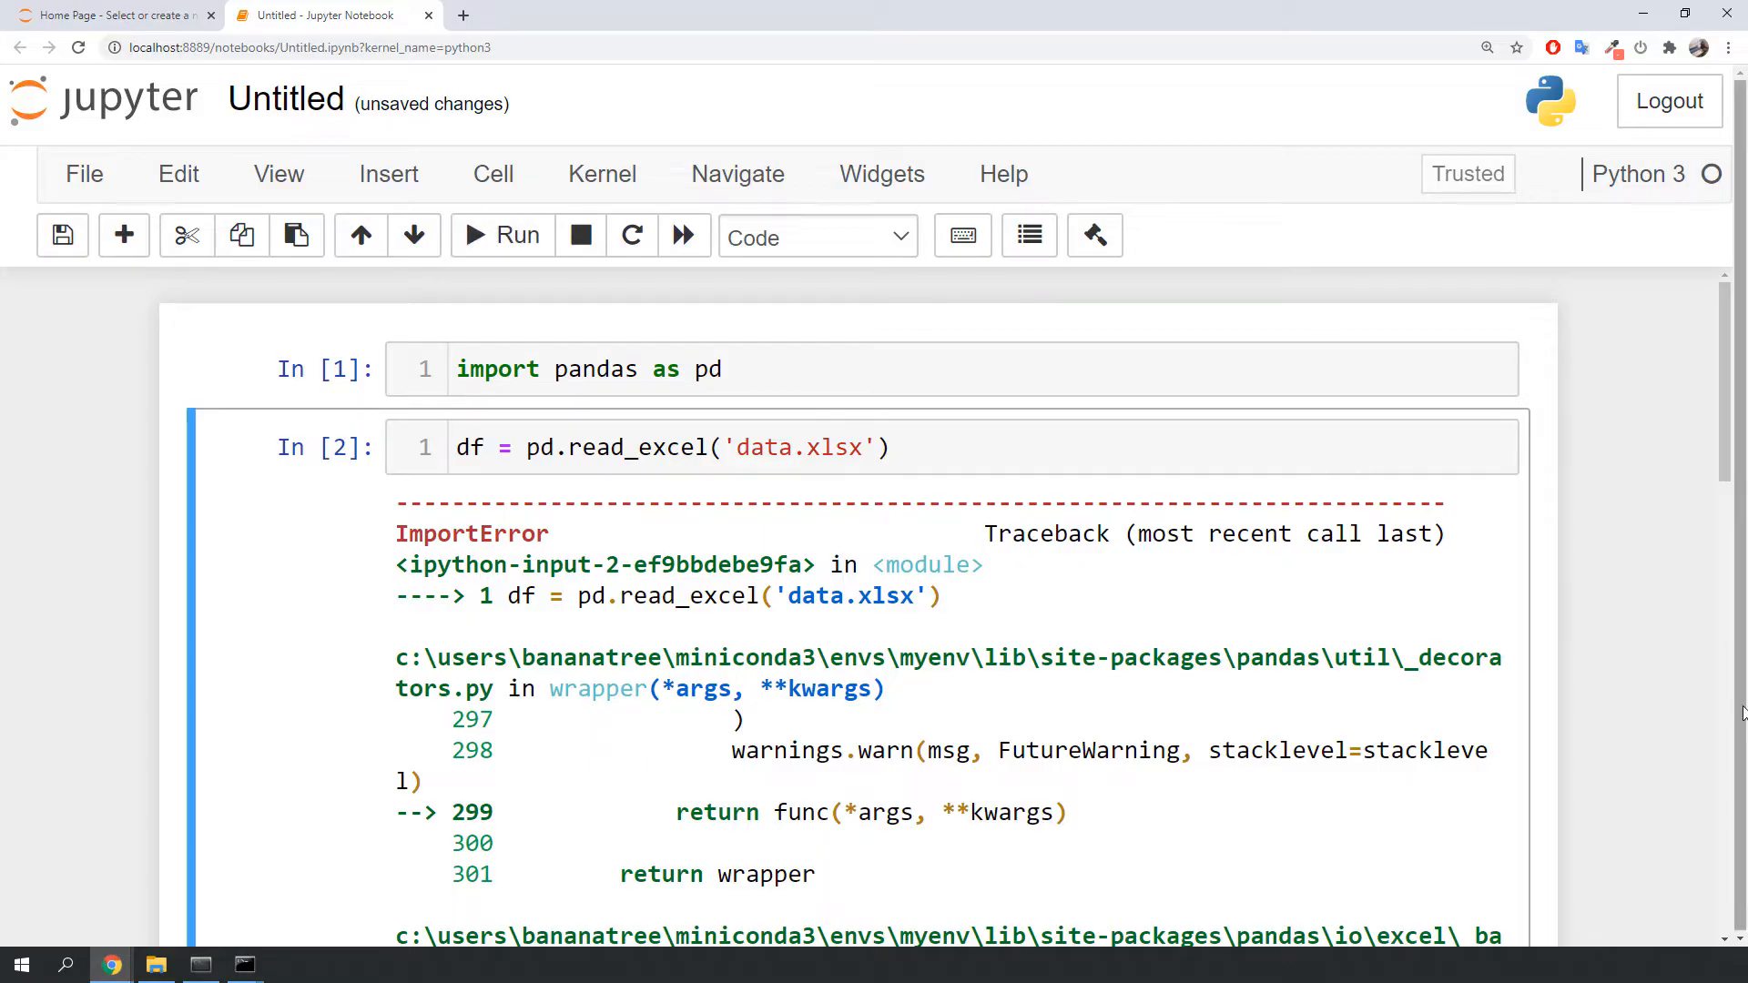
scroll(down, 3)
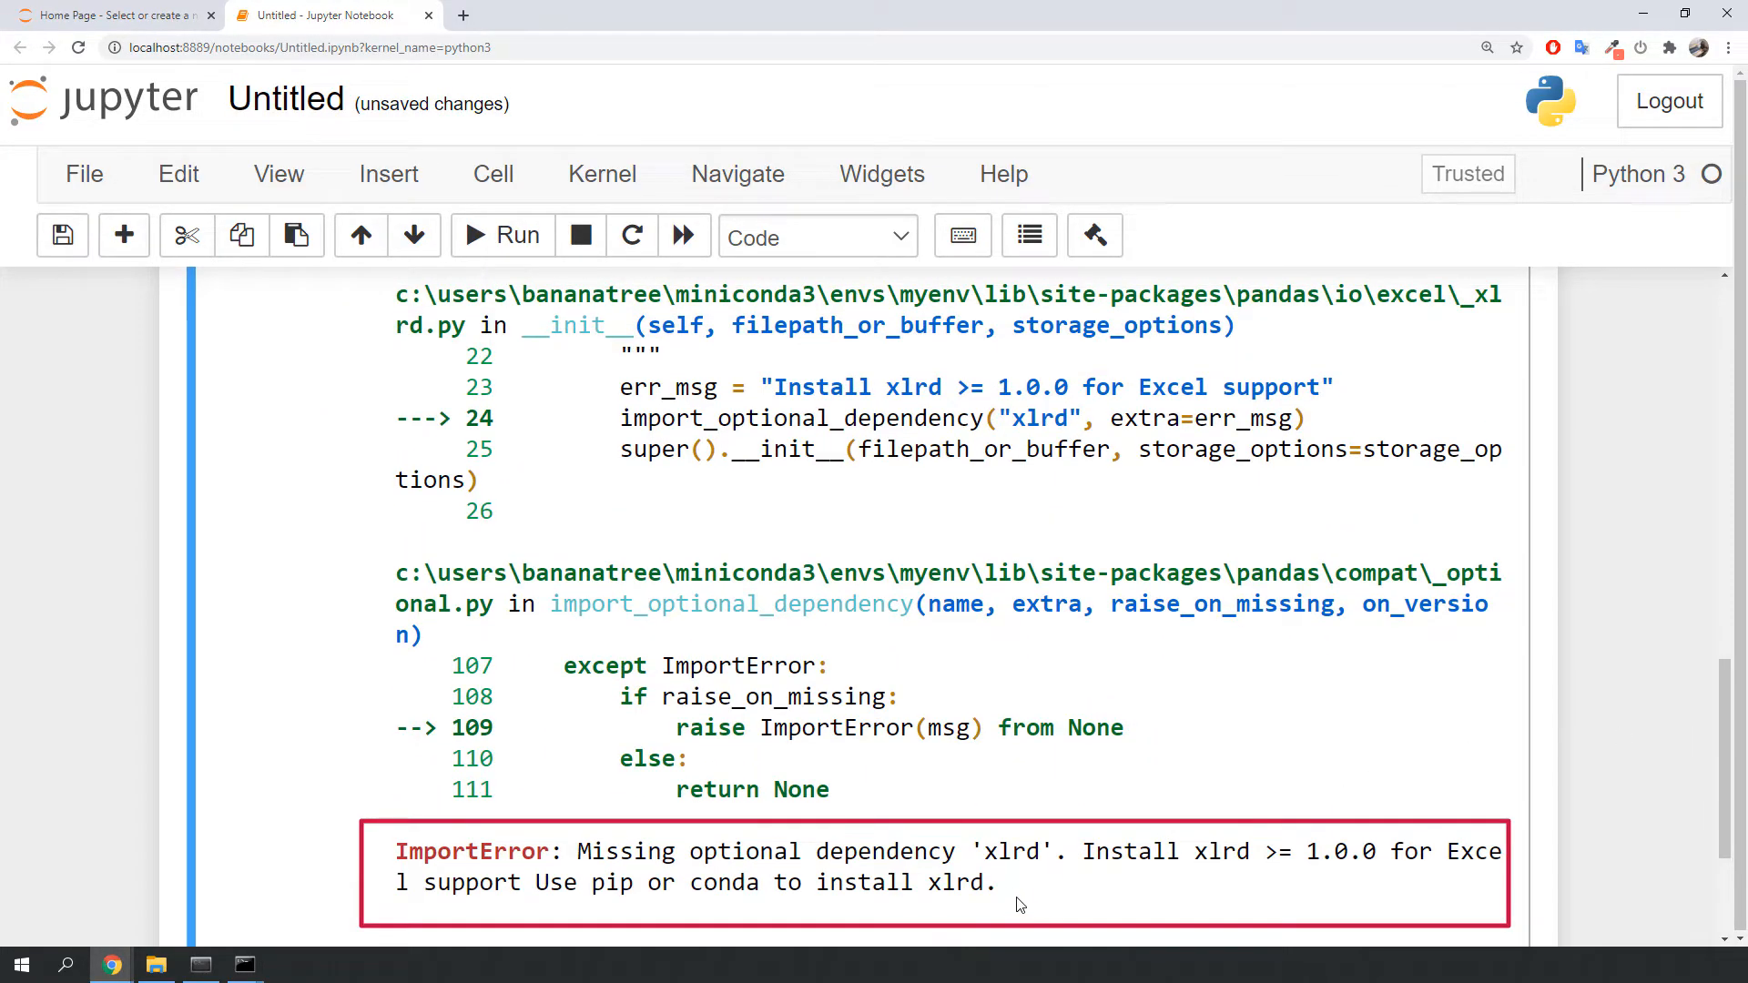
Step: Install xlrd with pip and rerun the read_excel cell, getting the xls-only ValueError
drag(577, 850, 996, 882)
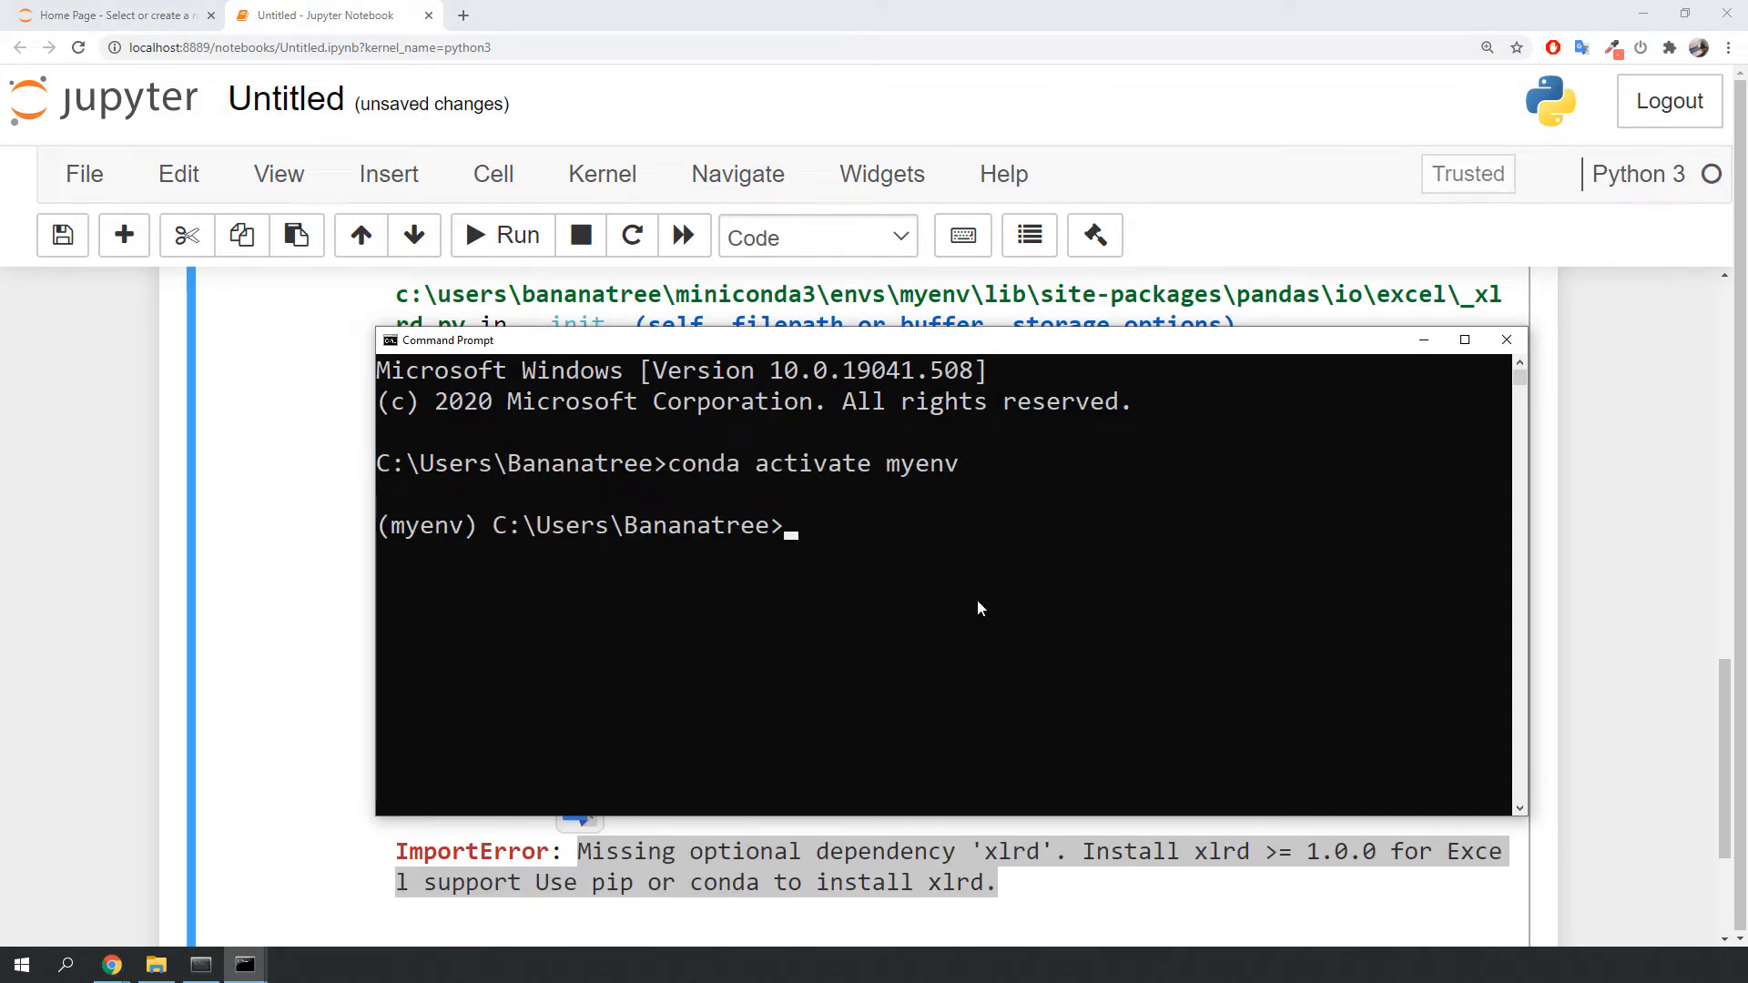
text(pip install xlrd)
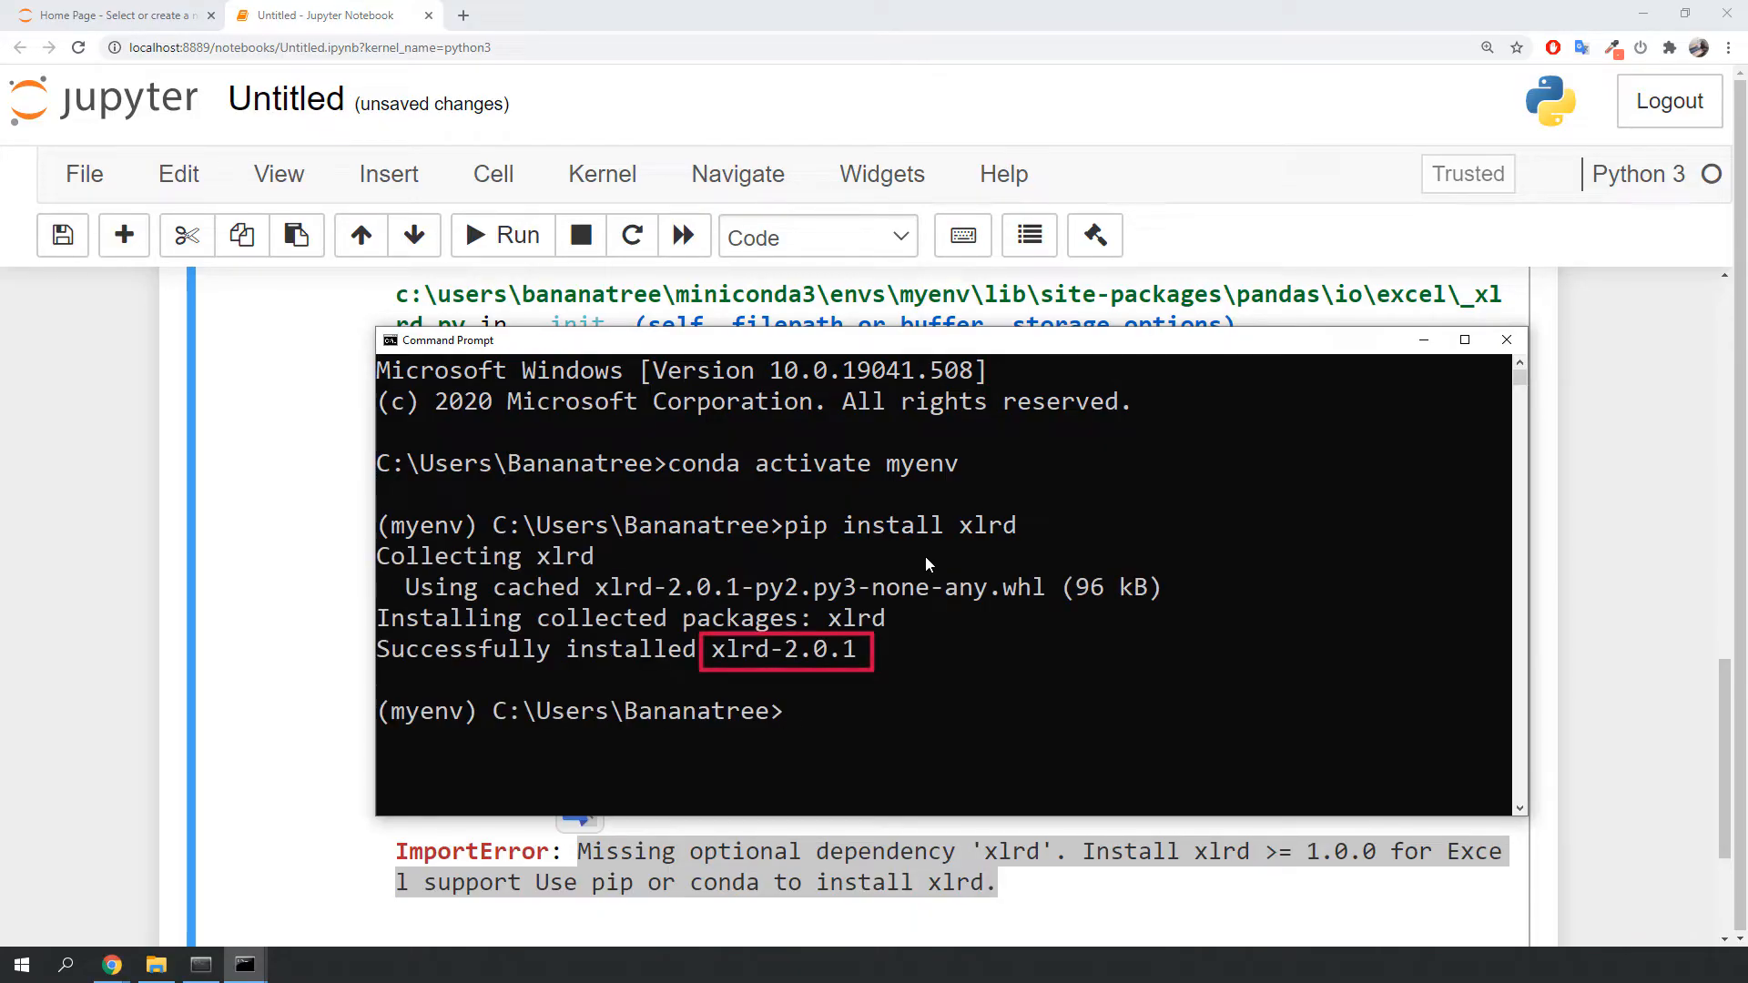
mouse_move(935, 587)
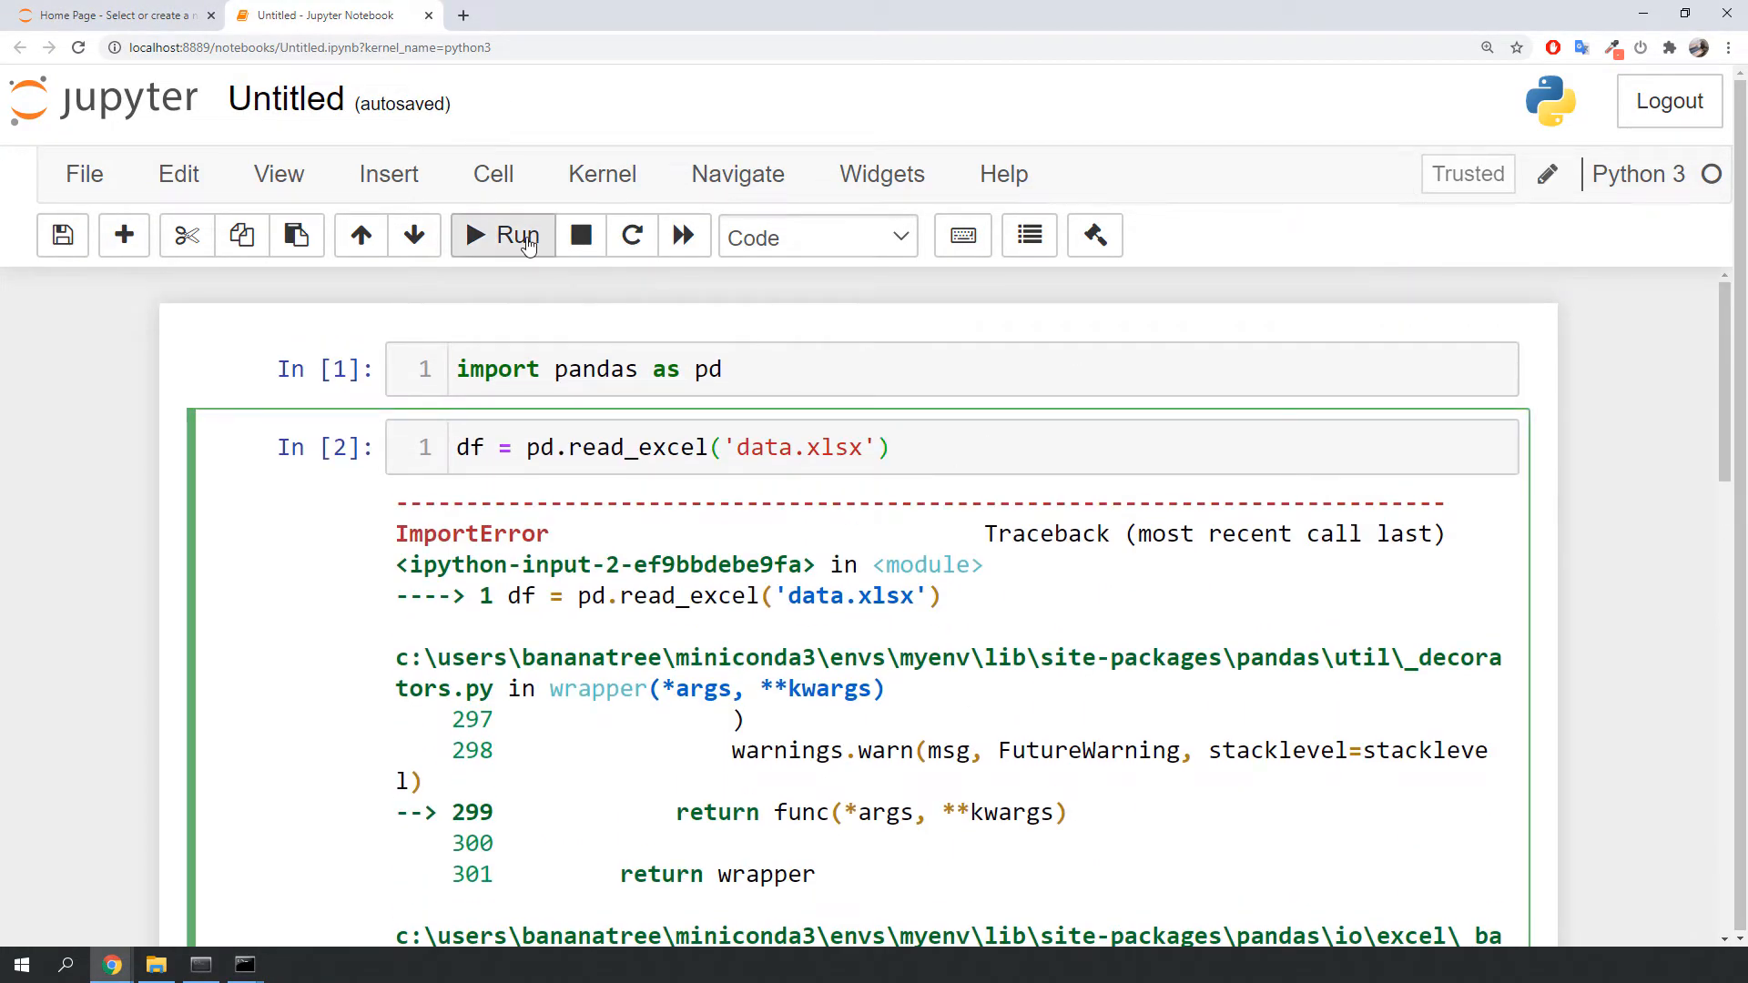
click(503, 235)
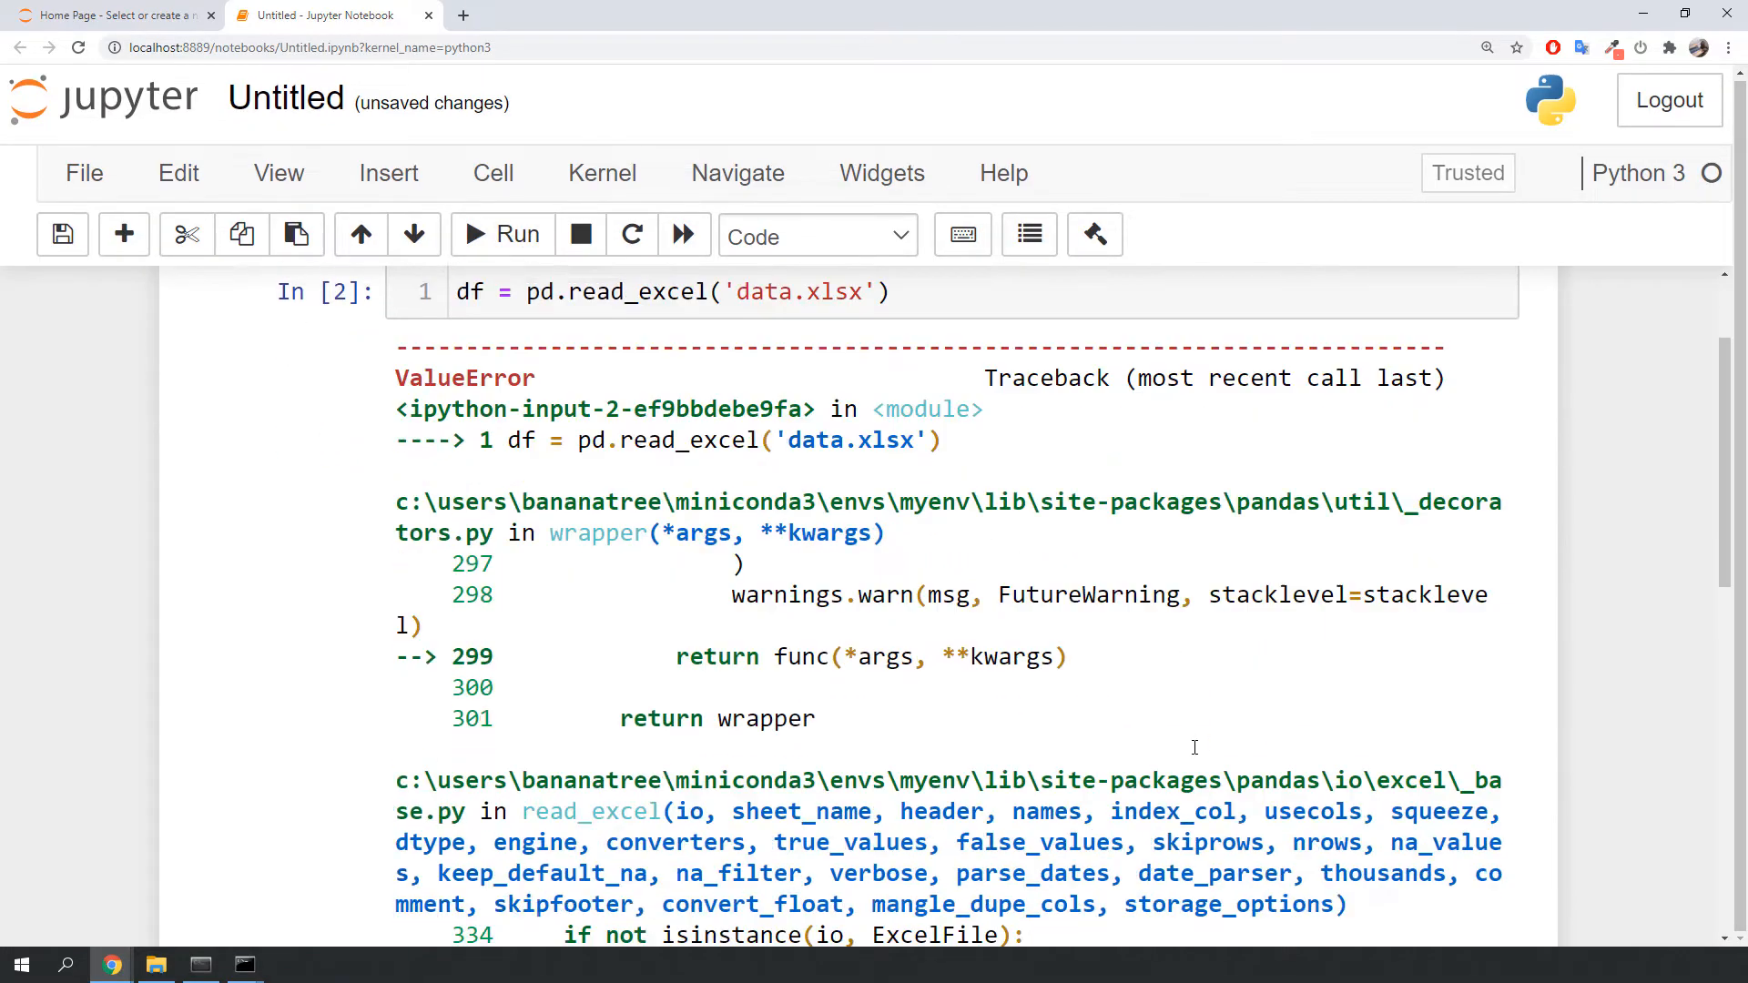
scroll(down, 3)
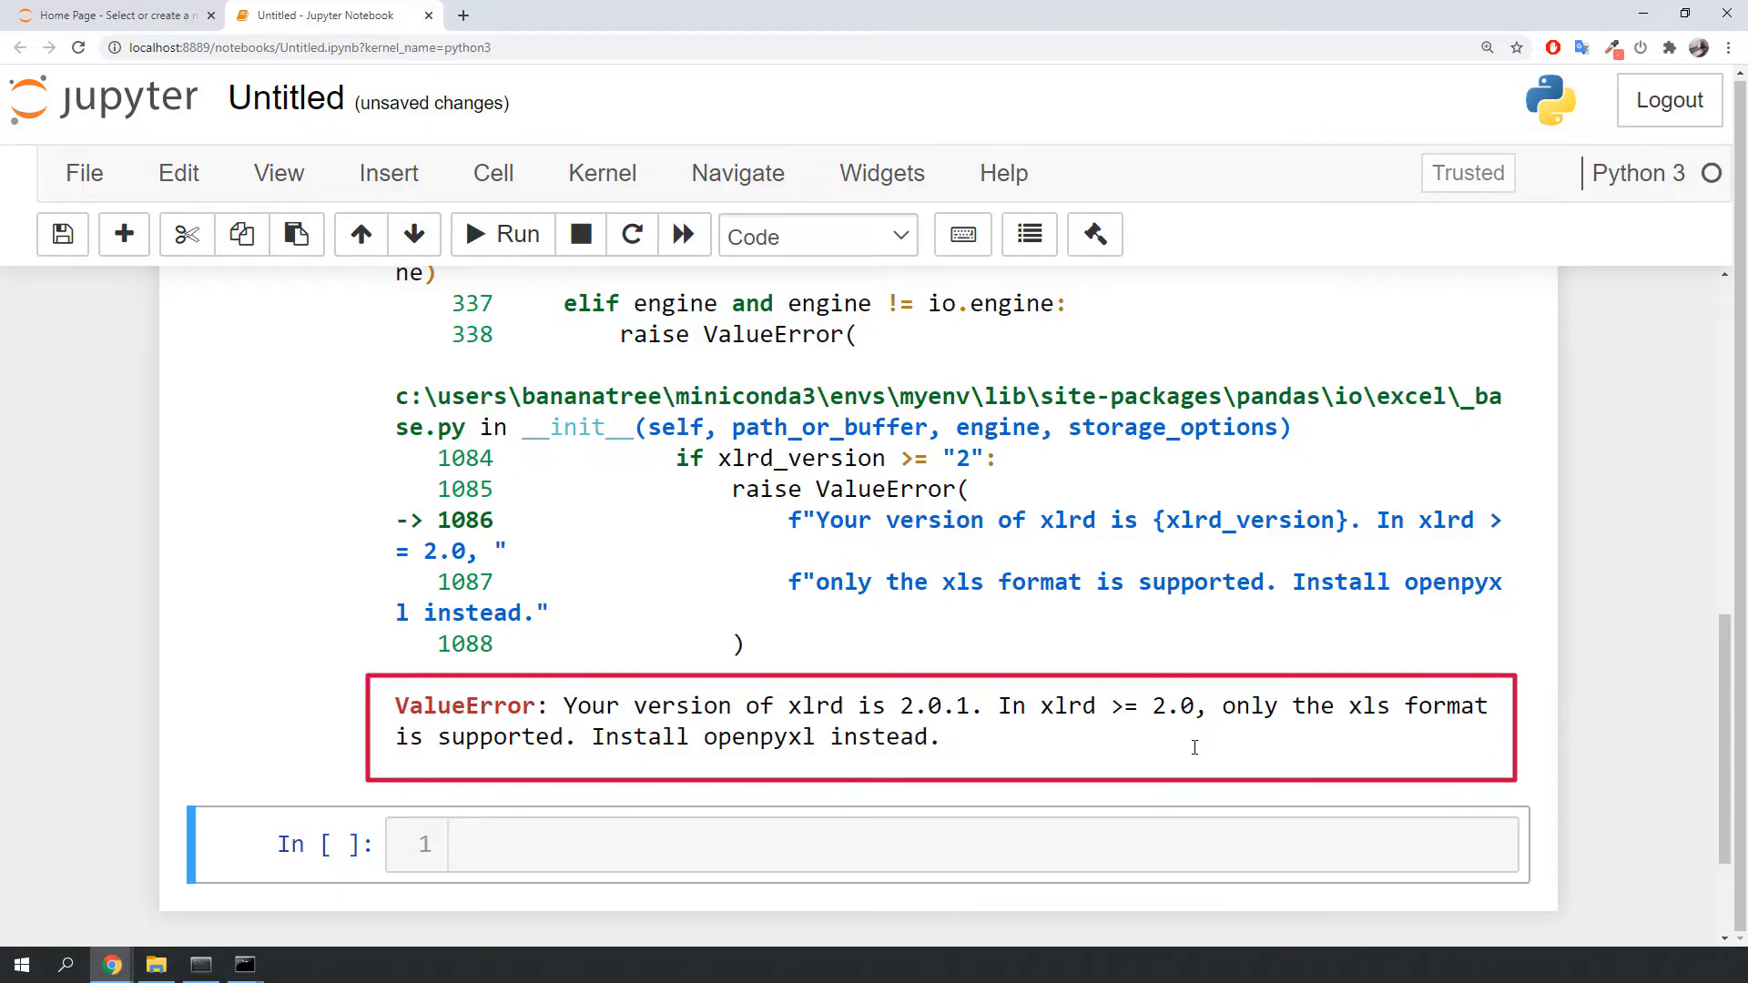
double_click(1369, 707)
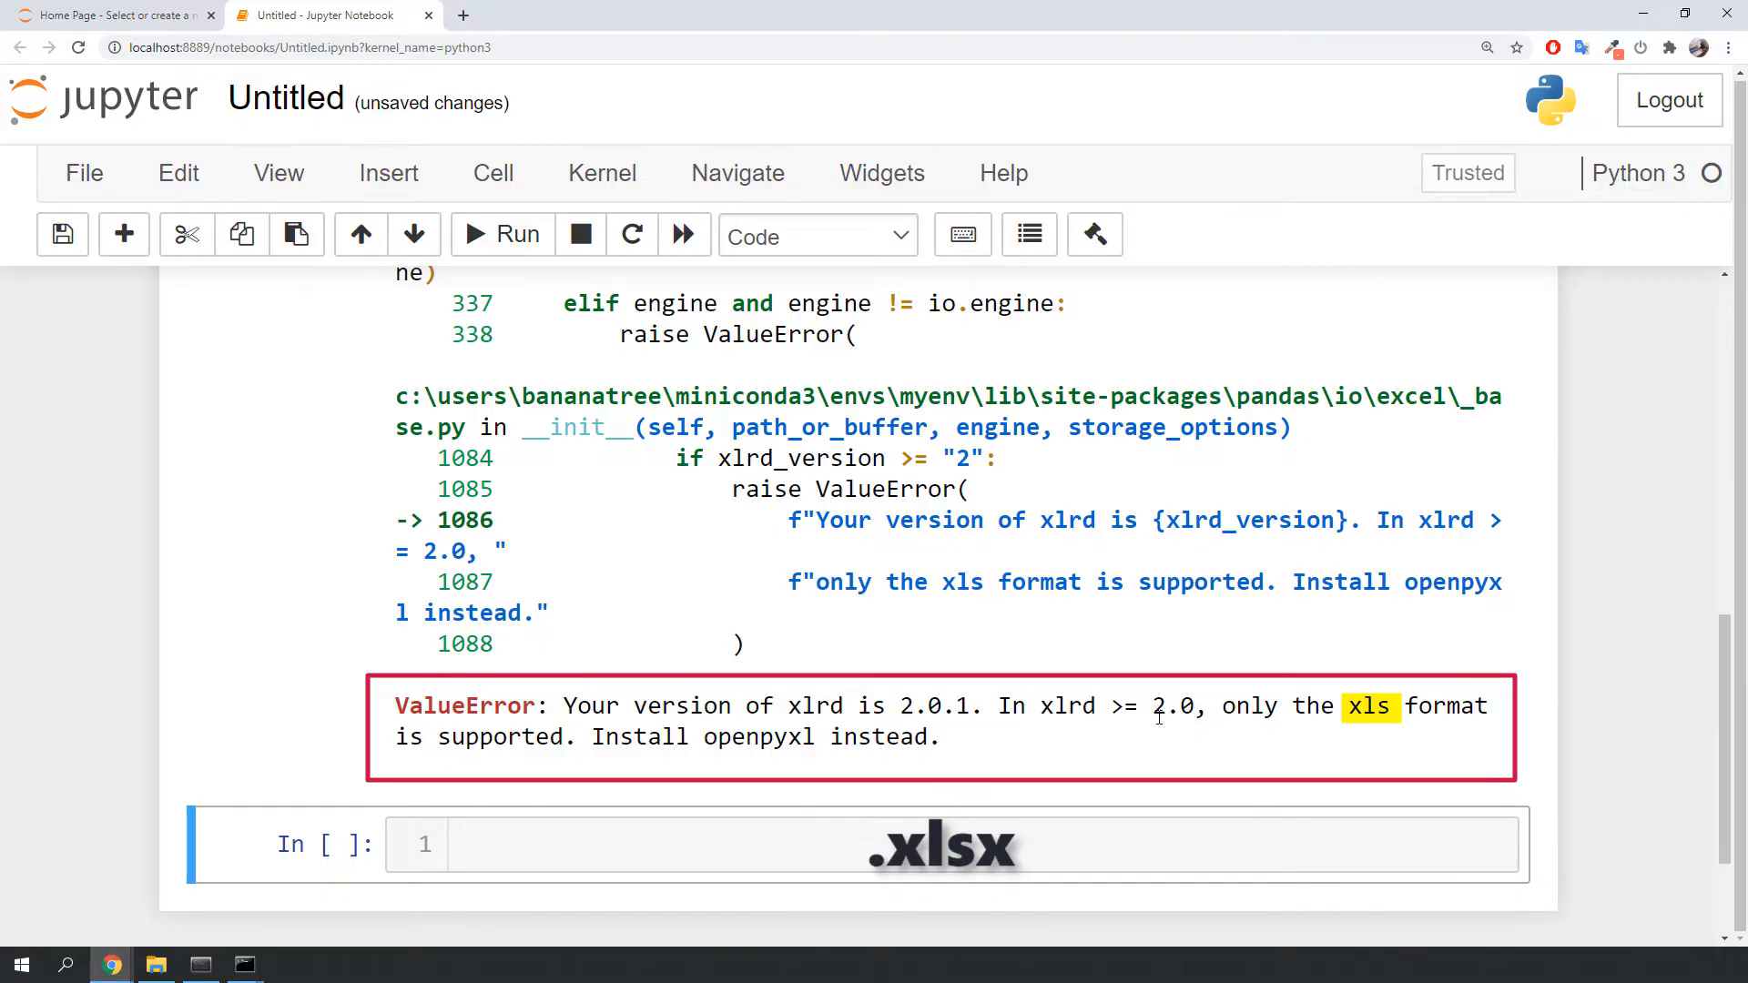
mouse_move(947, 748)
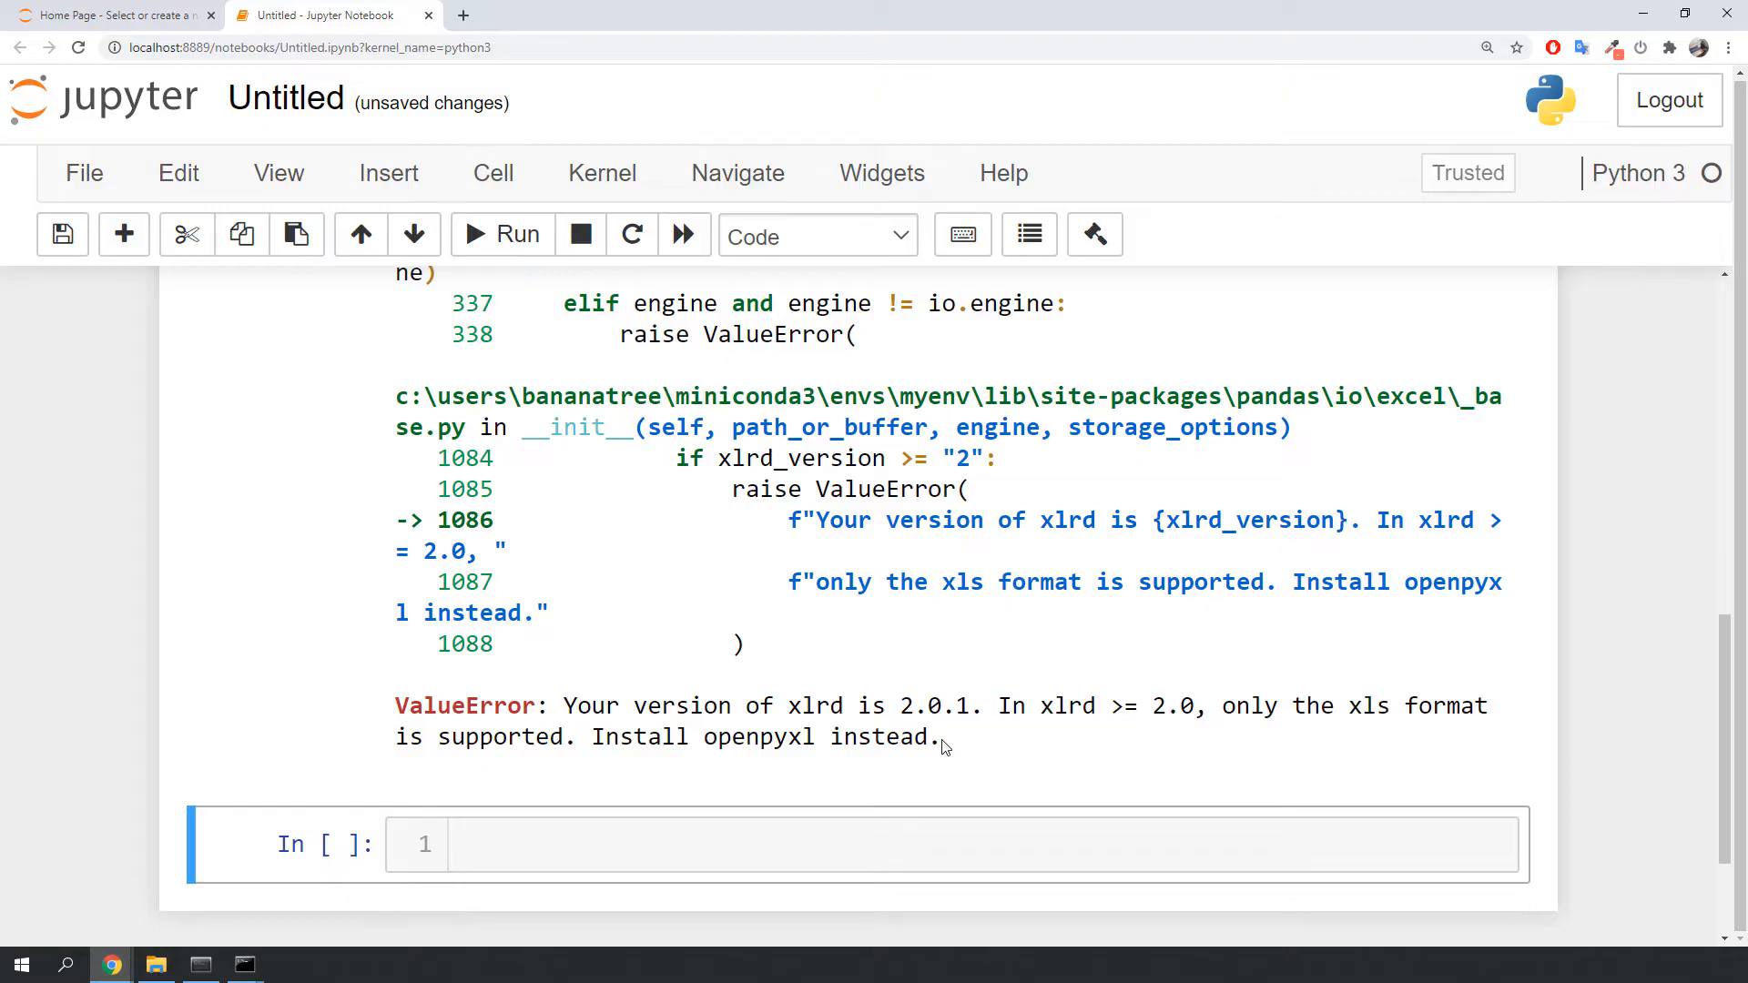
Step: In a Command Prompt activate myenv, uninstall xlrd and install openpyxl
drag(565, 705, 939, 735)
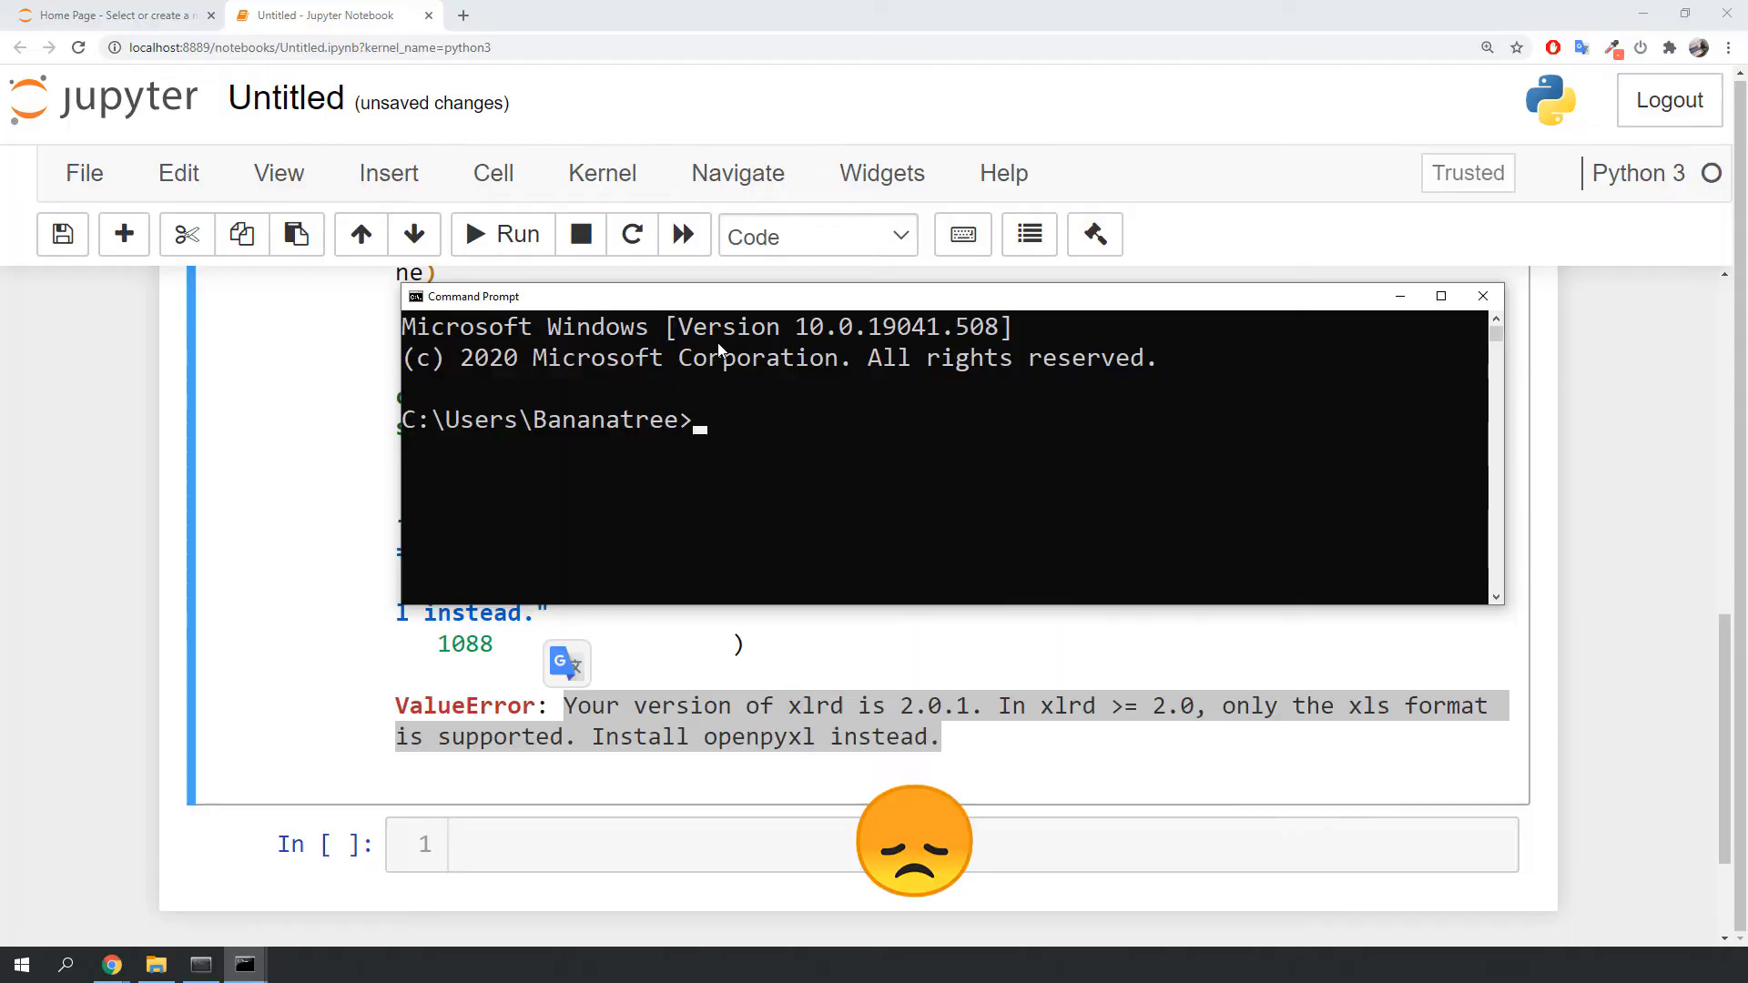
text(conda activate)
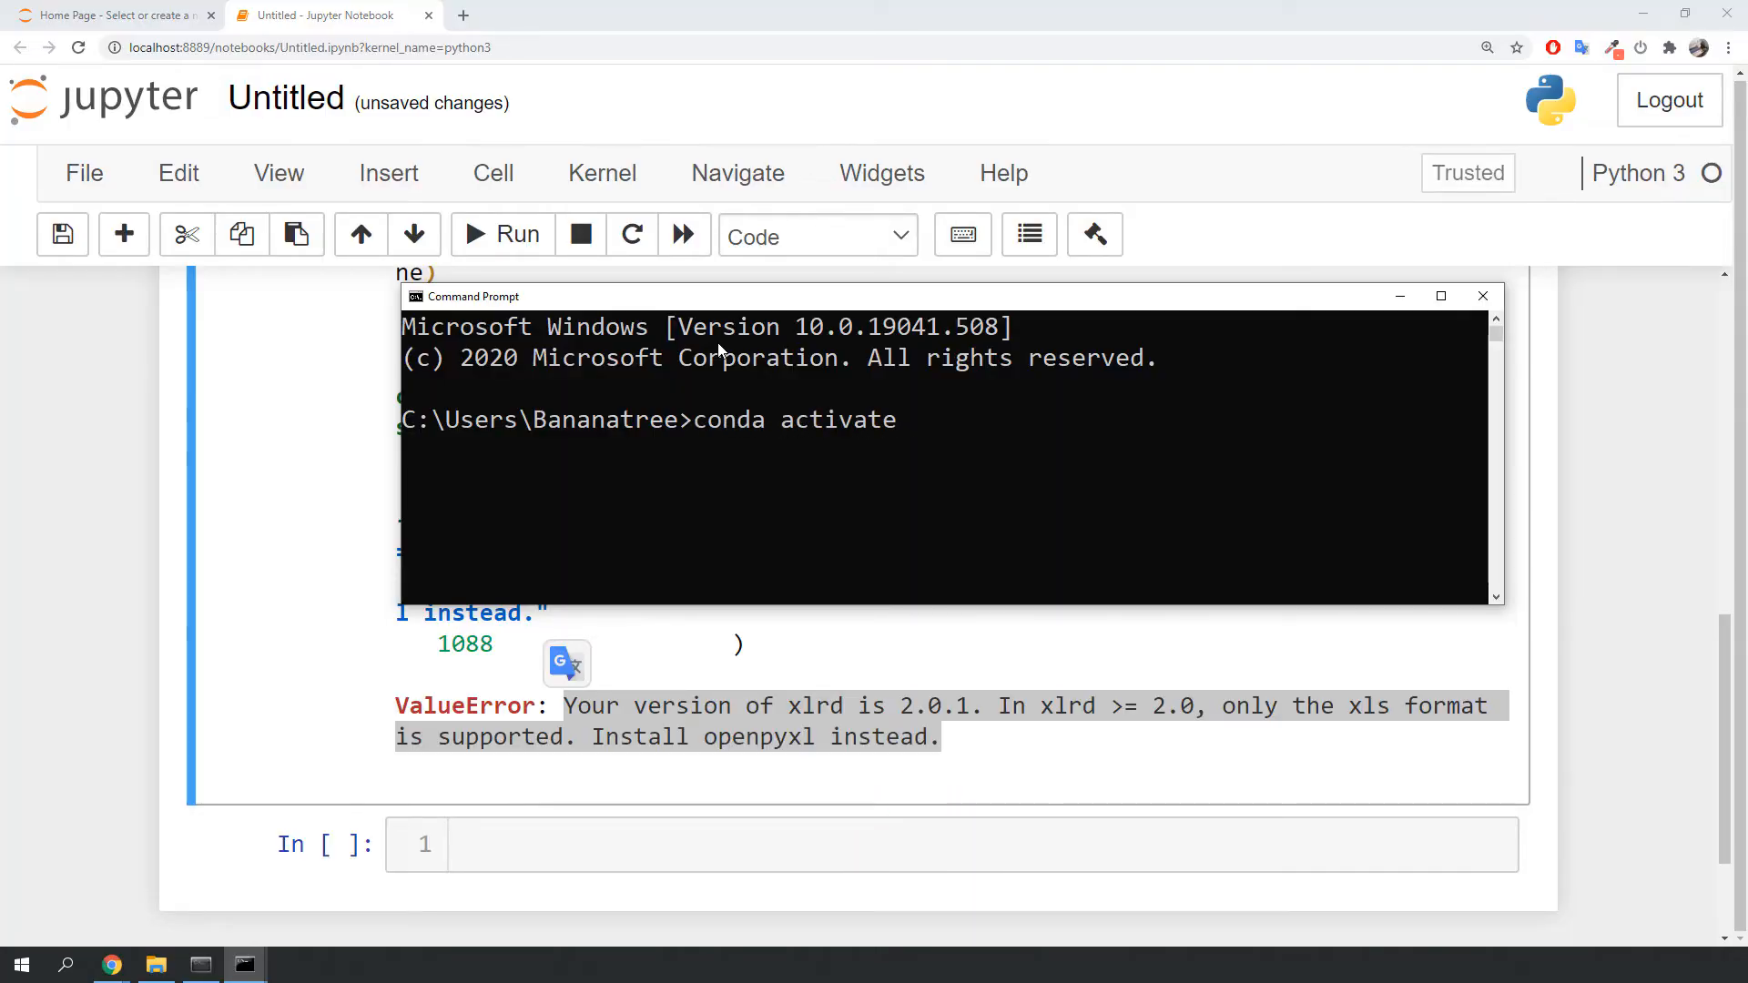
text(myenv)
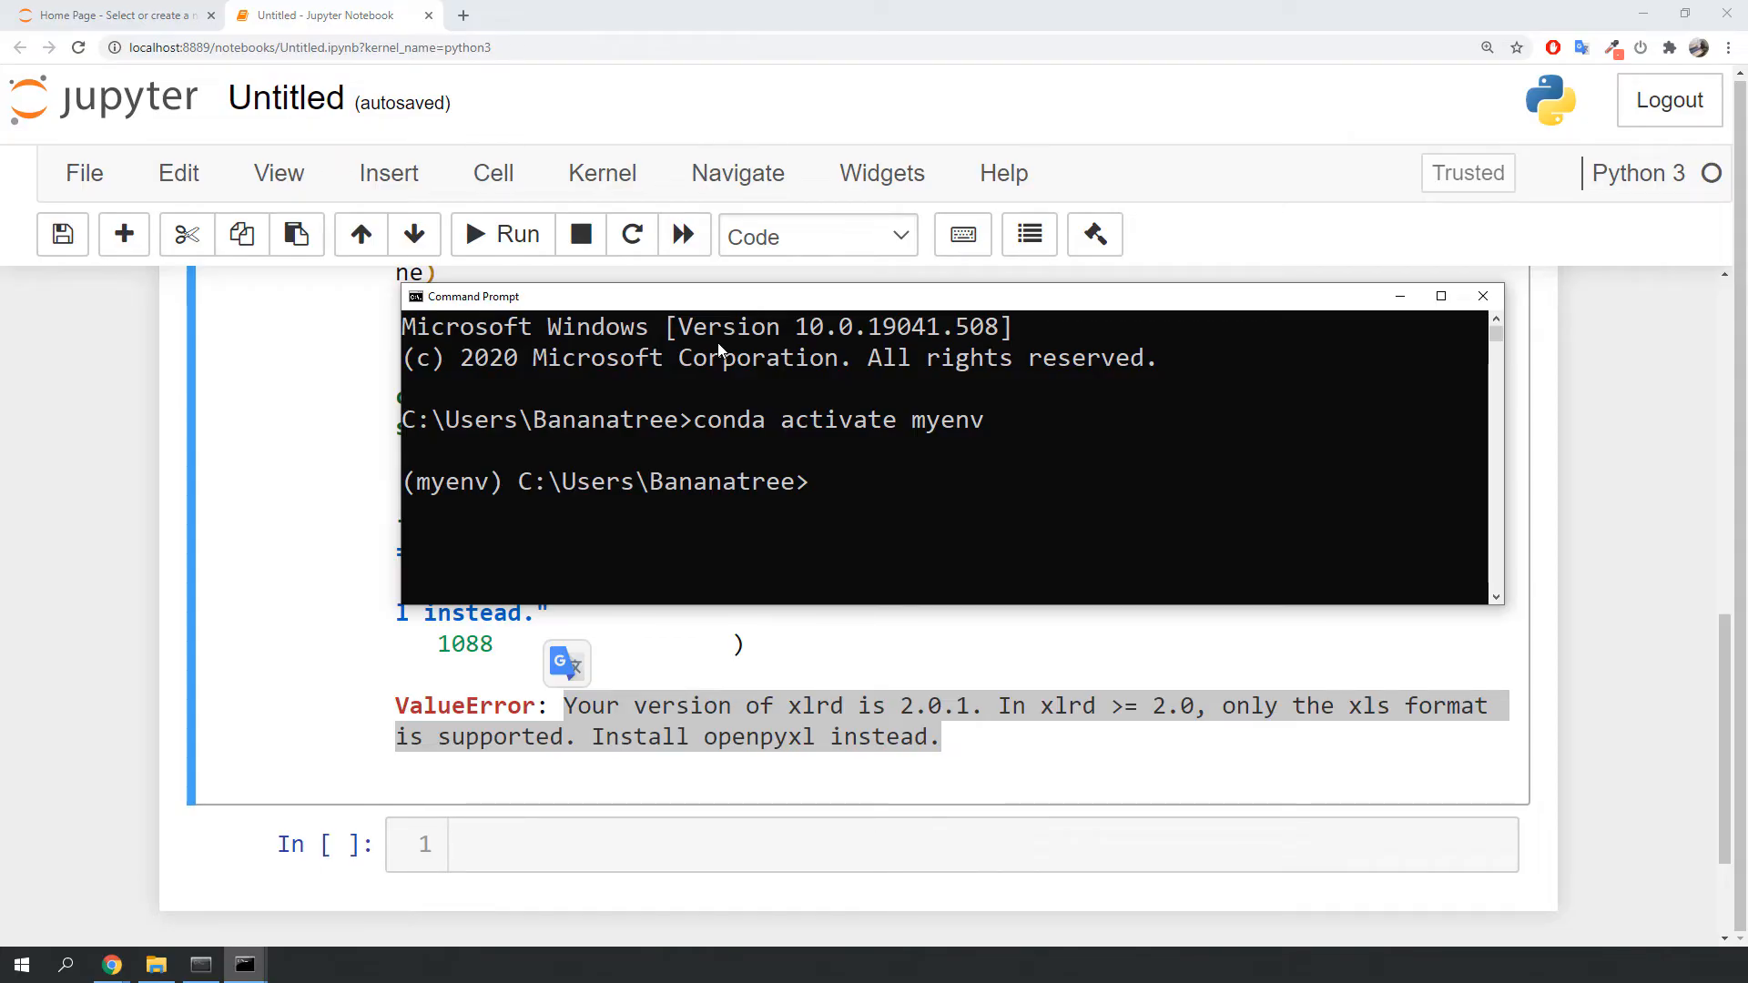
text(pip un)
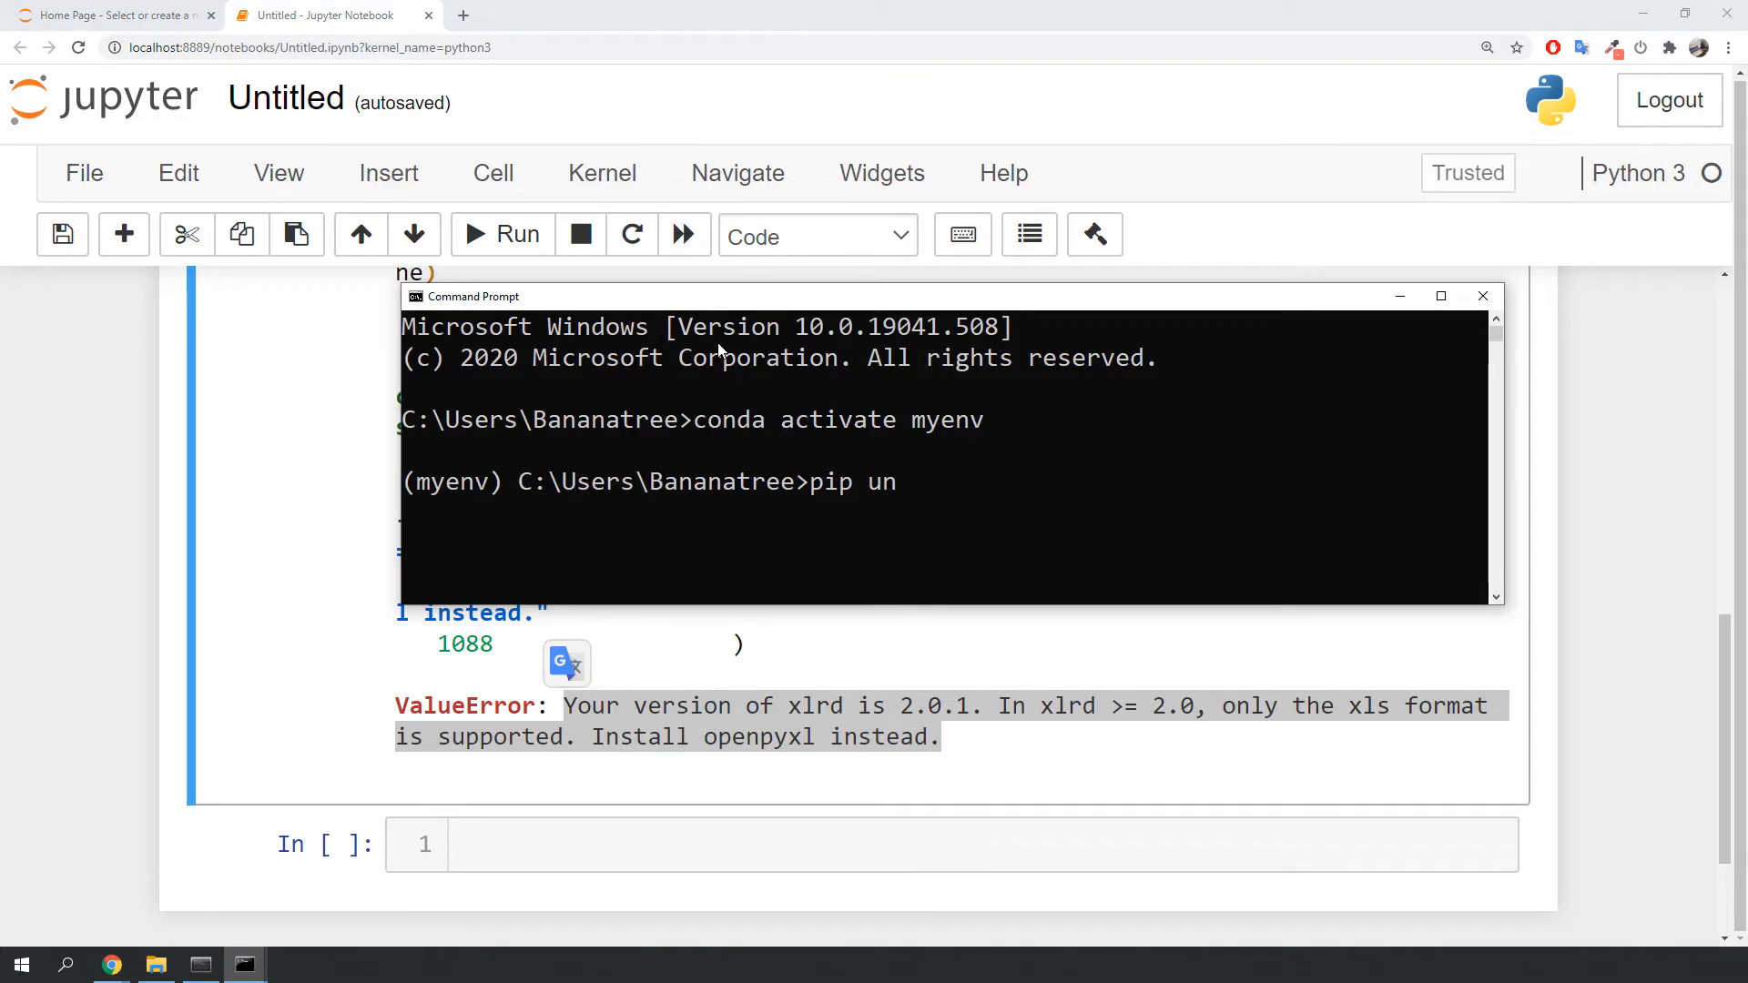
text(install x)
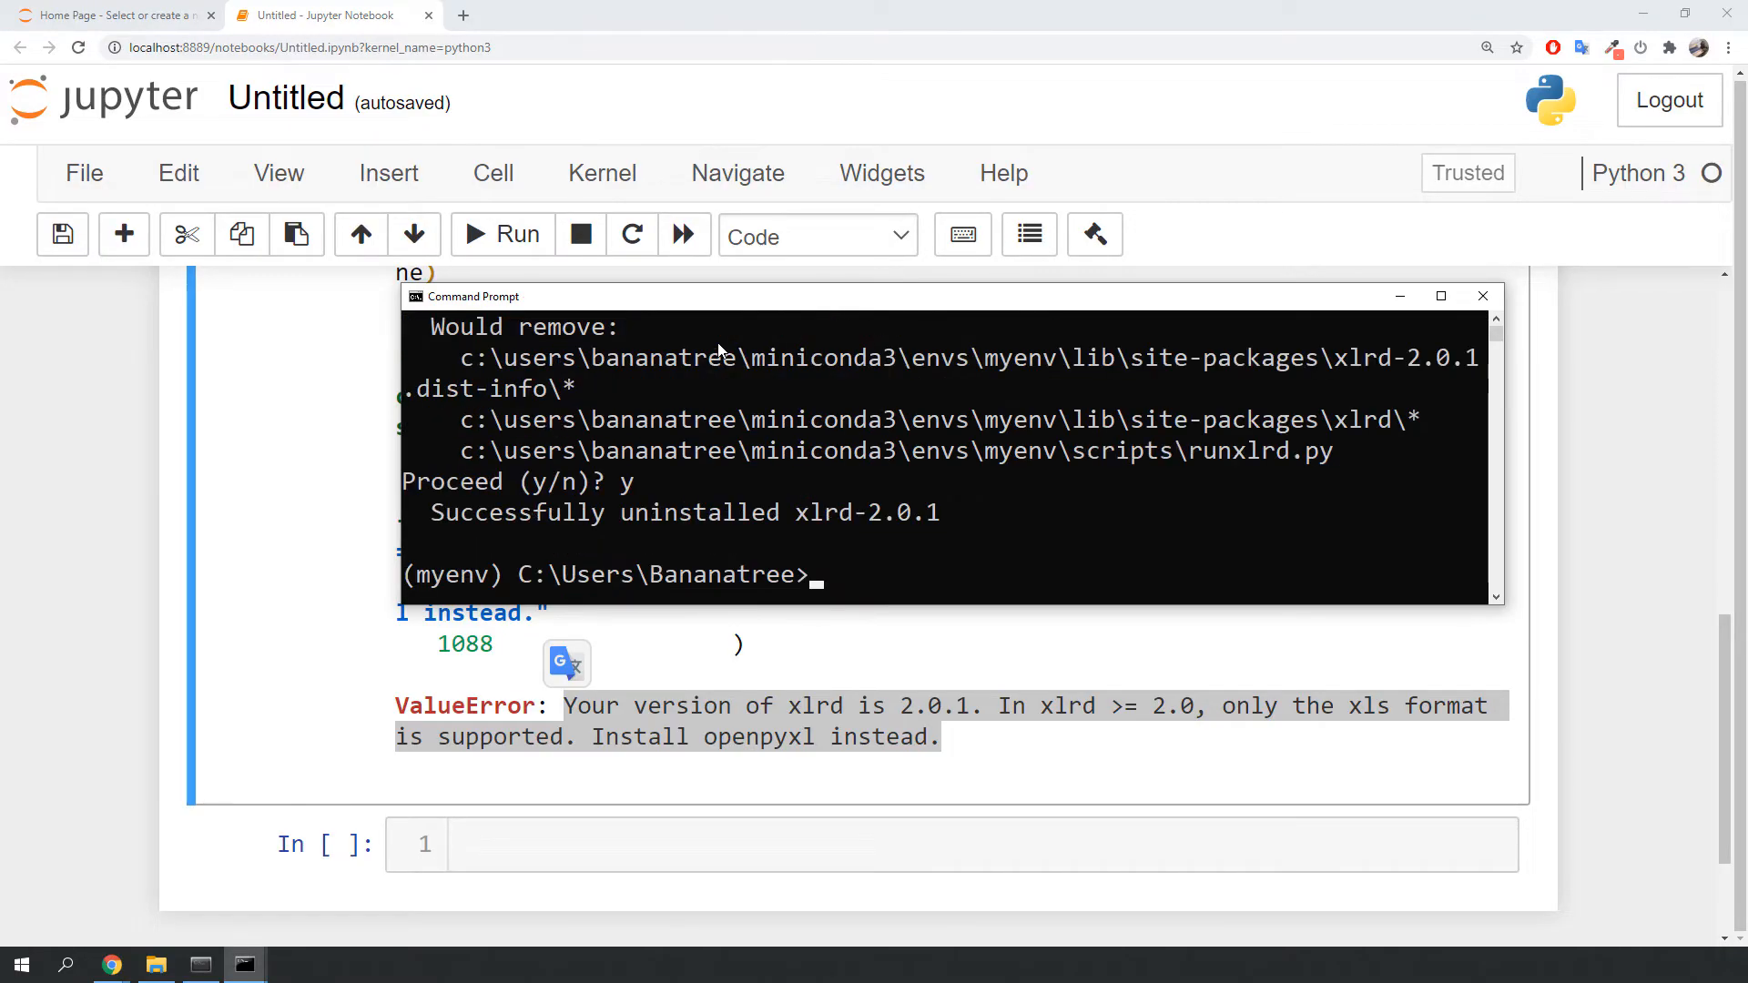
text(pip install openpy)
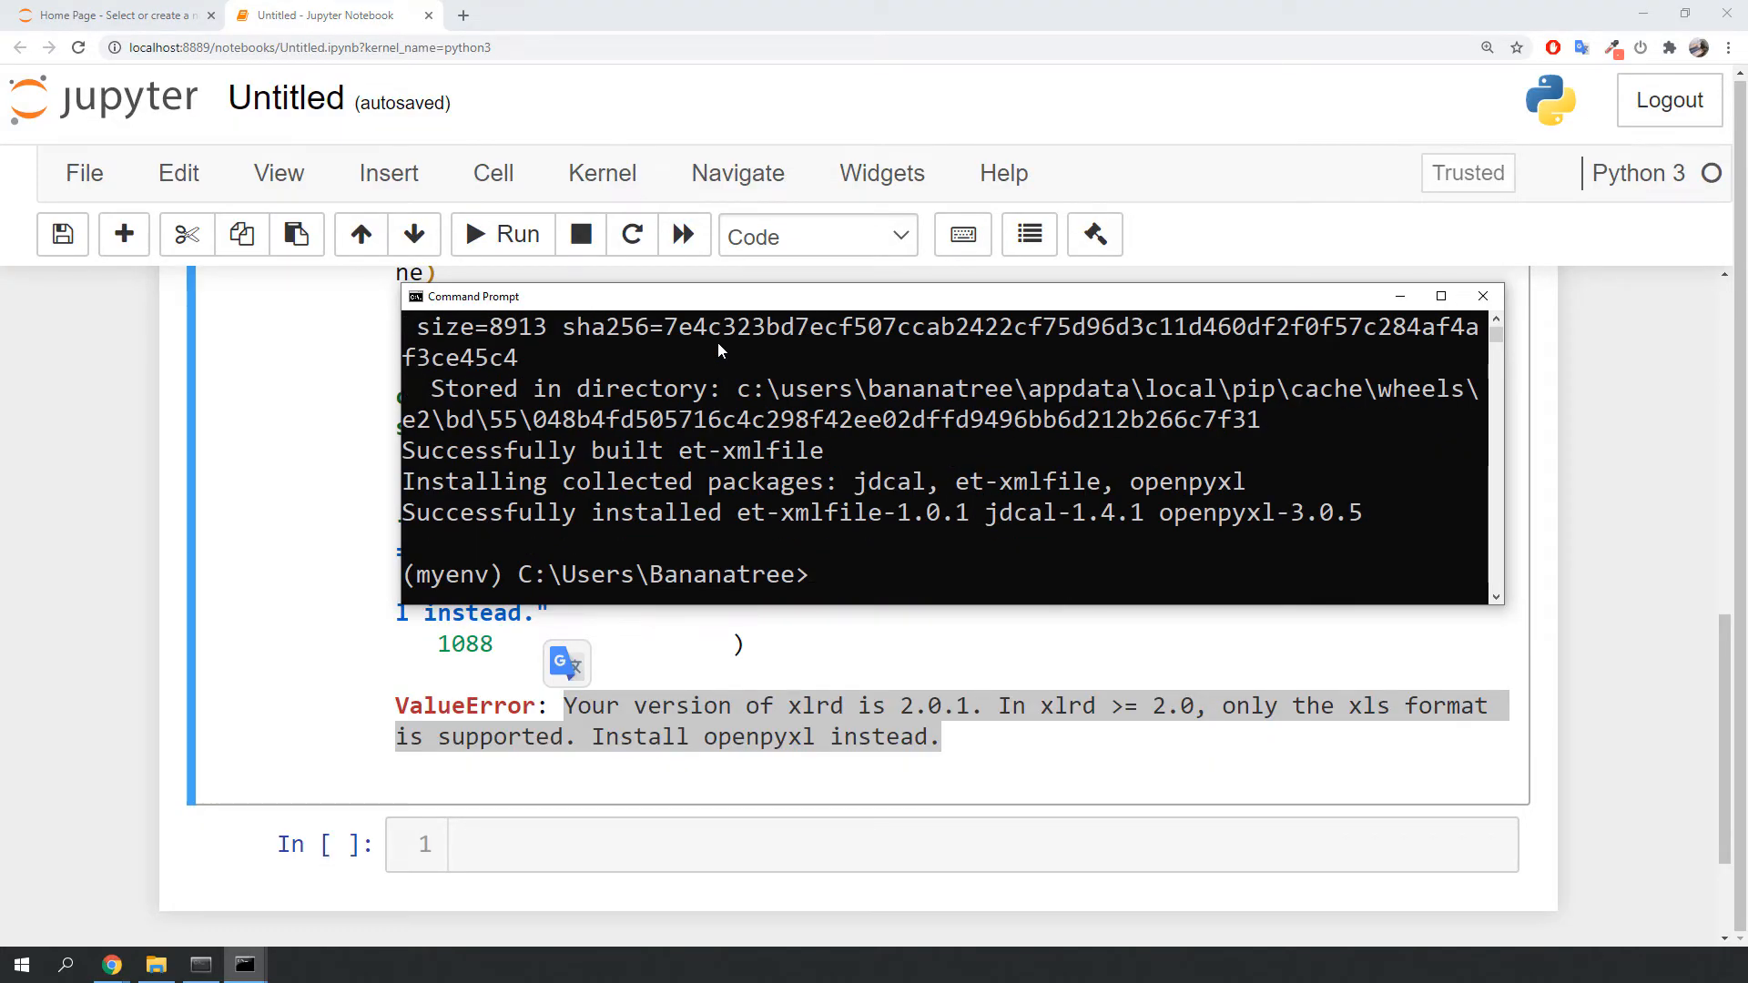
mouse_move(1309, 300)
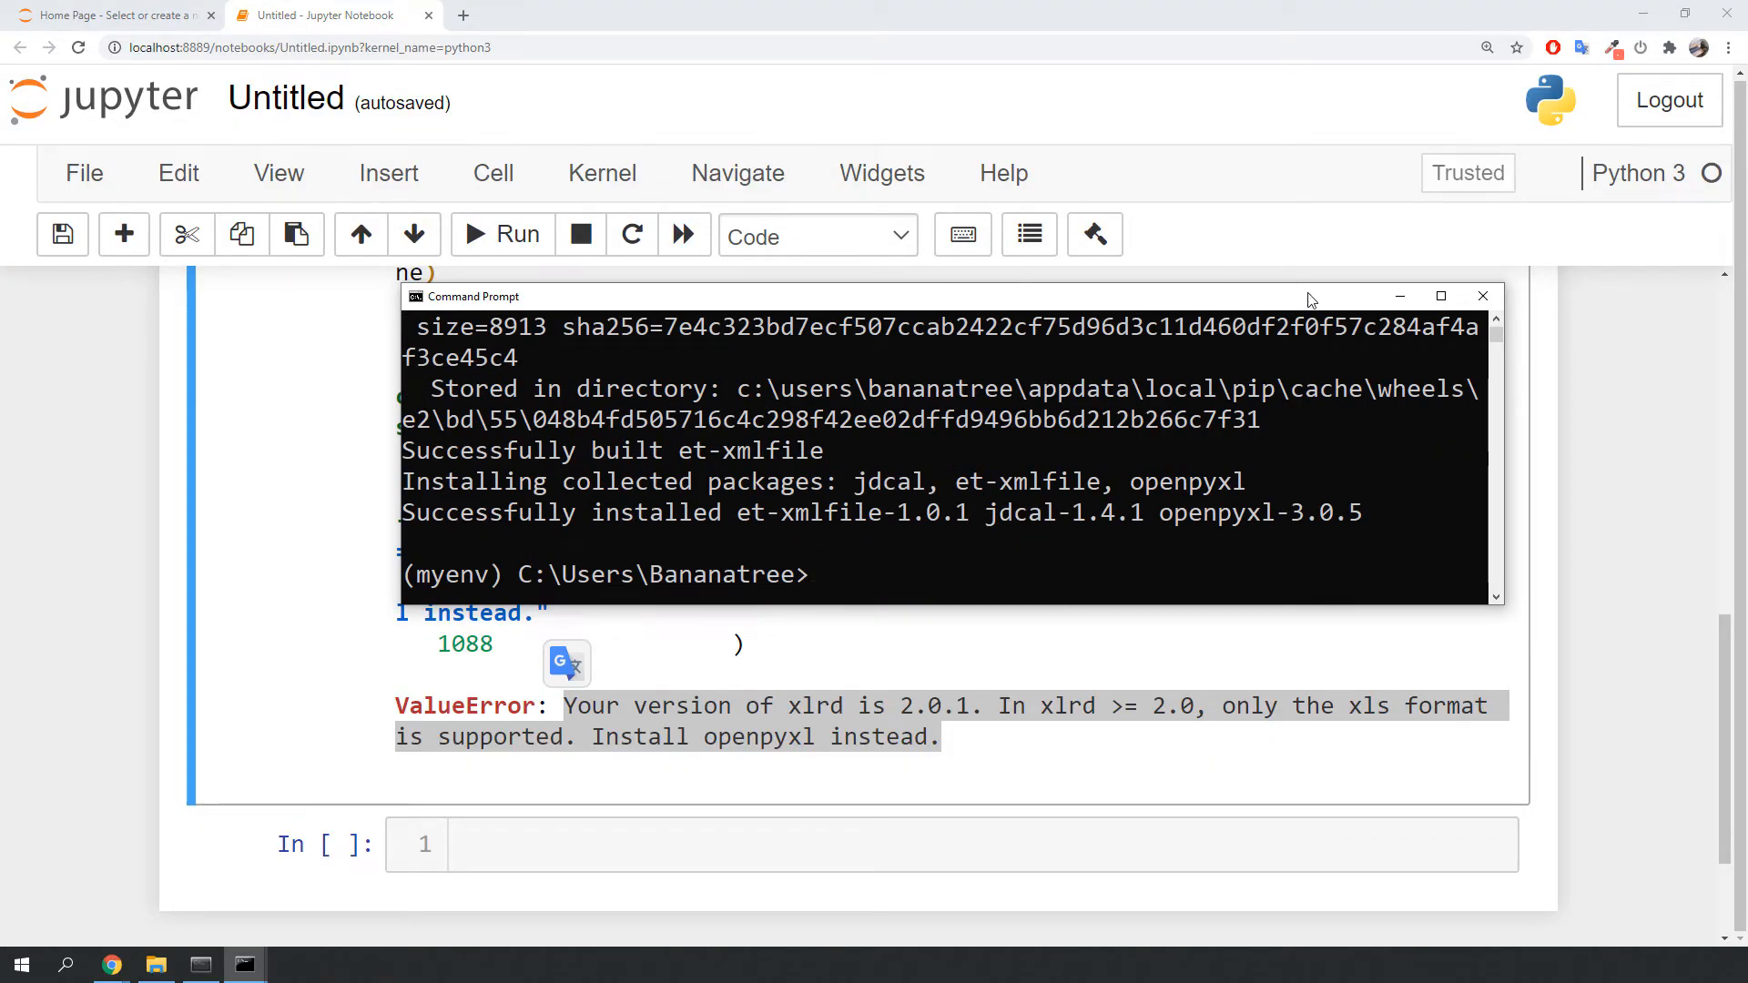
Step: Read data.xlsx with engine='openpyxl' and display the first rows with df.head()
click(1482, 297)
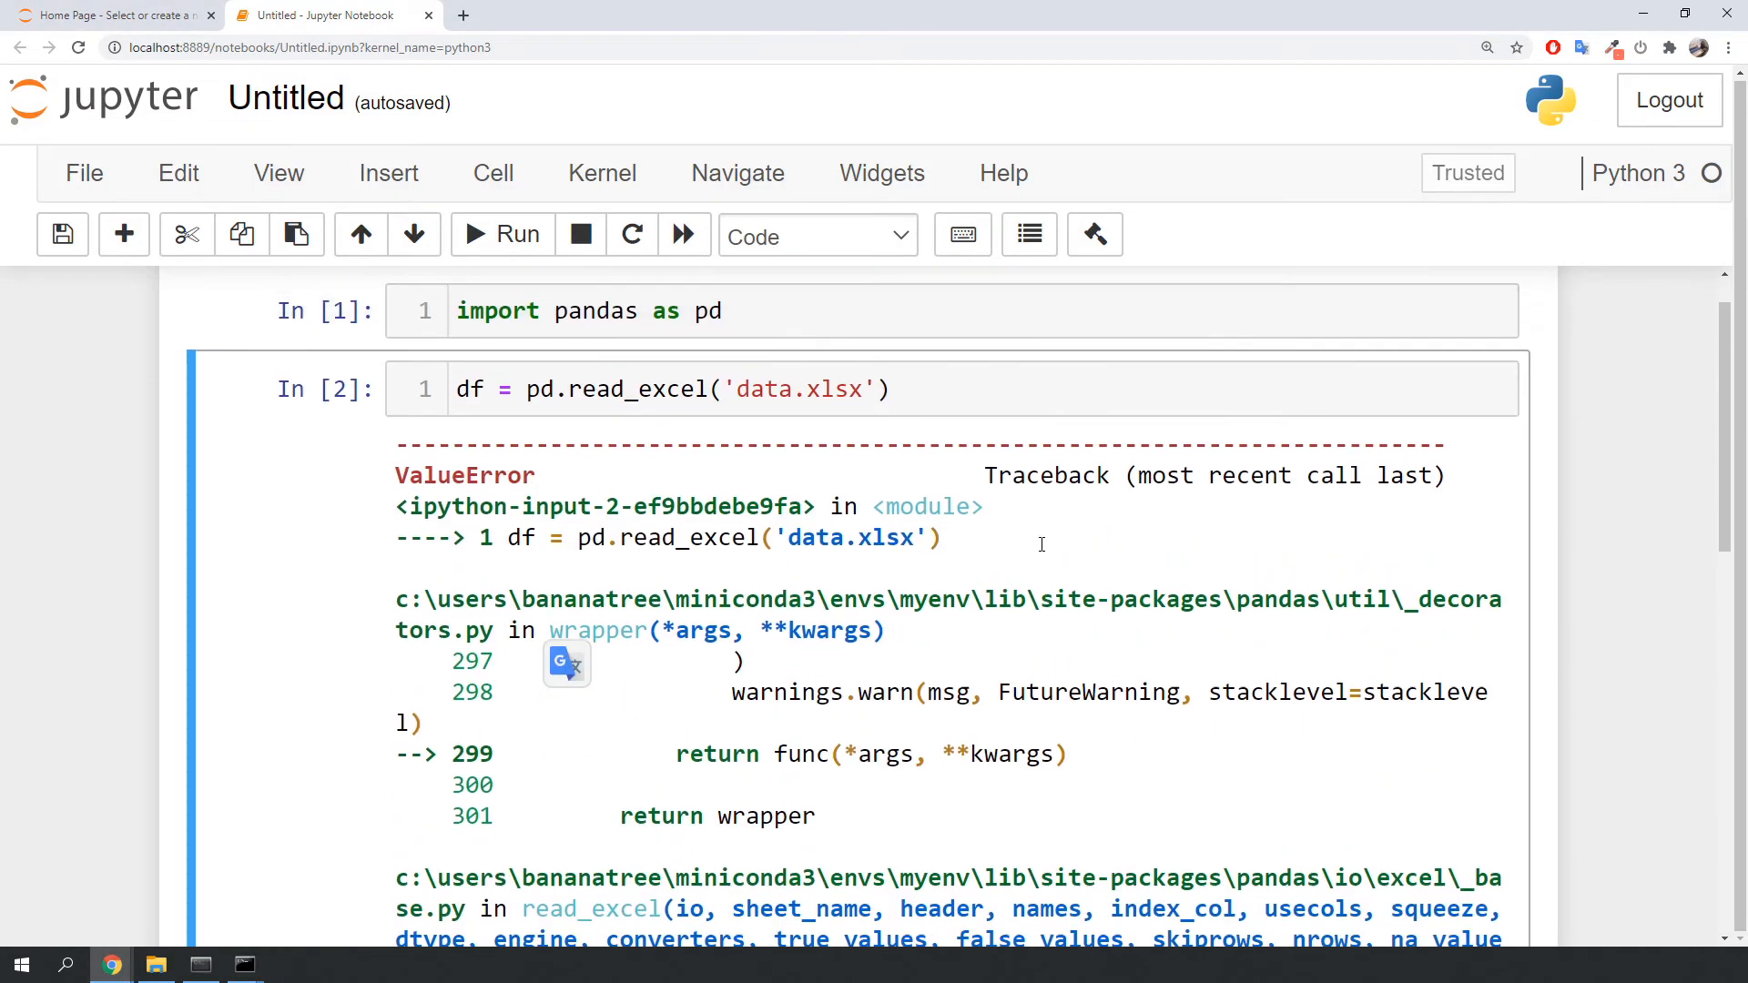
text(, engine='openpyxl)
text(df.head())
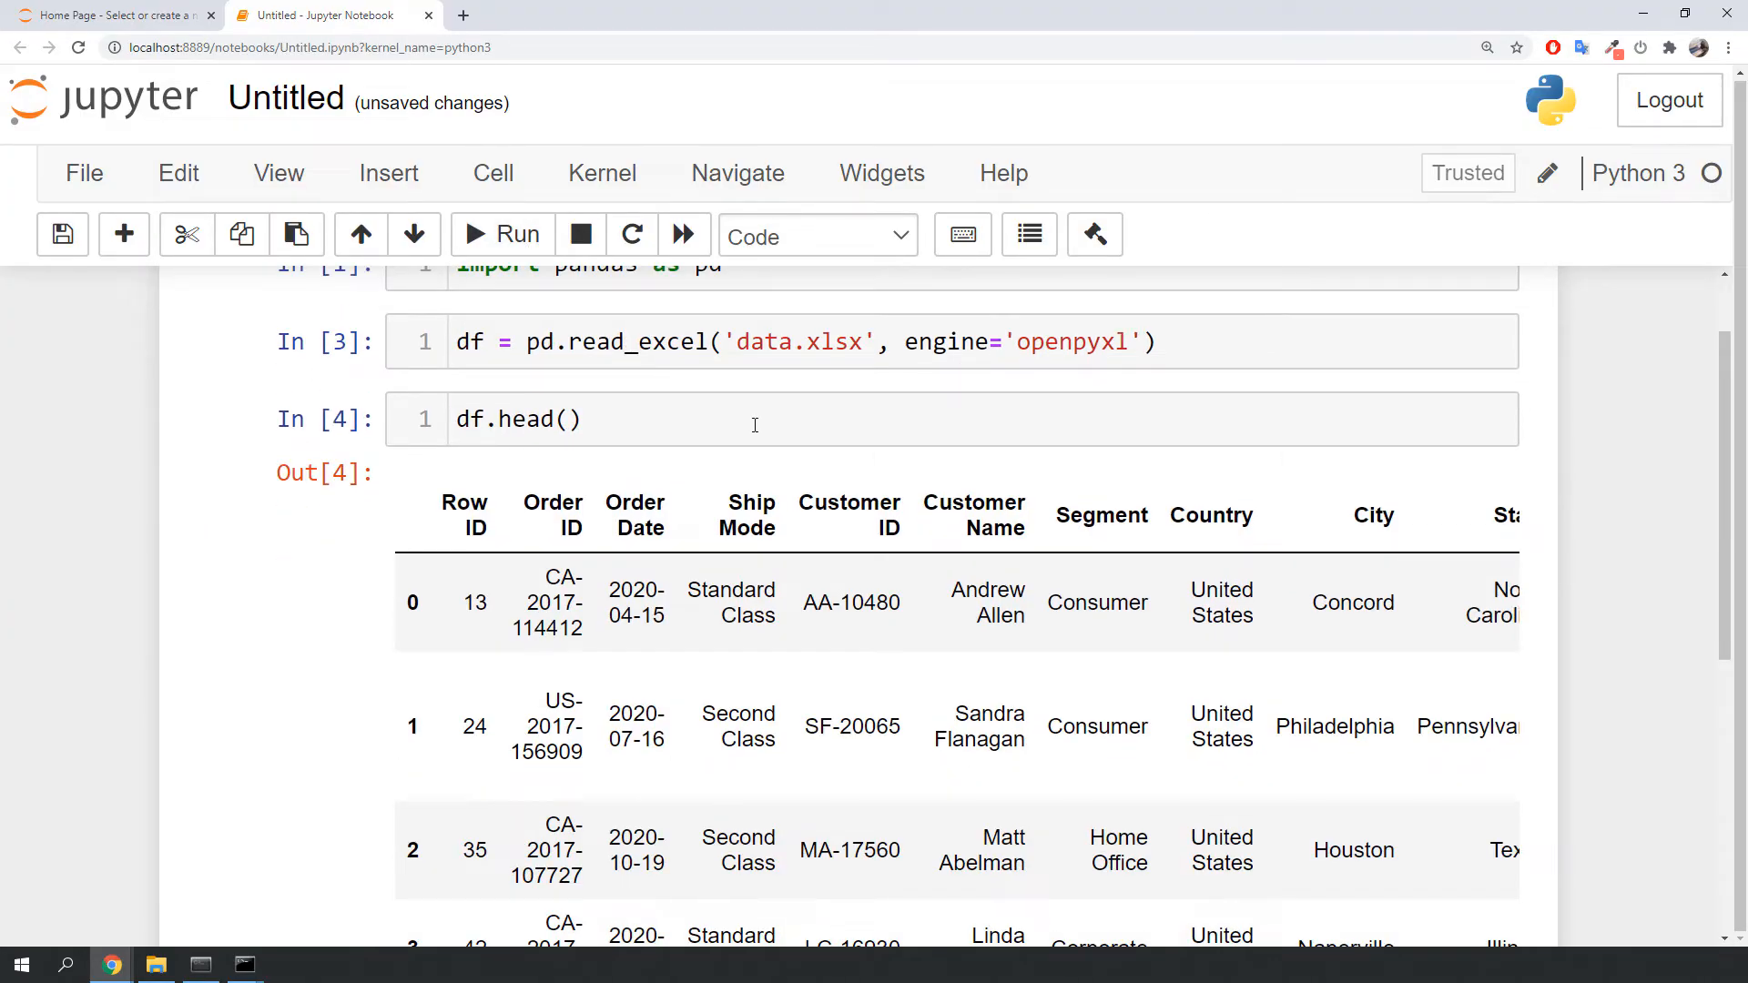
scroll(down, 3)
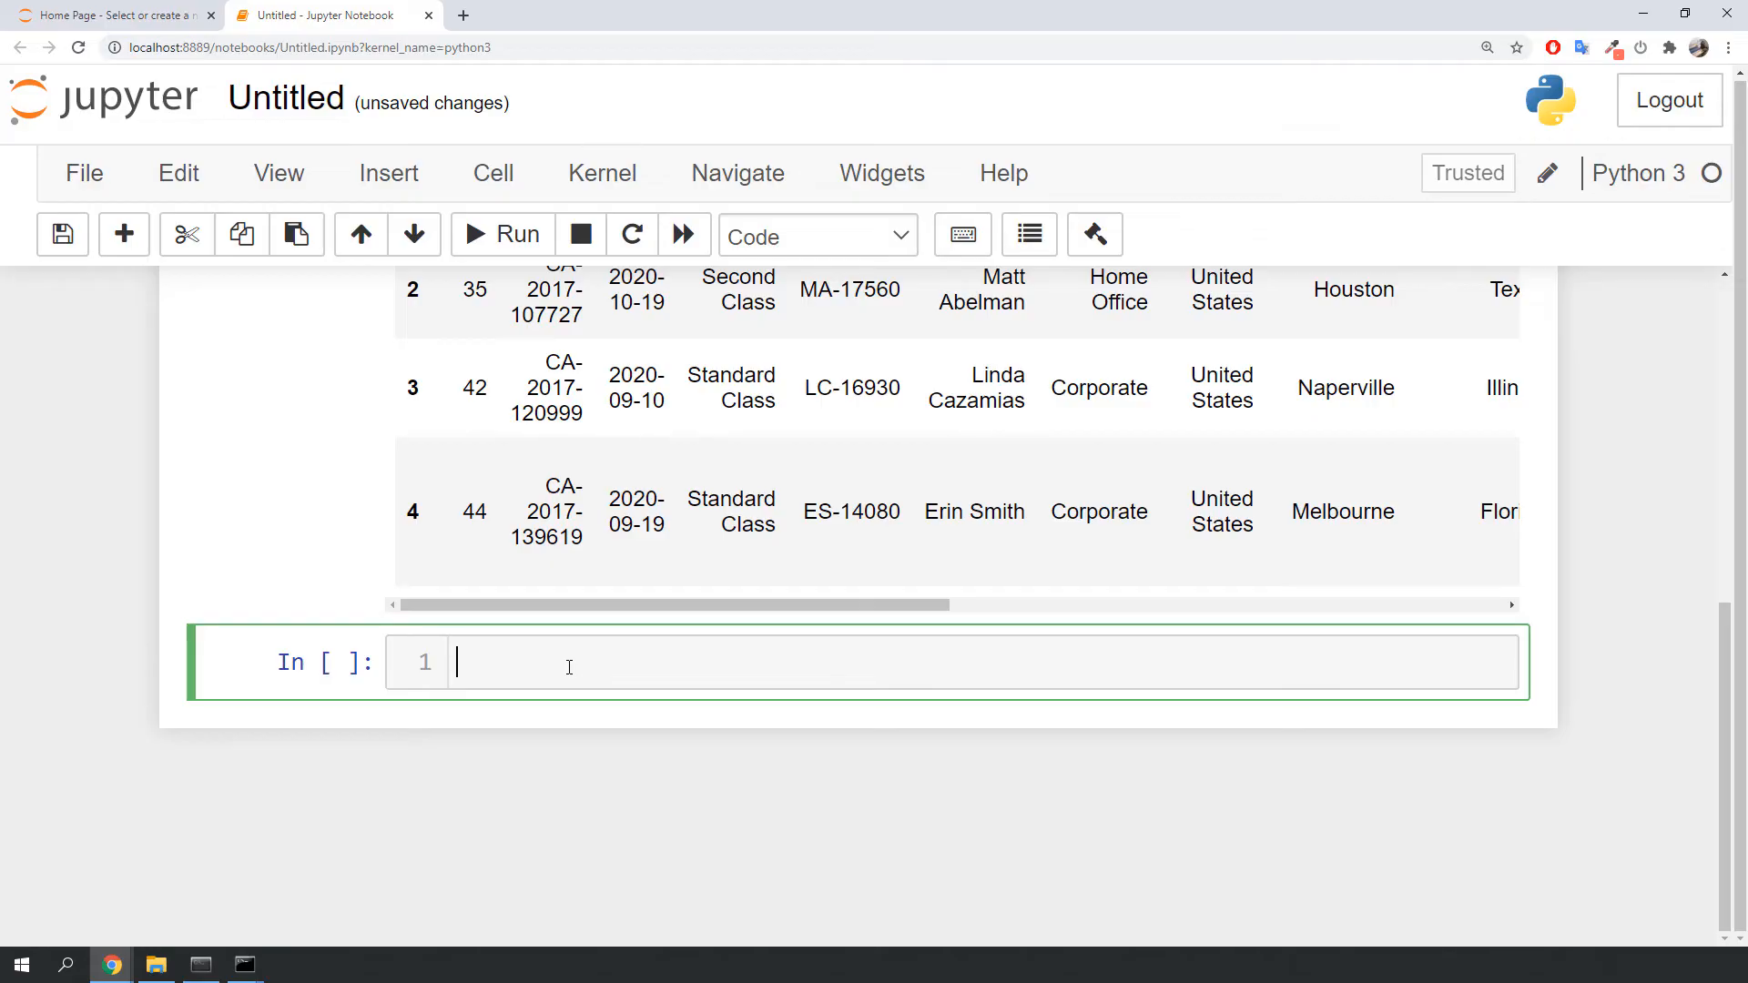
Step: Convert the new cell to Markdown and render its headings, bullet points and ordered list
click(492, 172)
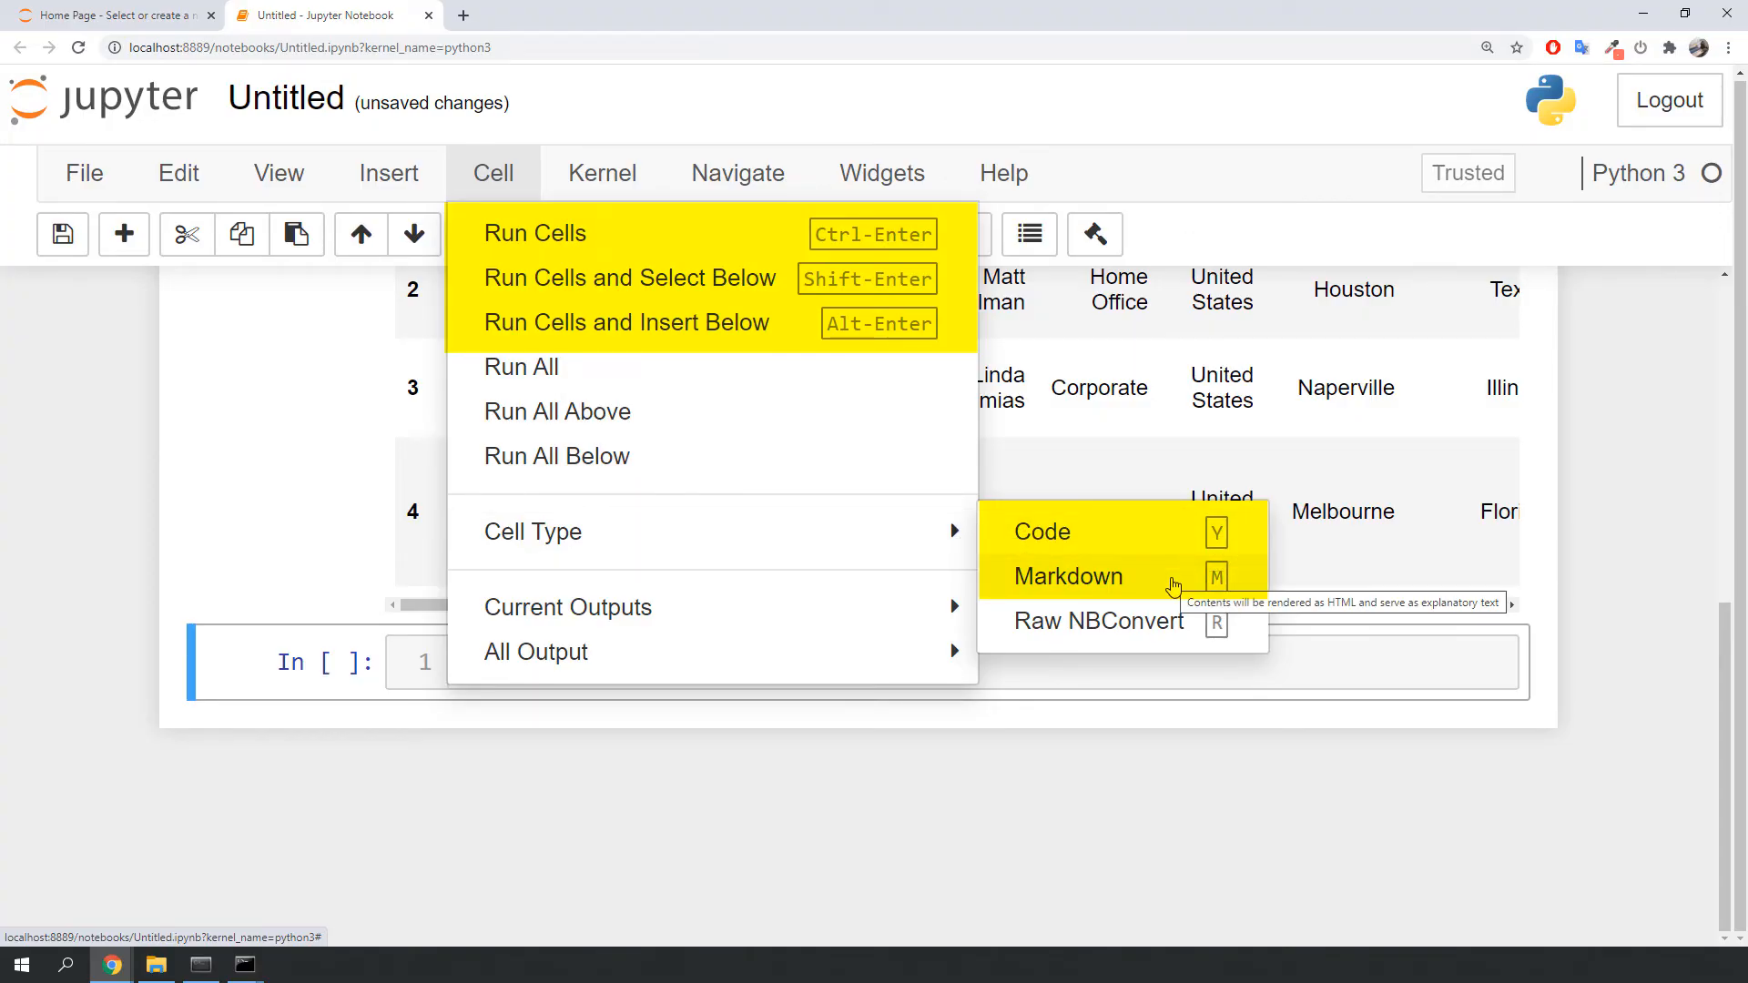
click(1067, 575)
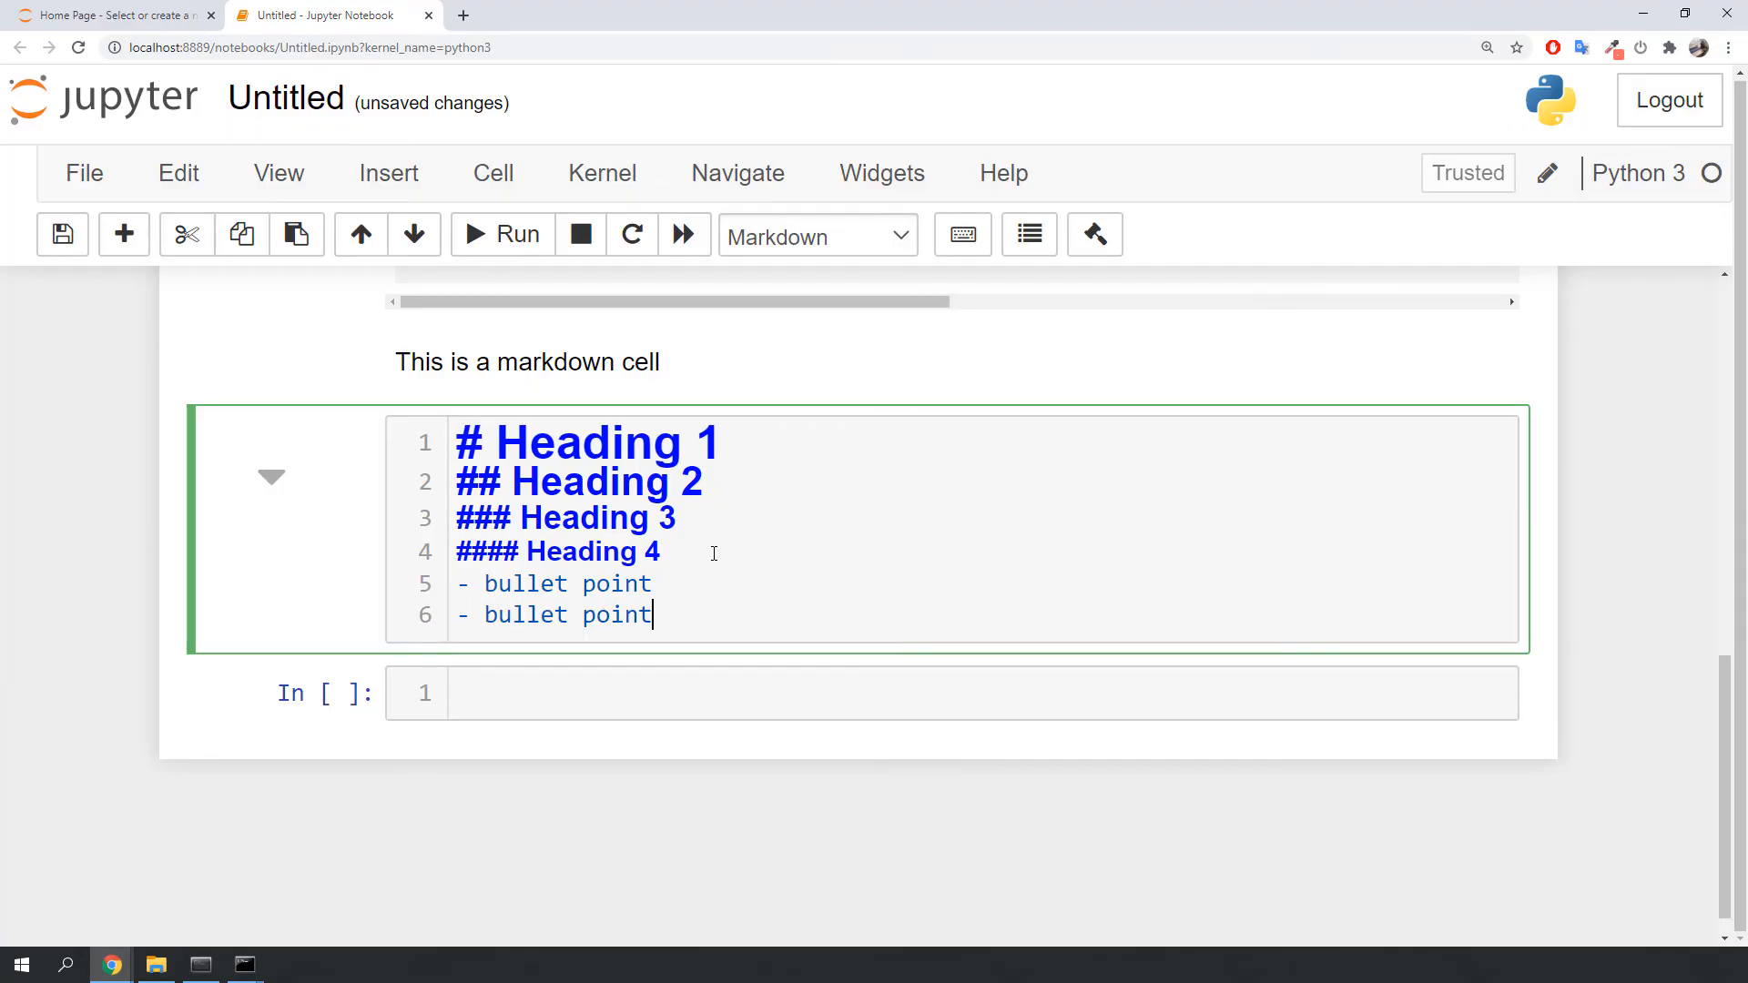
click(503, 233)
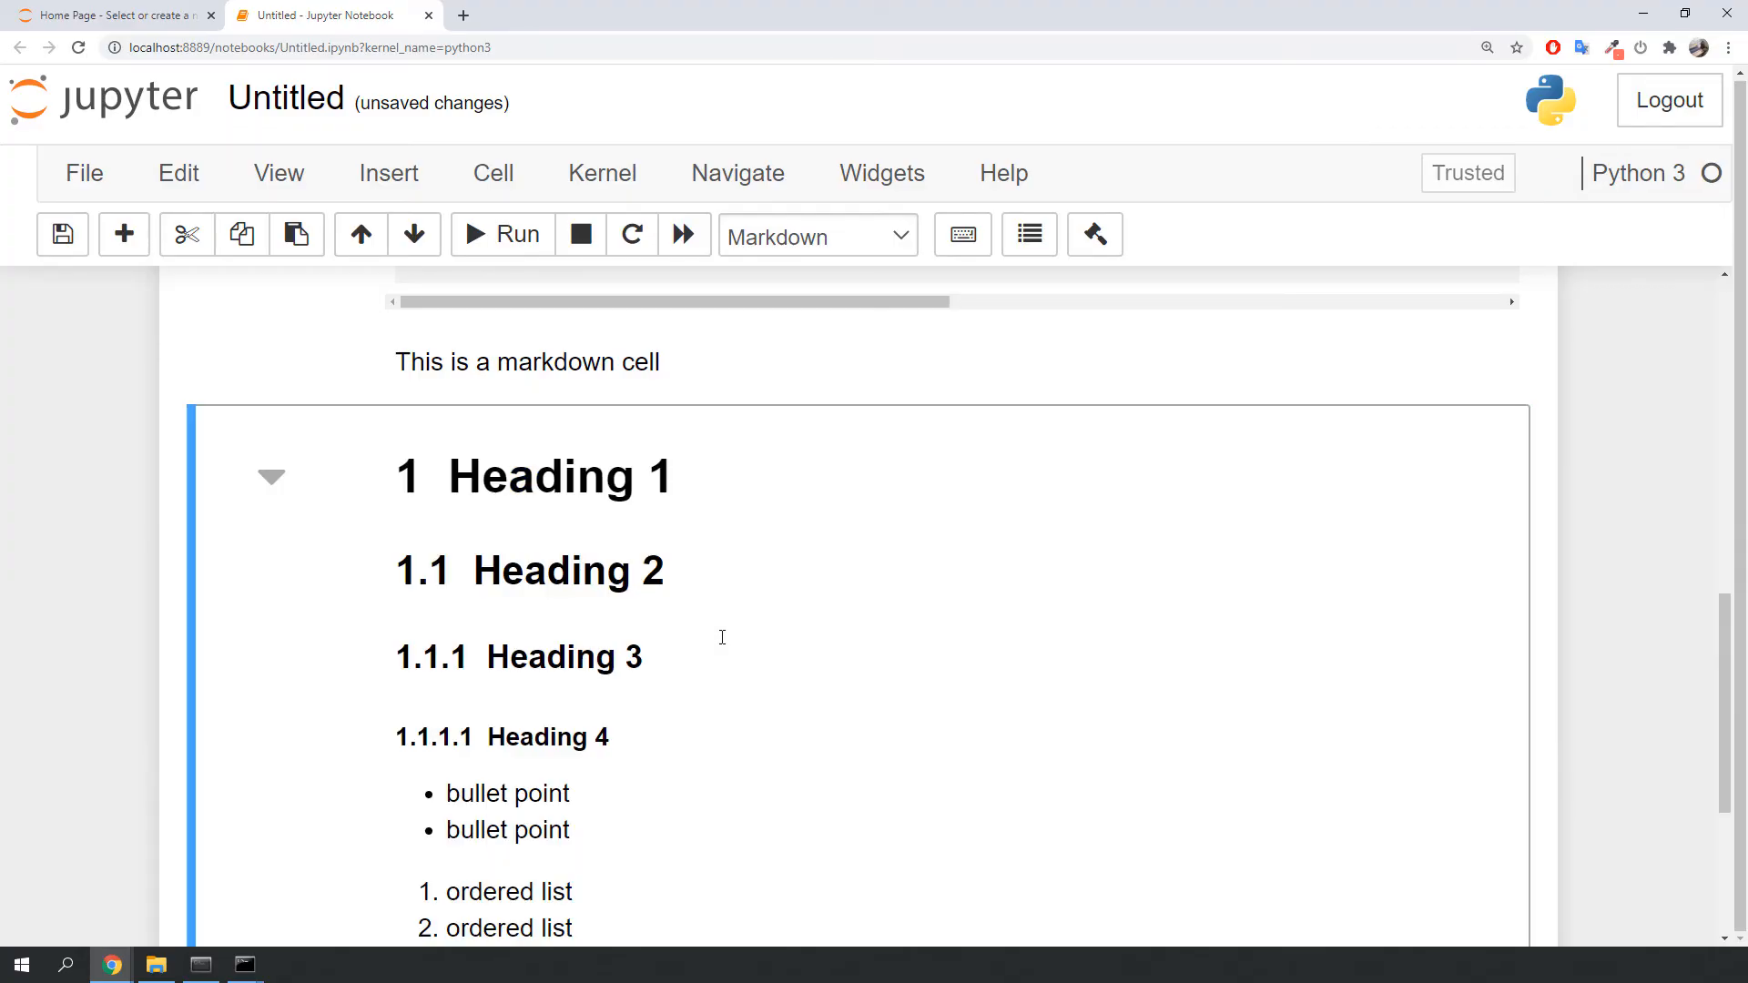
mouse_move(716, 634)
text(myfirs)
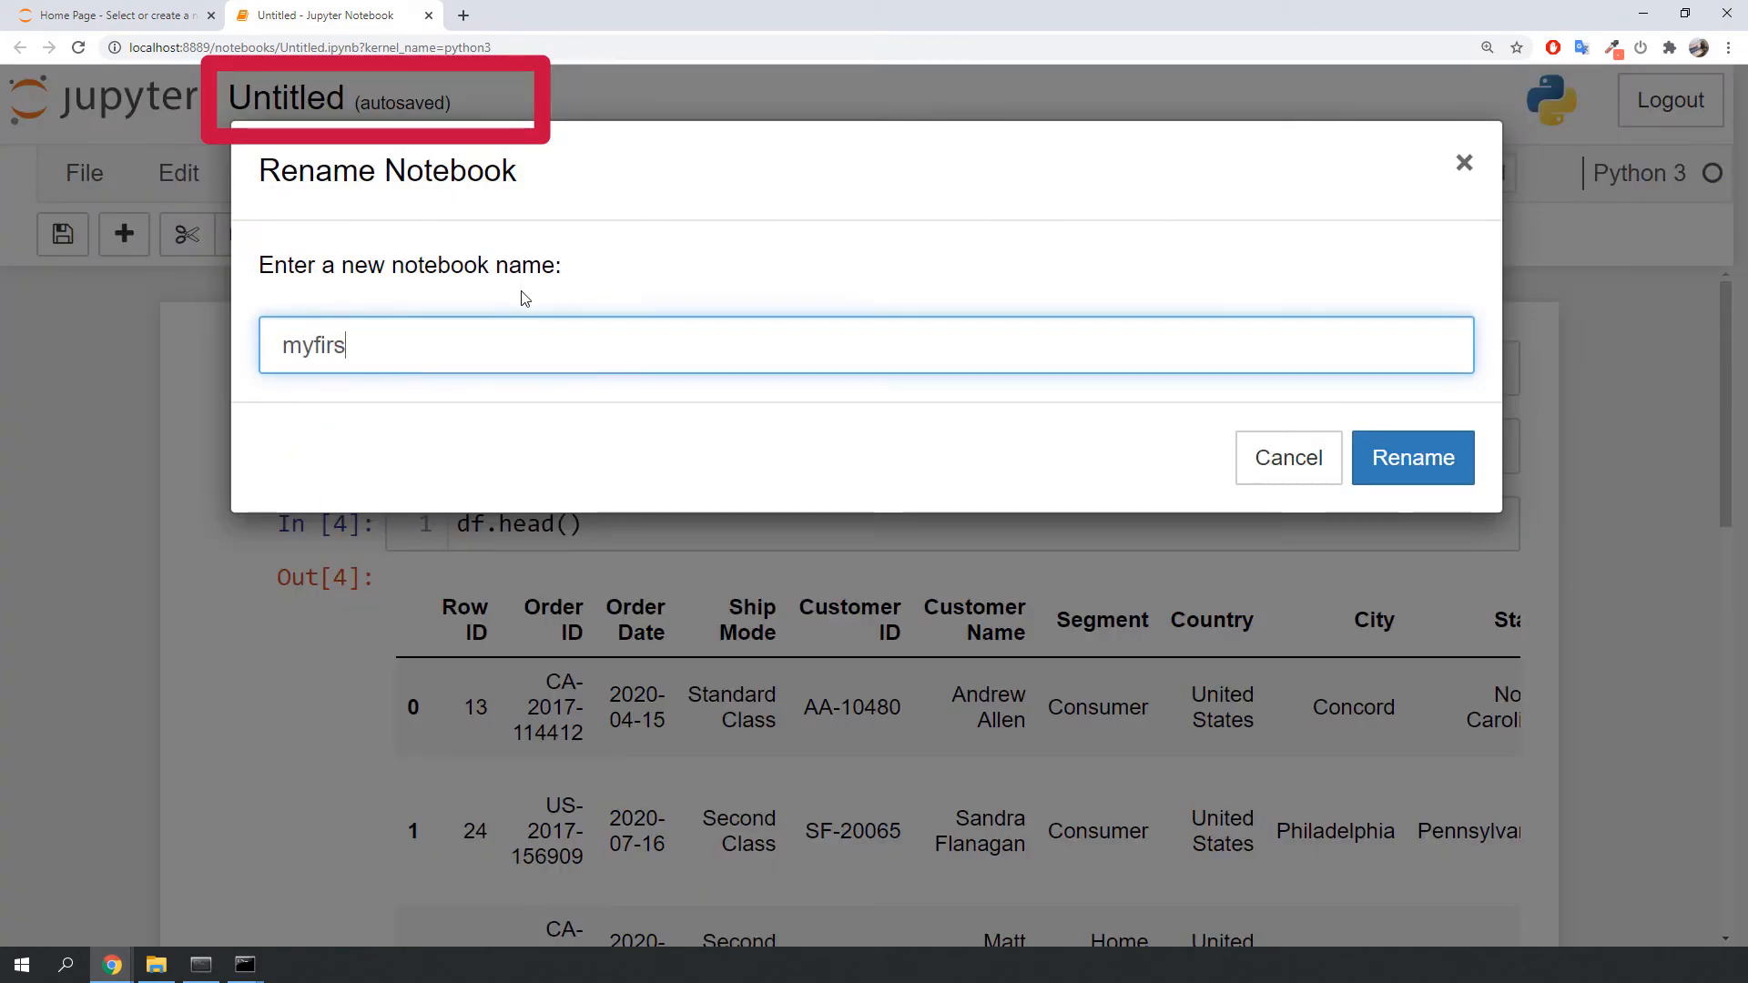
Step: Confirm the name 'myfirstnotebook' and bring up the notebook's save options
click(1411, 457)
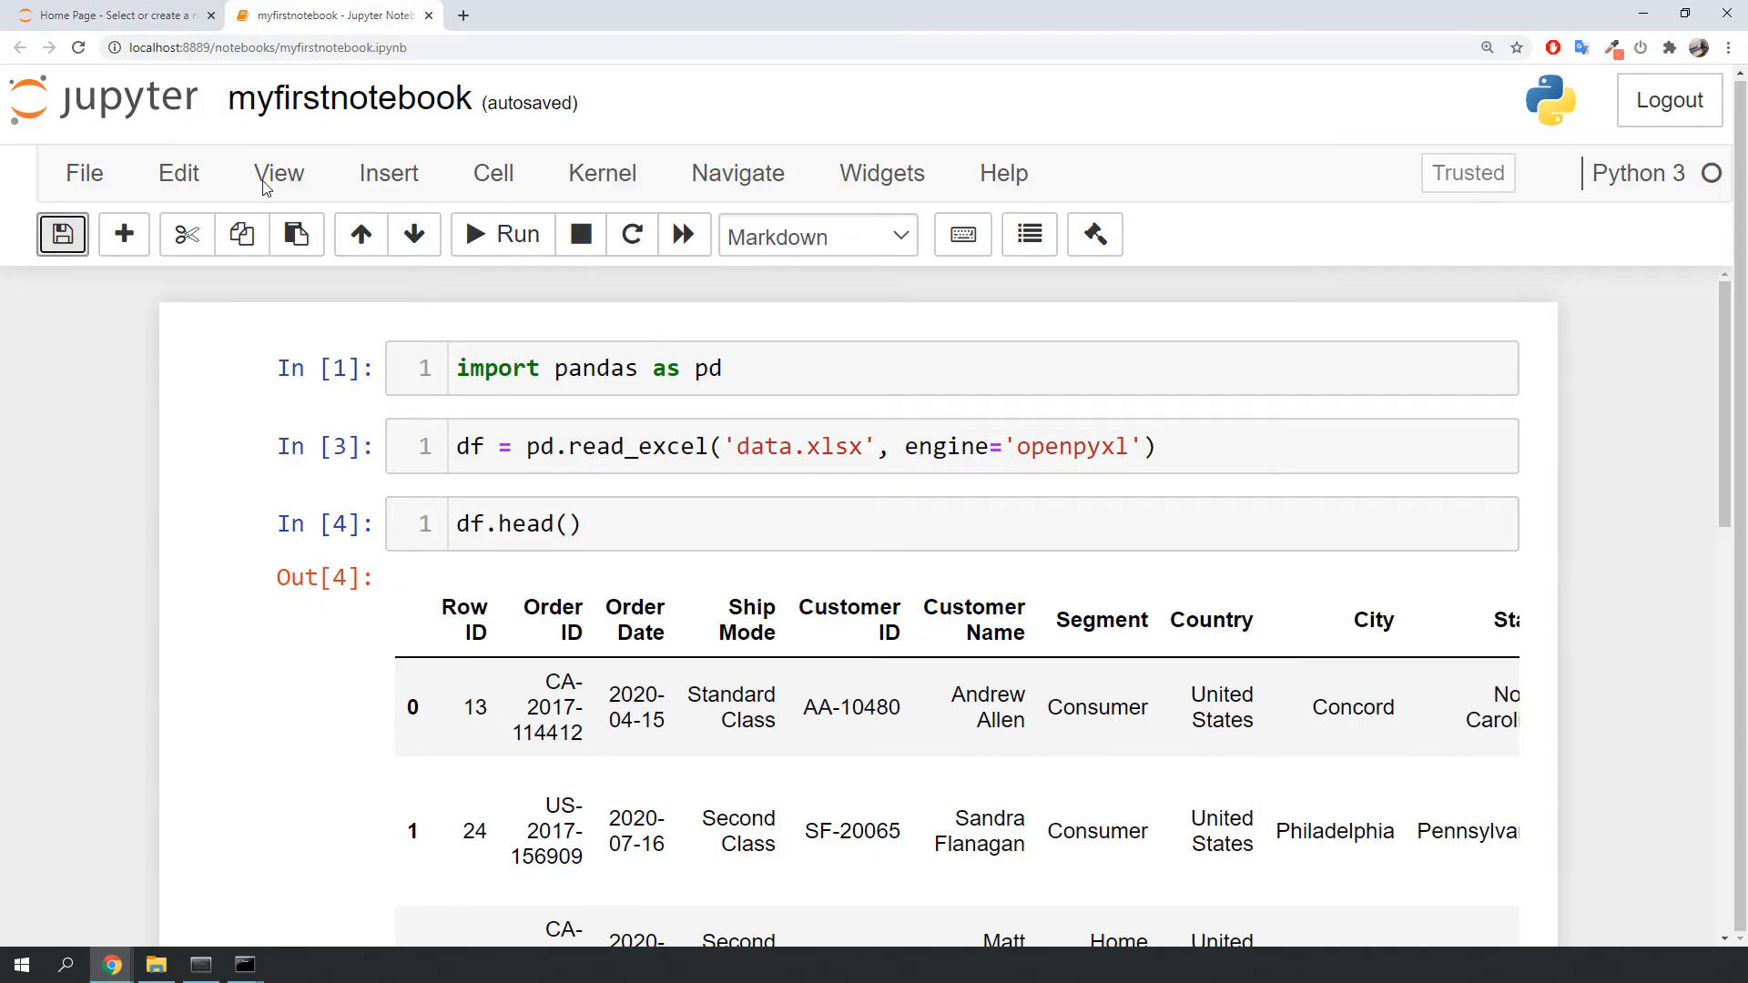
click(84, 171)
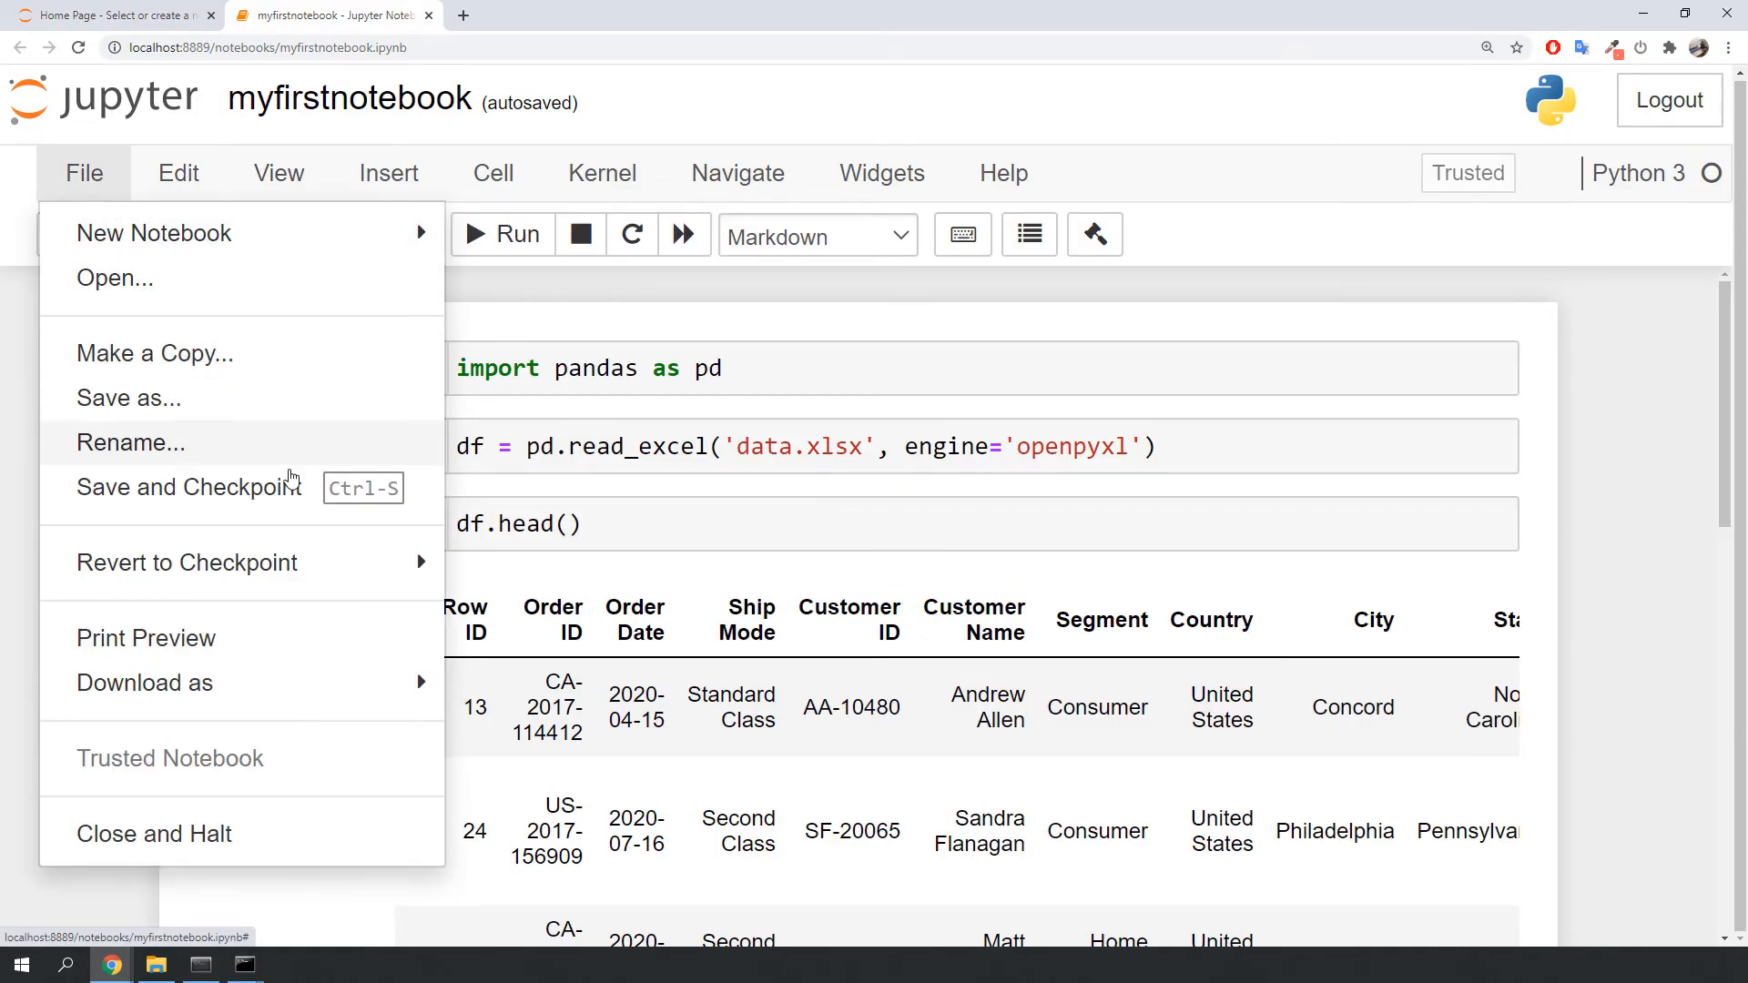